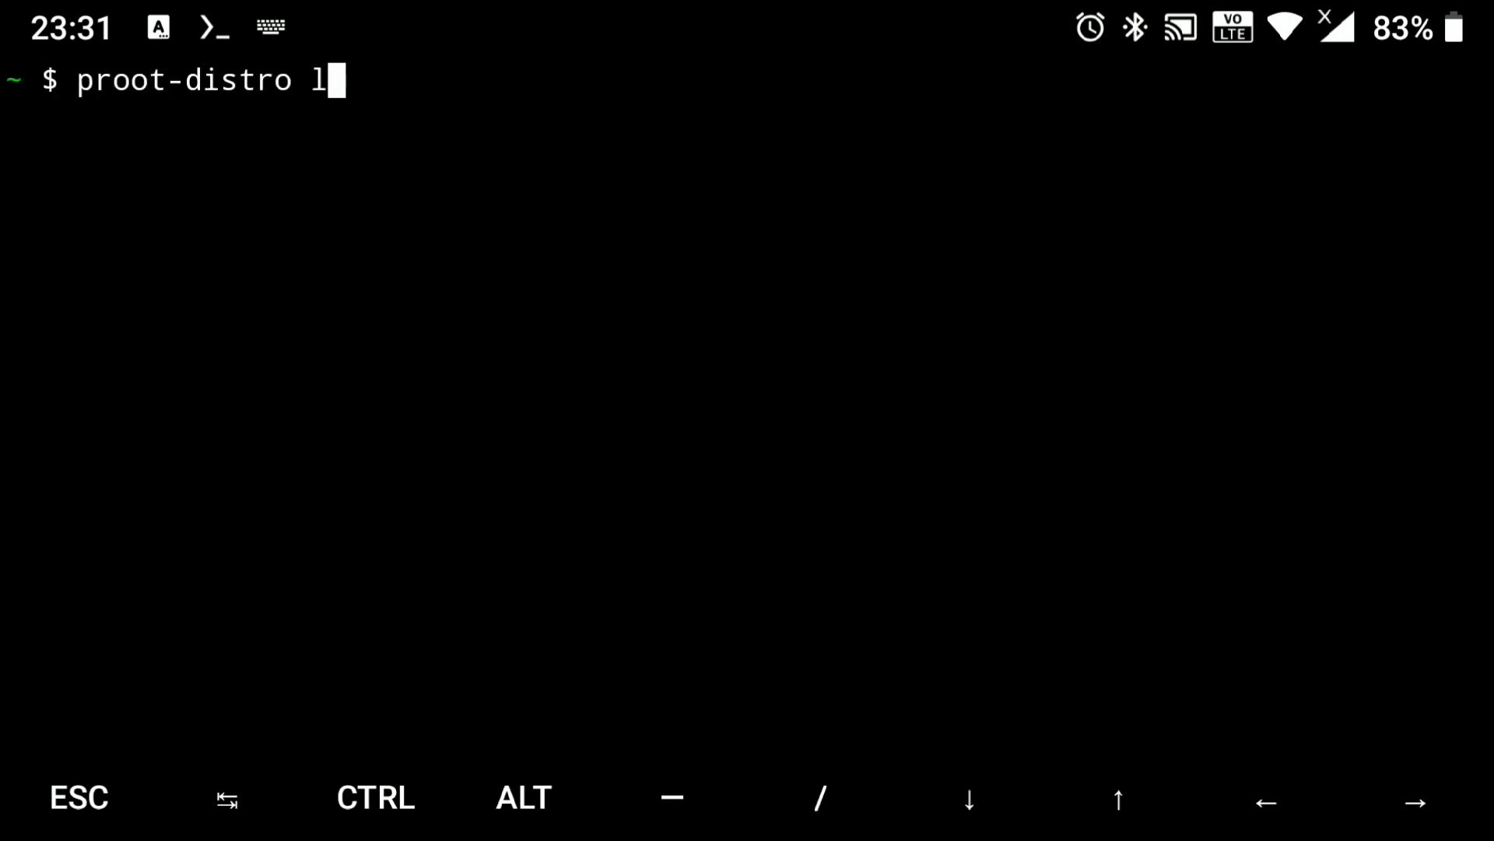
# - Install the Pardus distro via proot-distro and log into it as root
pyautogui.press('Return')
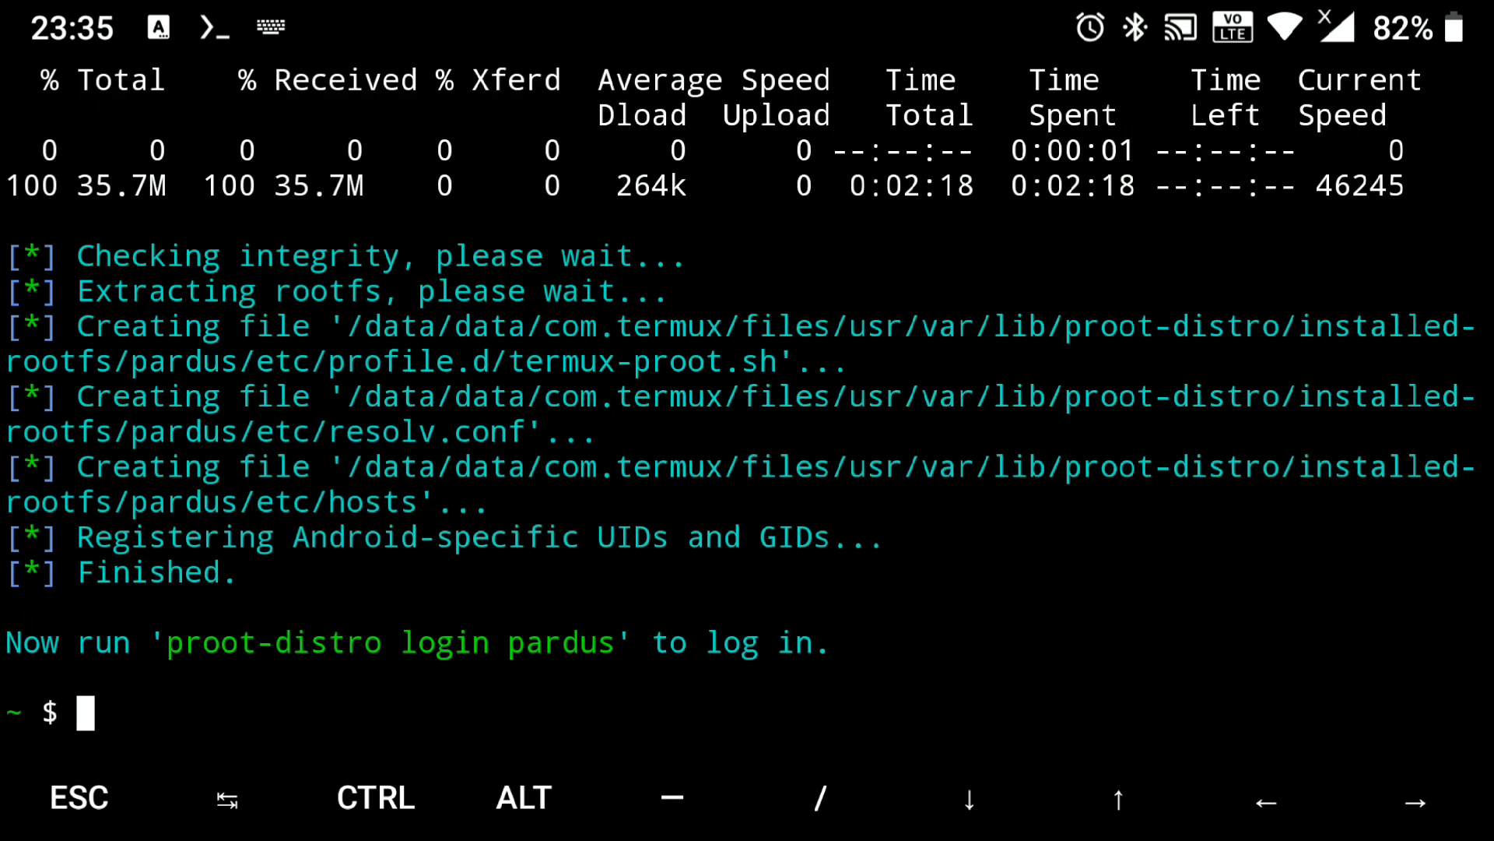
pyautogui.write('proot-distro login pardus')
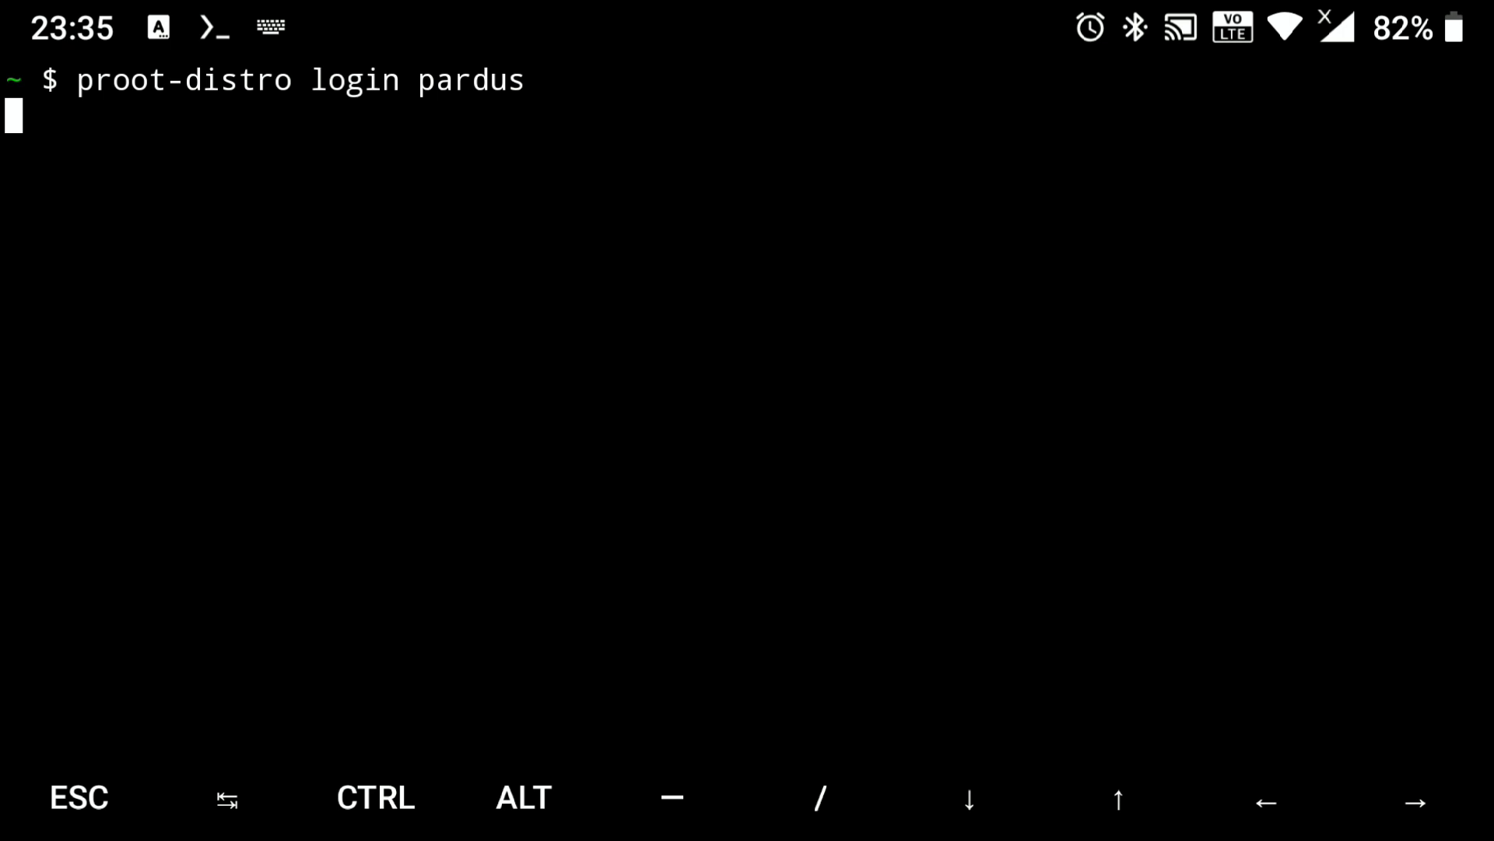
pyautogui.press('Return')
pyautogui.write('apt update')
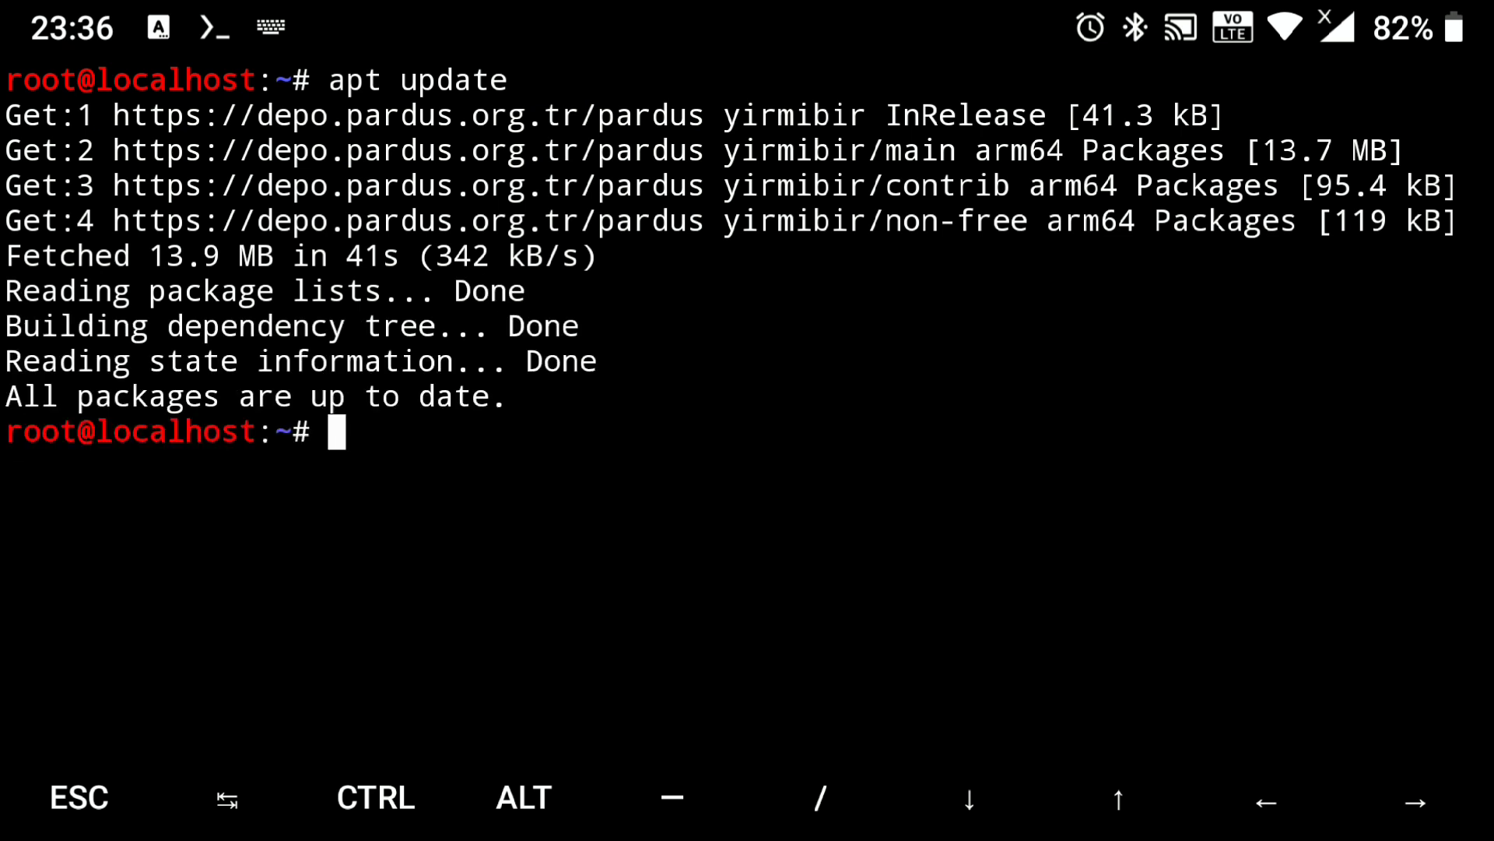
# - Install sudo and nano with apt and add a new user account with adduser
pyautogui.write('apt install sudo nano')
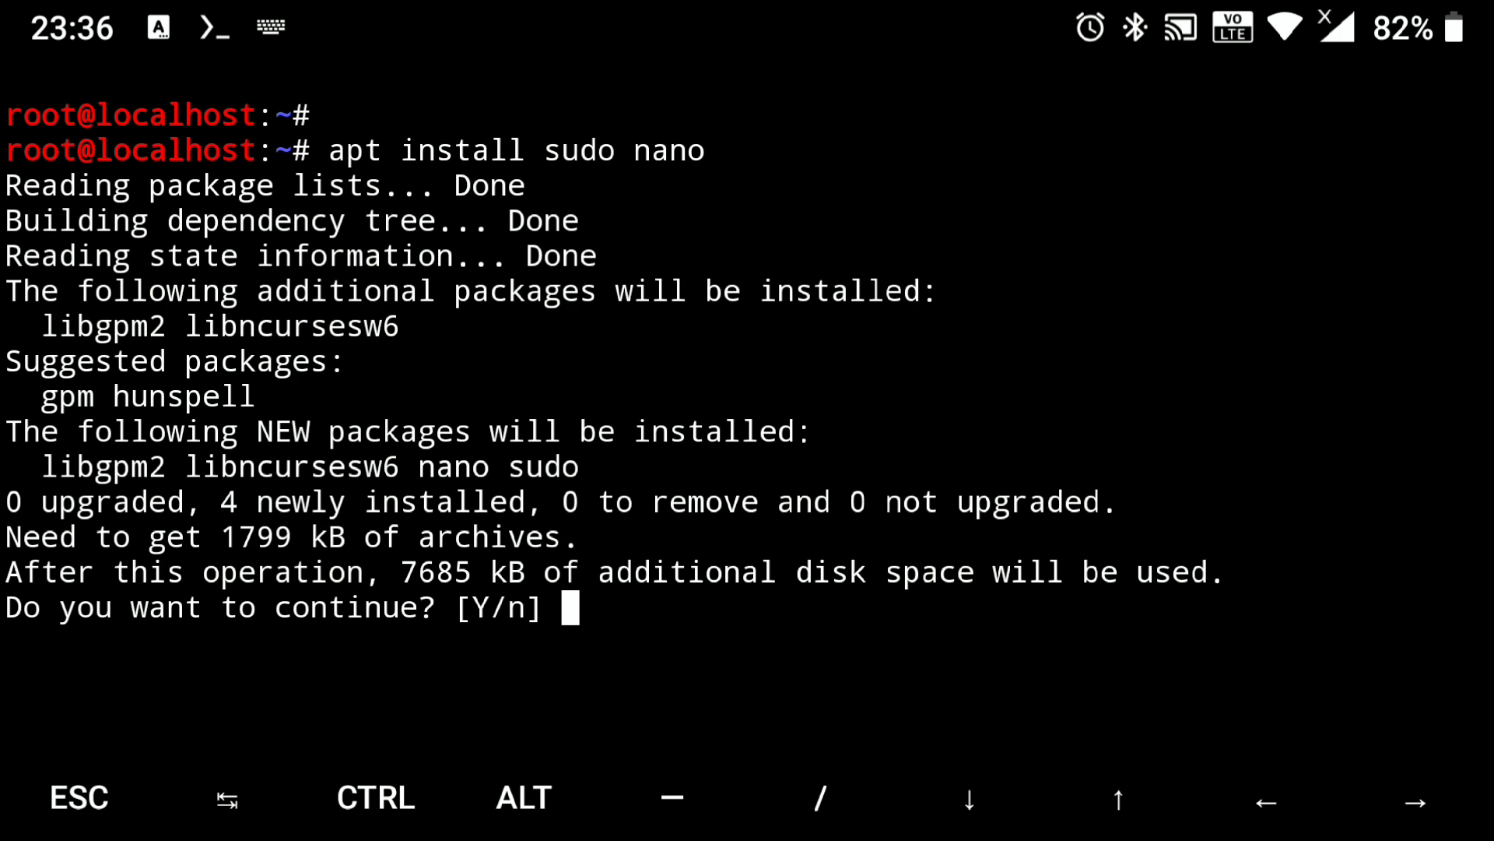
pyautogui.write('adduse')
pyautogui.write('nano')
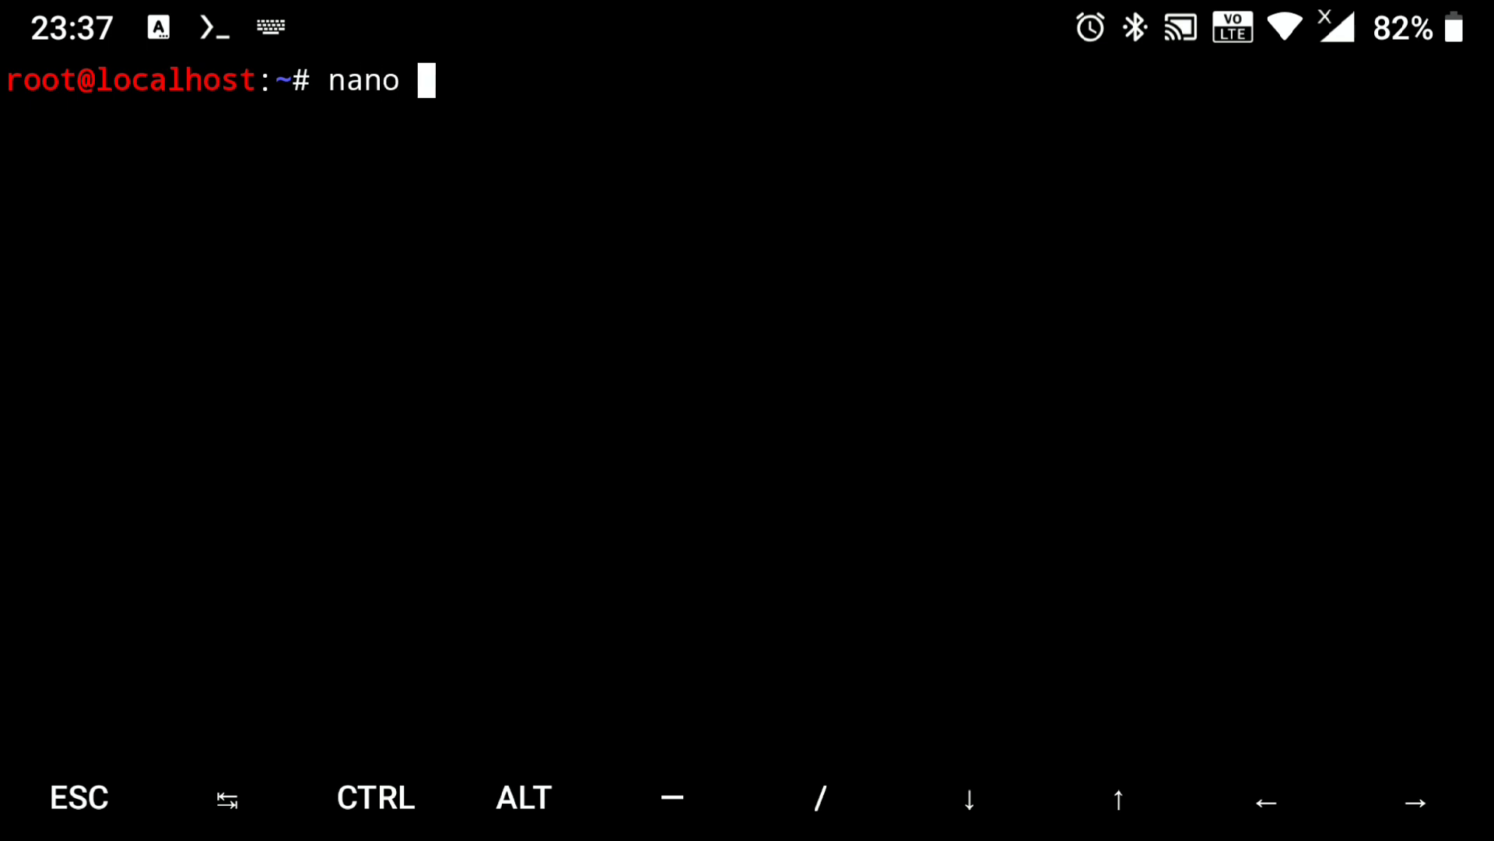
# - Add a user line with ALL=(ALL:ALL) ALL to /etc/sudoers in nano and save it
pyautogui.write('/etc/sud')
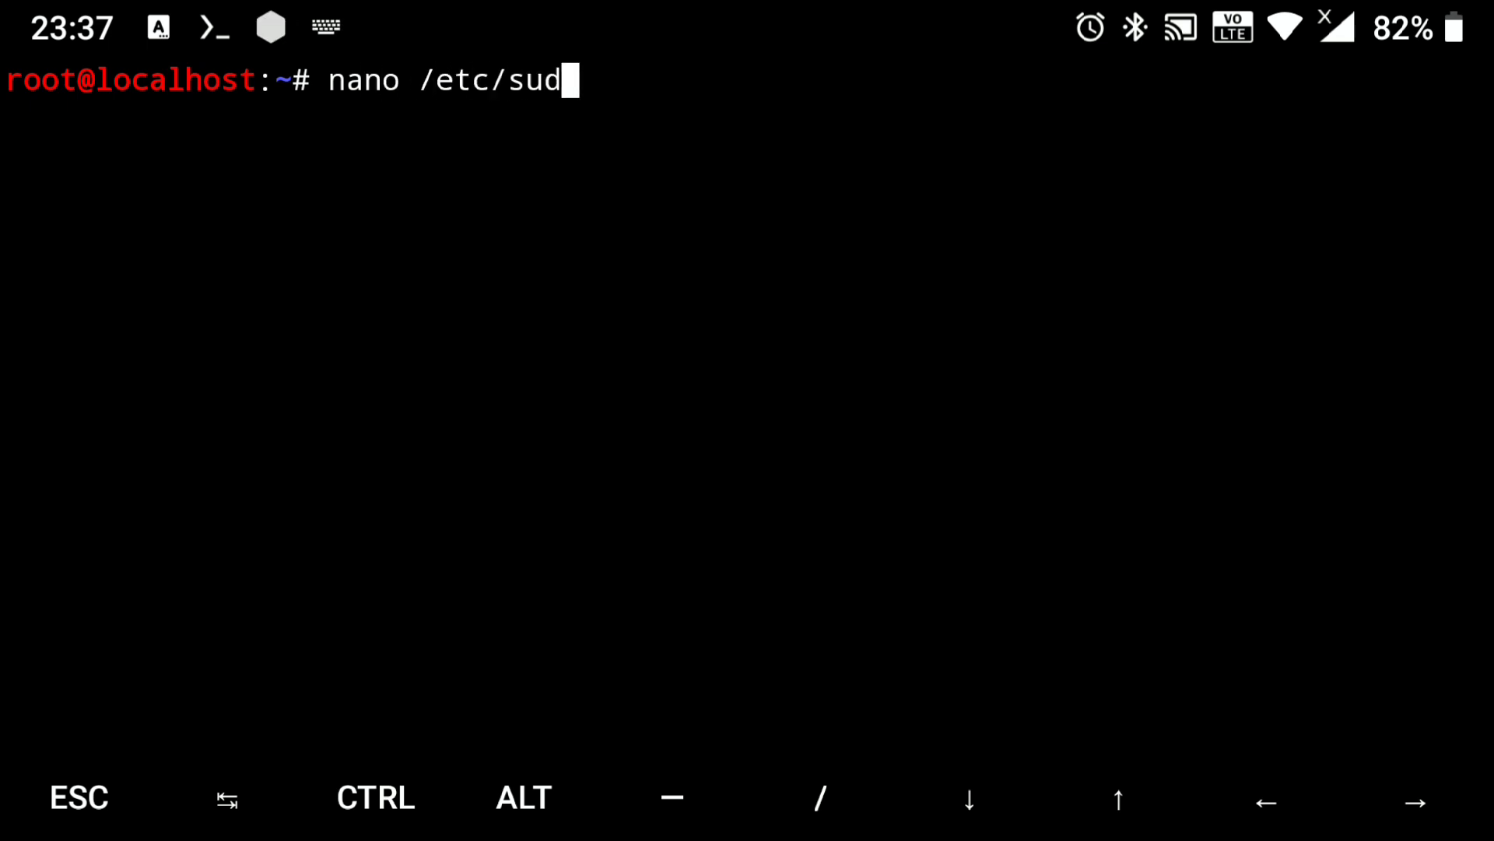
pyautogui.press('Return')
pyautogui.write('tb')
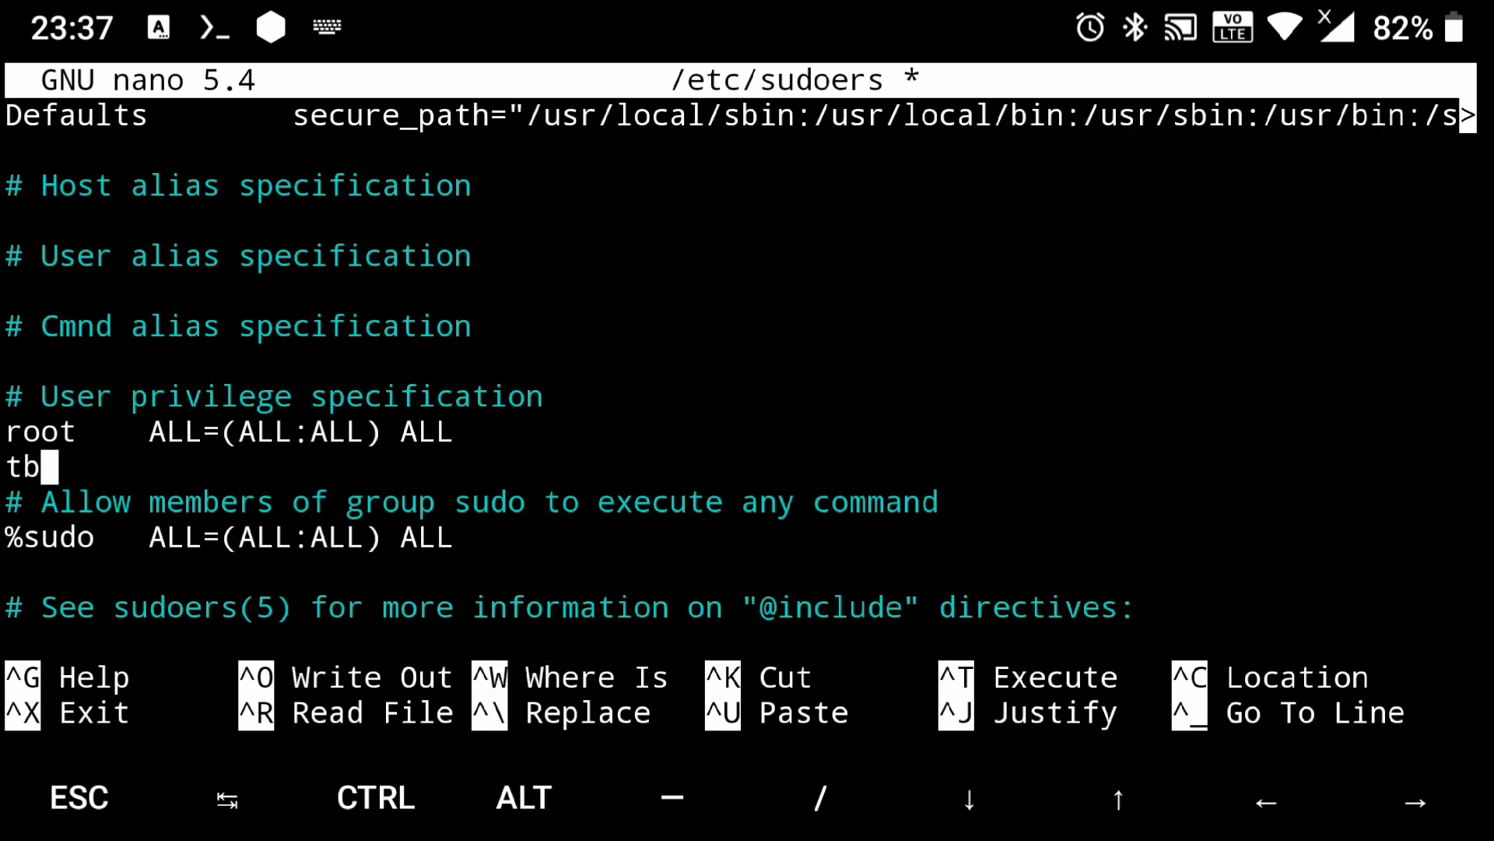
pyautogui.write('ot\tALL=(ALL:ALL) ALL')
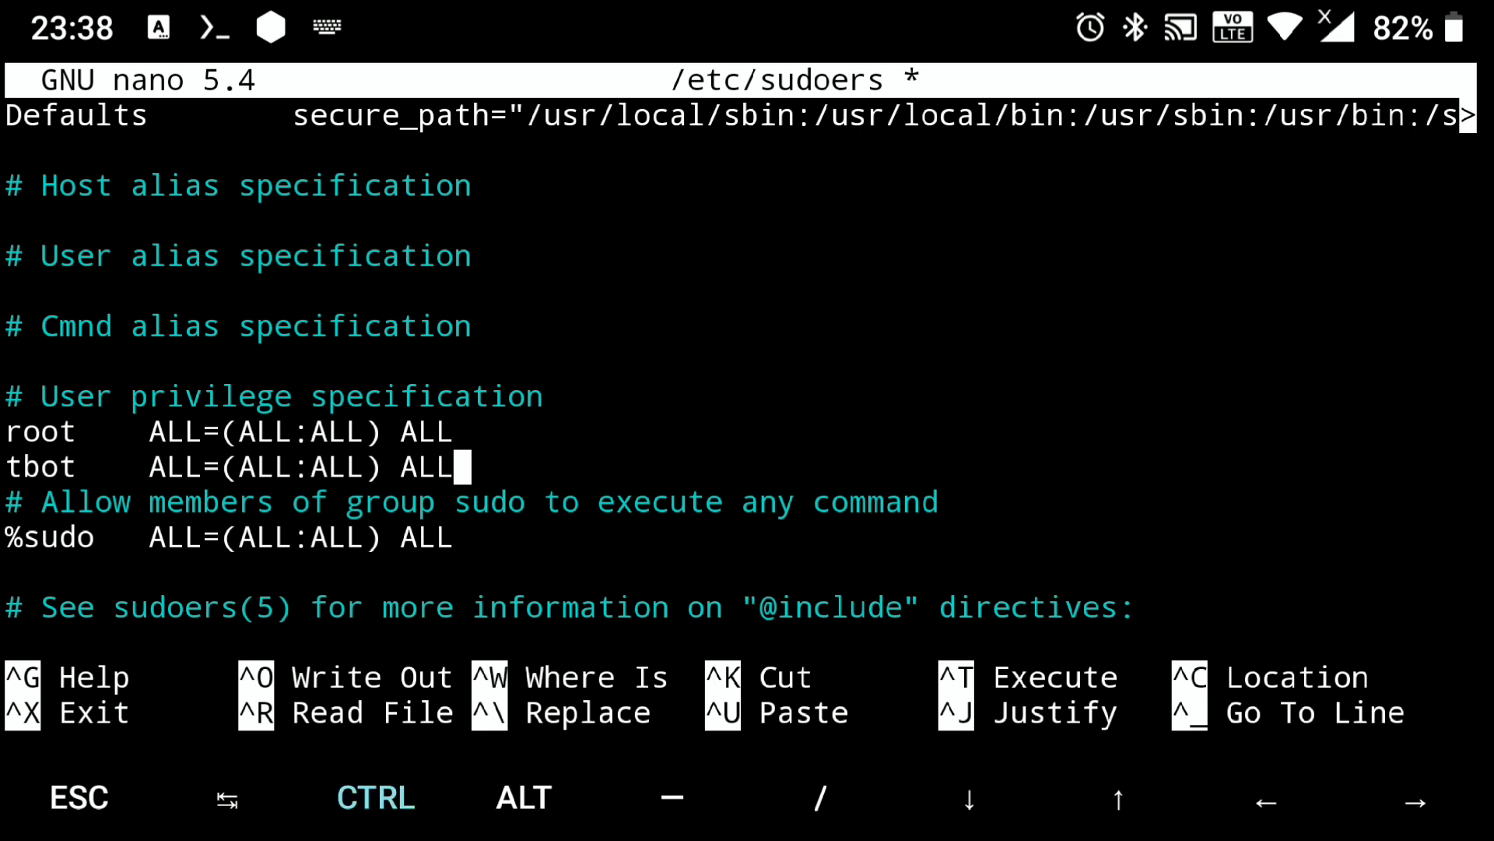
pyautogui.press('ctrl+x')
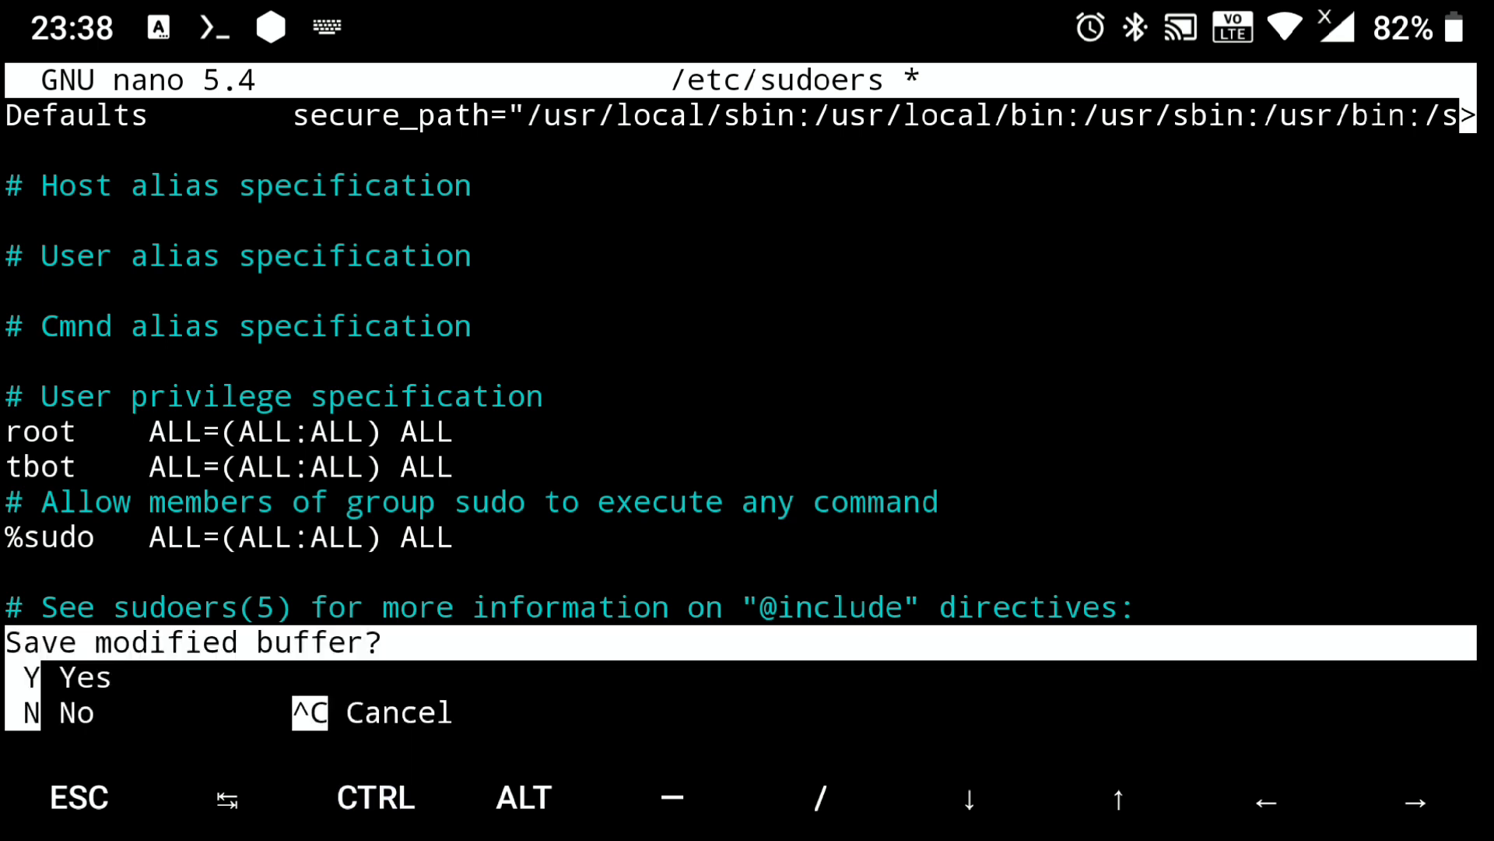
pyautogui.press('y')
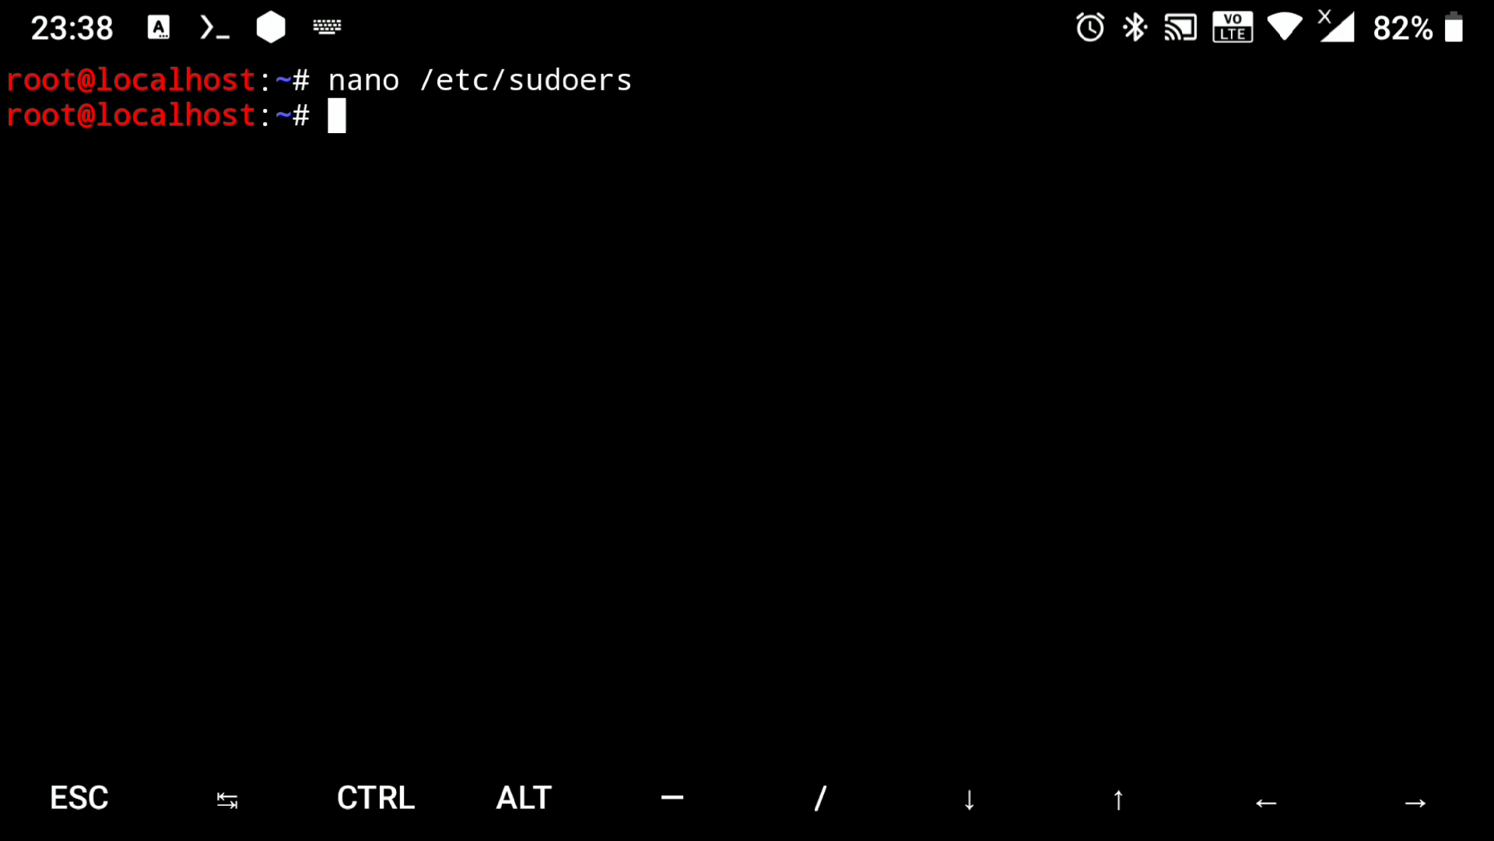
# - Test su to tbot, then write a proot-distro login --user tbot line into $PREFIX/bin/pardus
pyautogui.write('su tbot')
pyautogui.write('c')
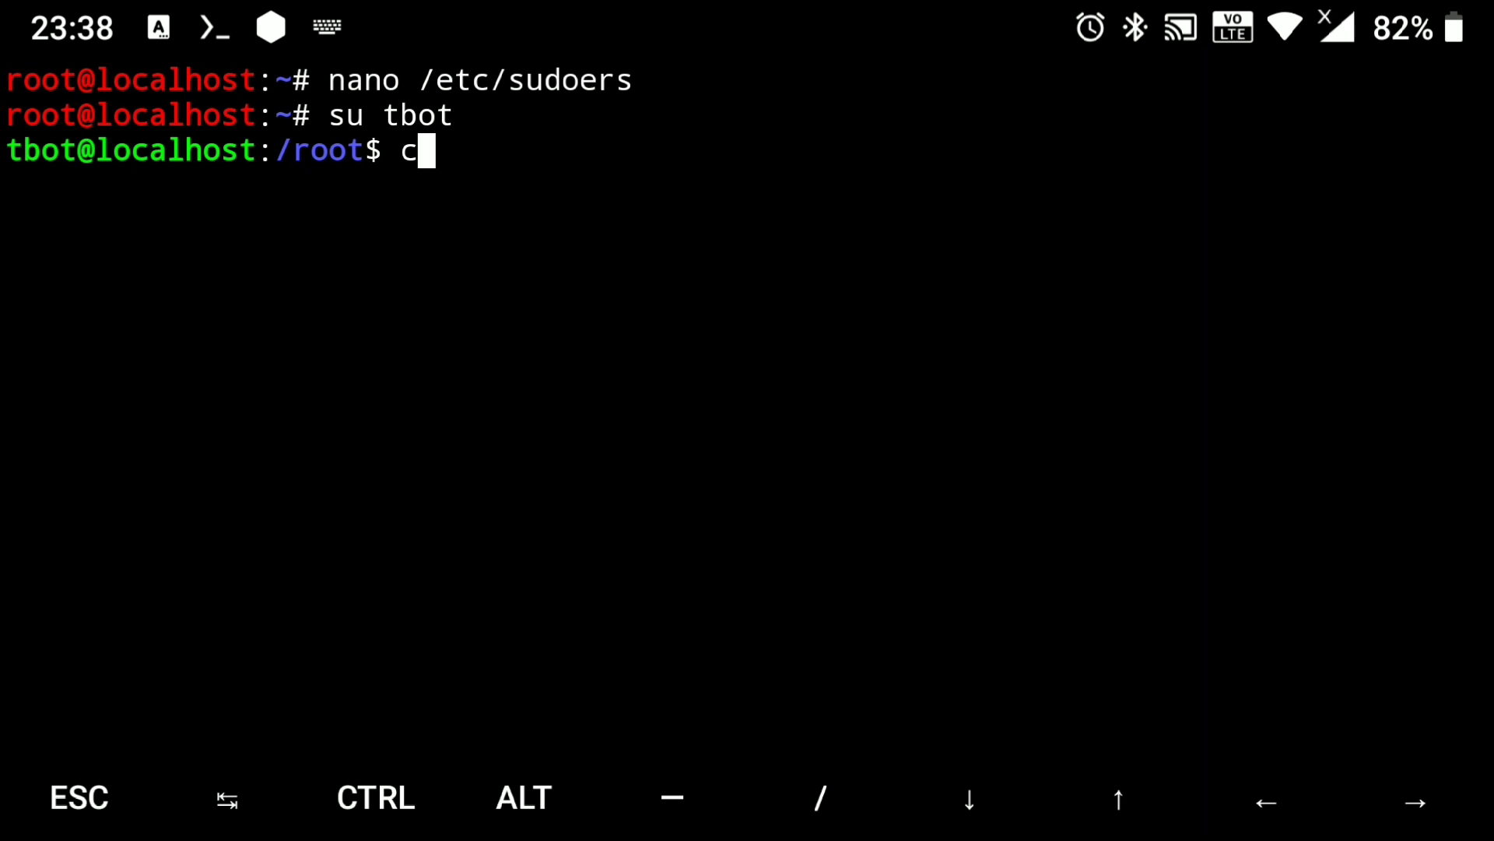
pyautogui.press('BackSpace')
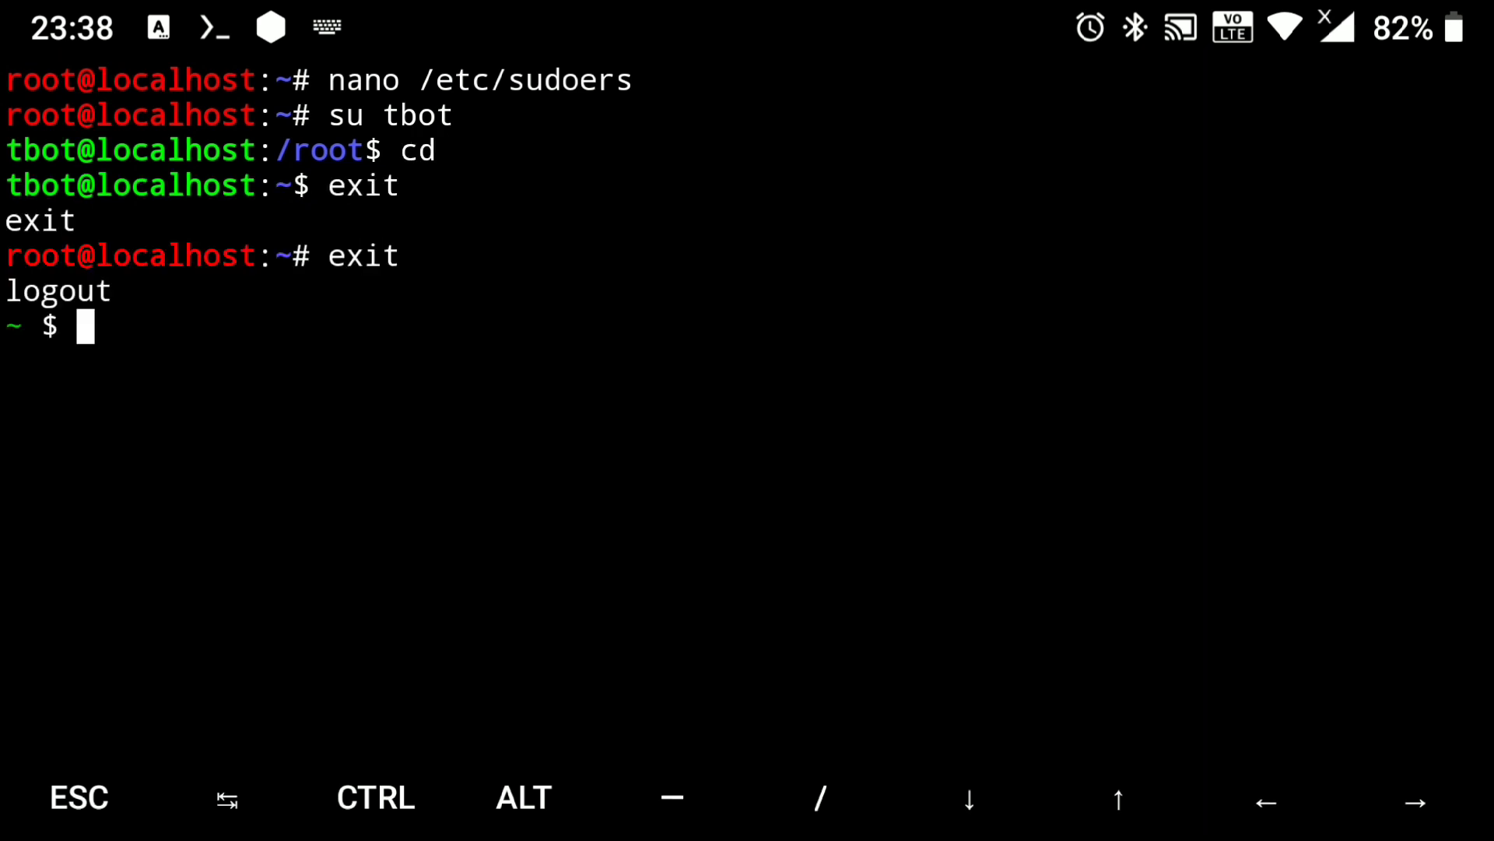
pyautogui.write('echo "')
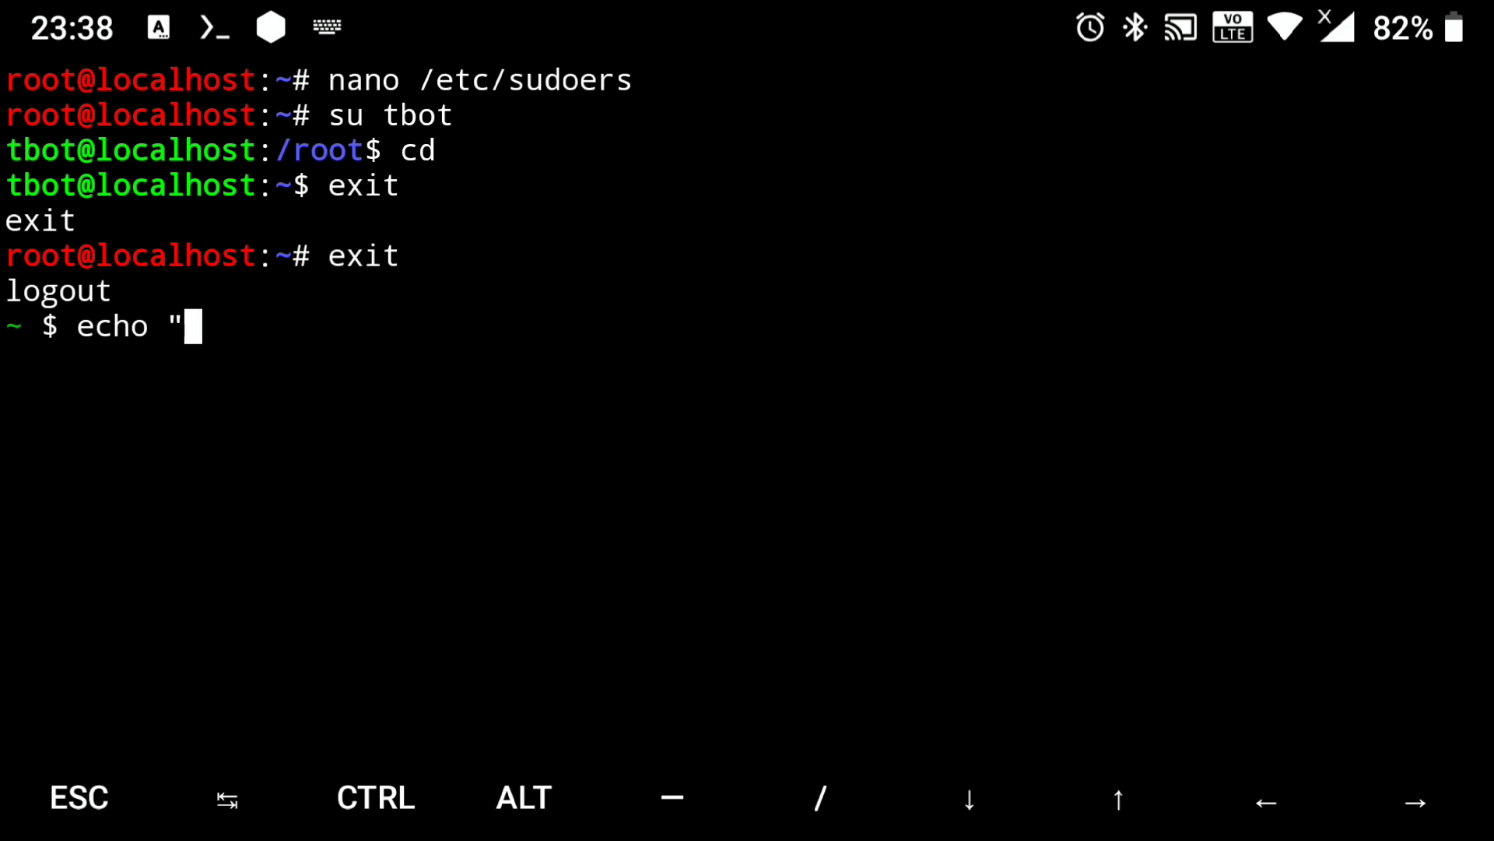
pyautogui.write('proot-distro lof')
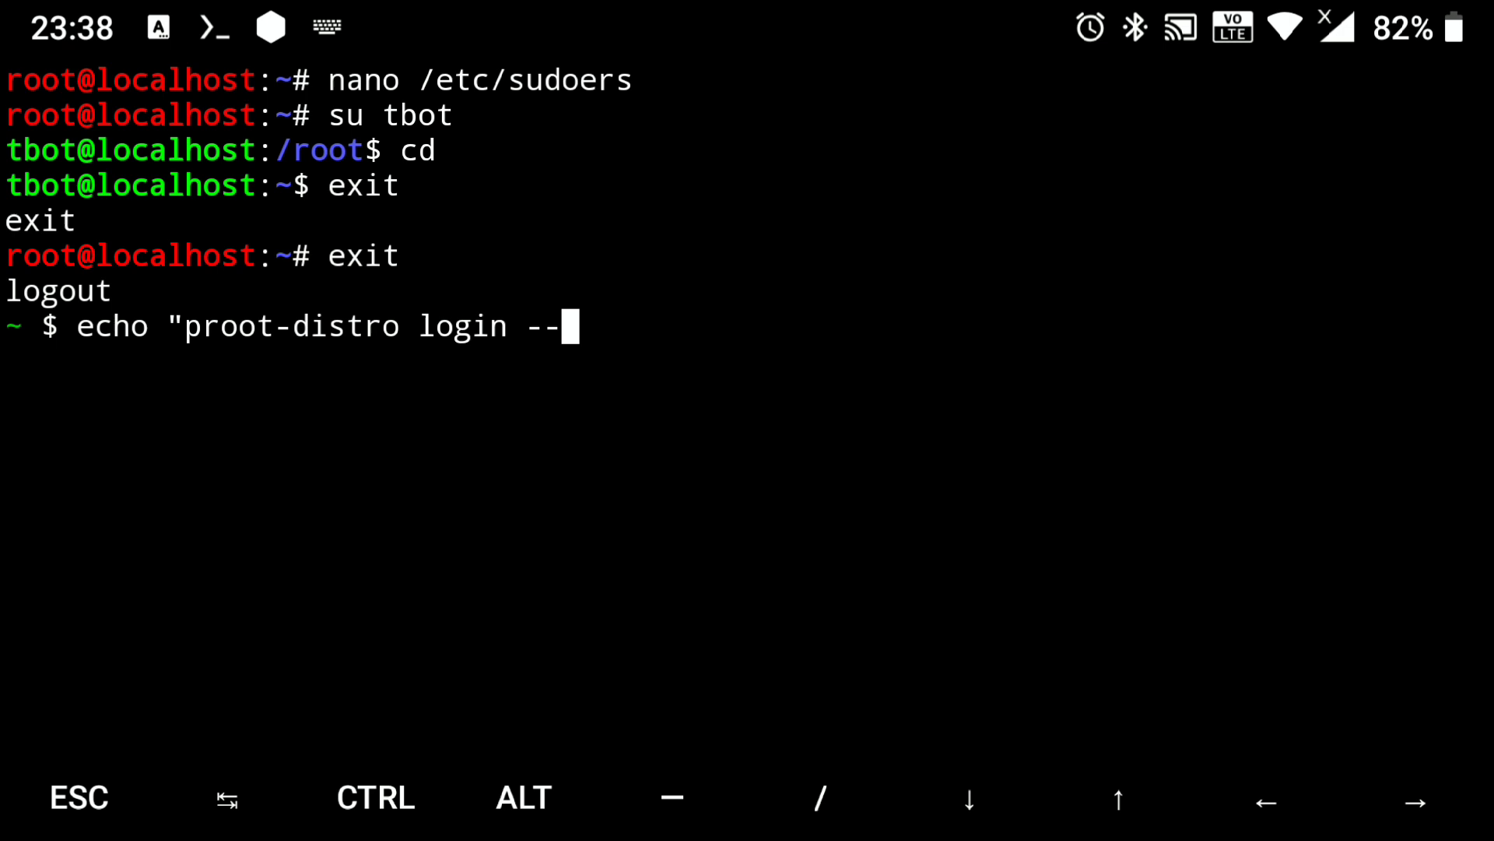
pyautogui.write('user tbot')
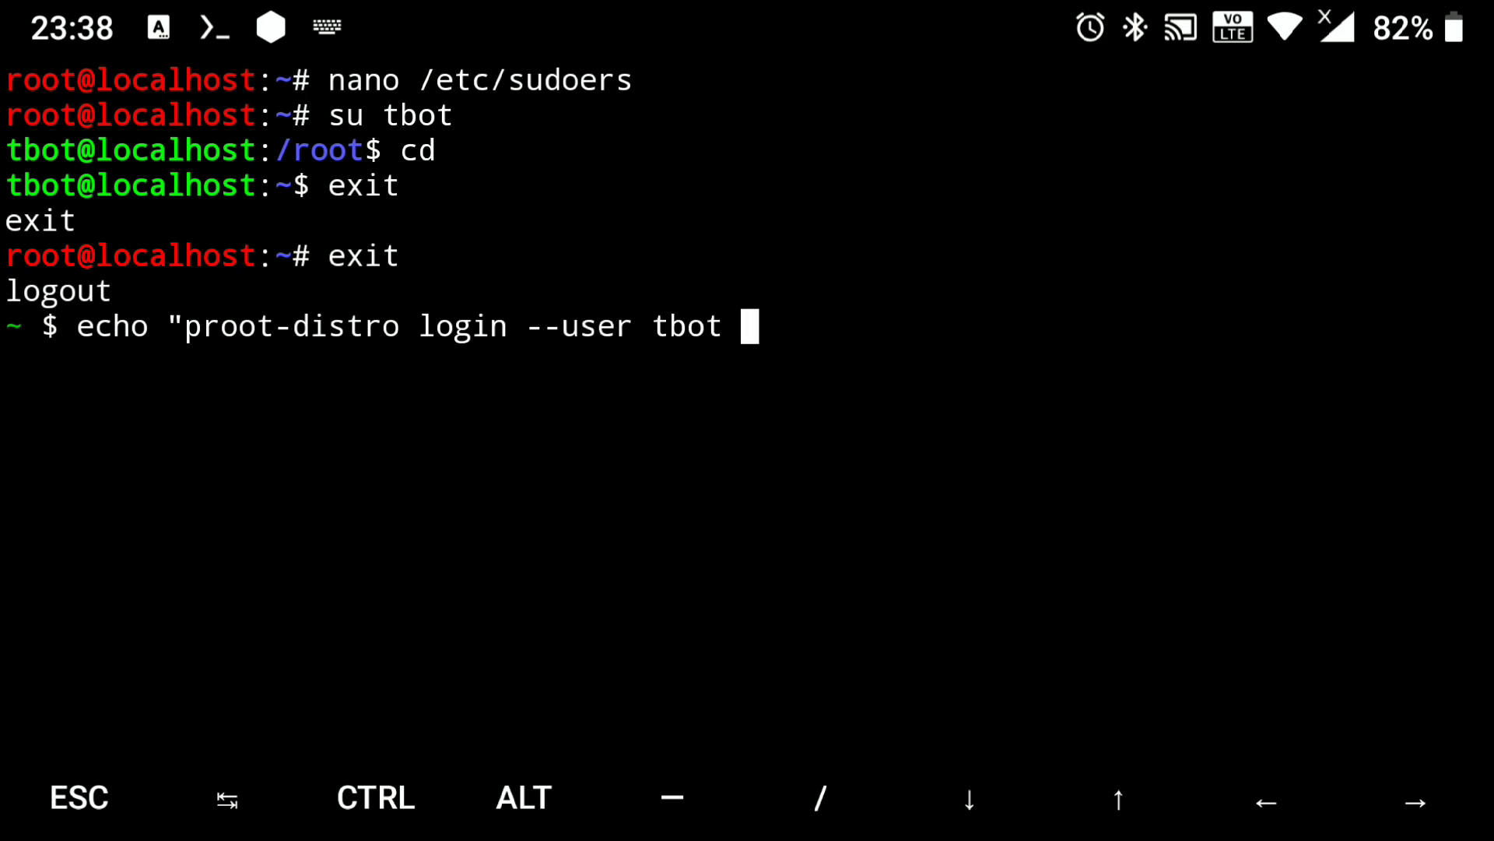
pyautogui.write('pardus"')
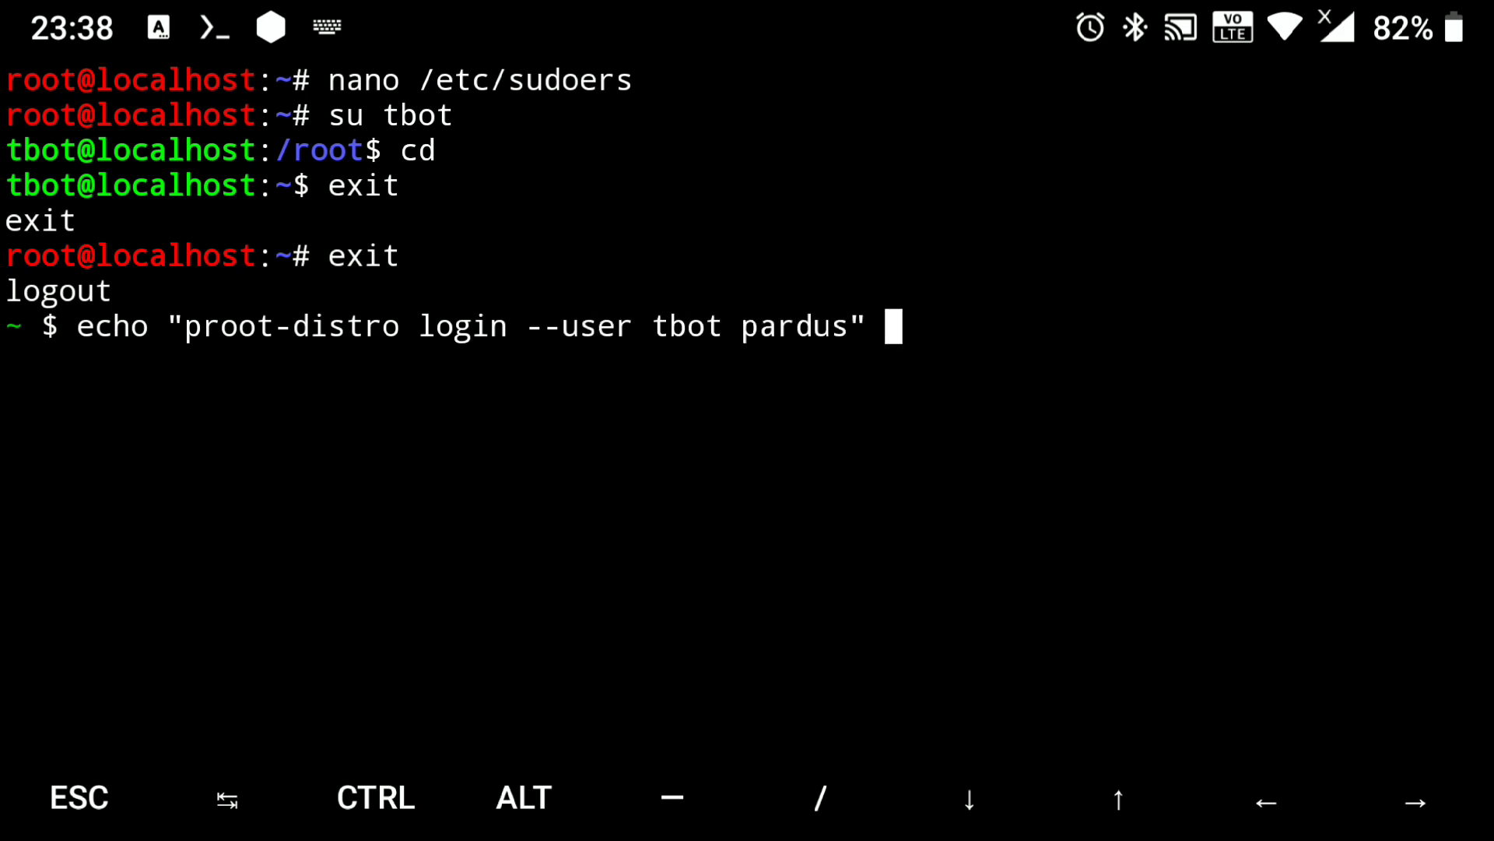
pyautogui.write('>> $PREFIX/bin')
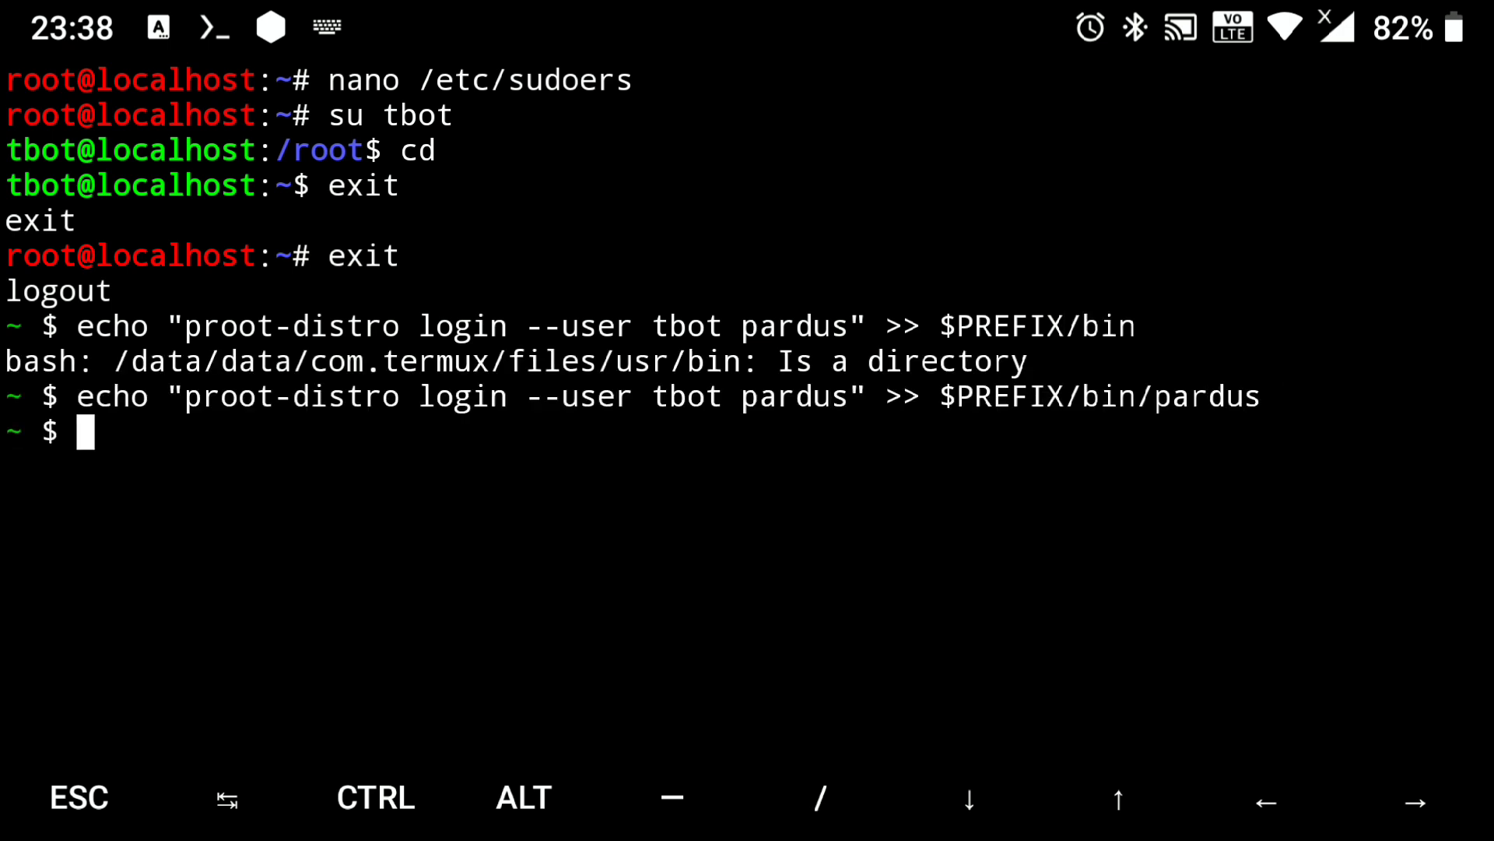
# - Make the pardus launcher executable with chmod +x and run it
pyautogui.write('chmod -')
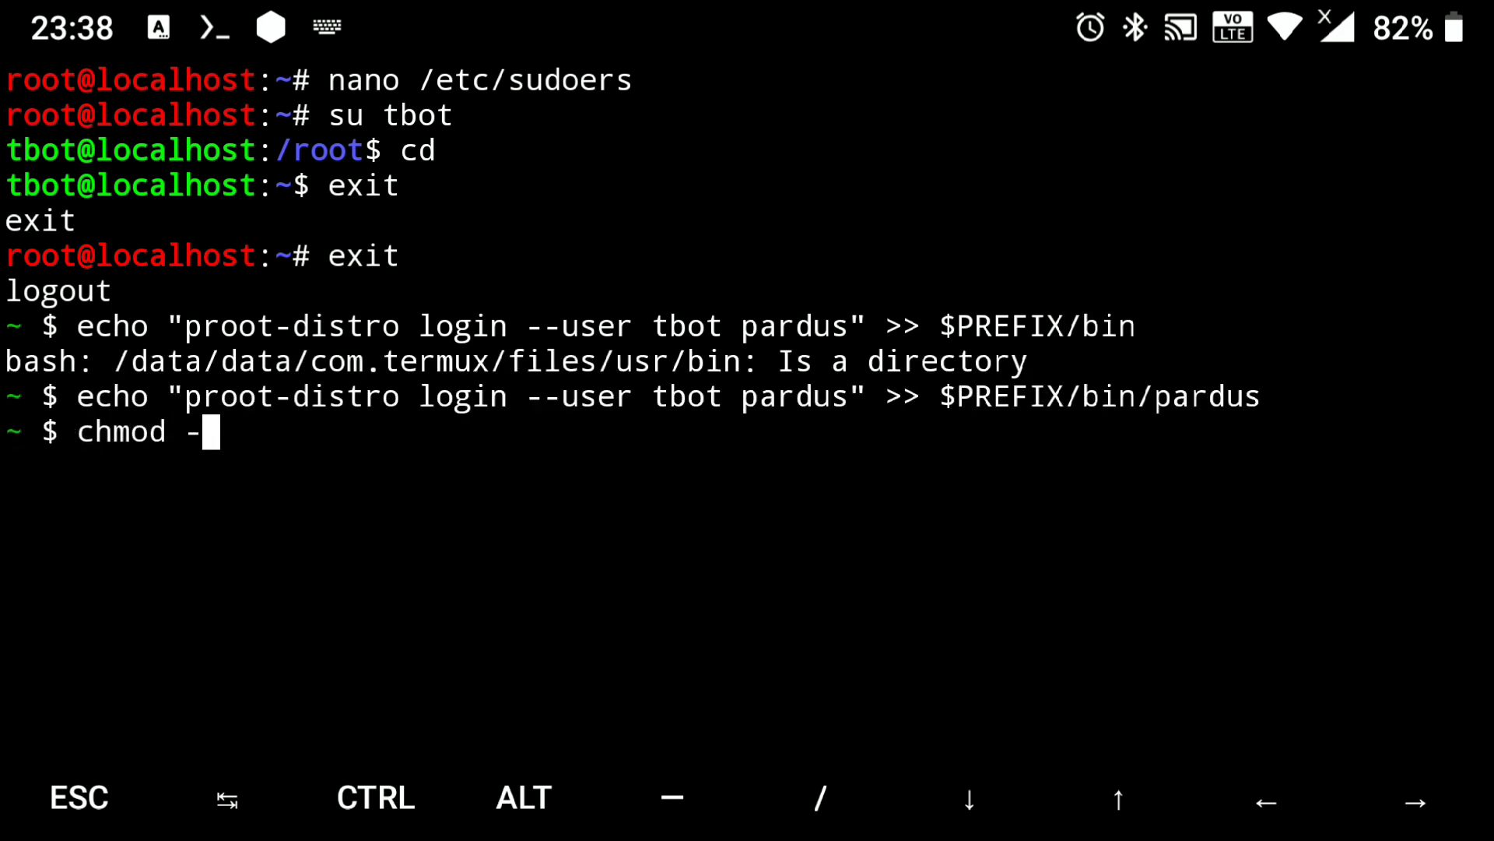
pyautogui.write('+')
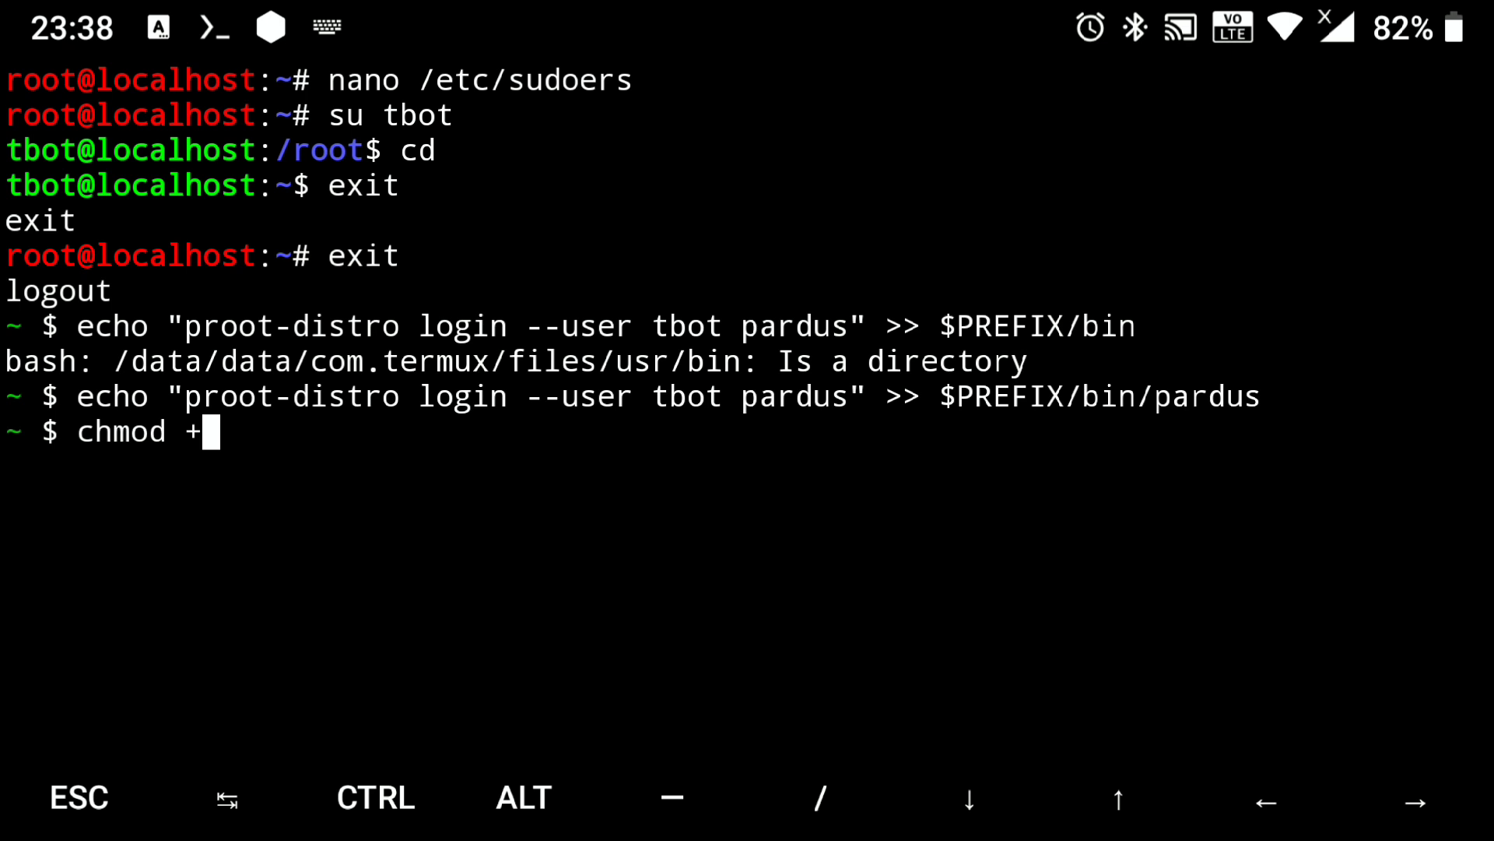
pyautogui.write('x $PREFIX/bin/pardud')
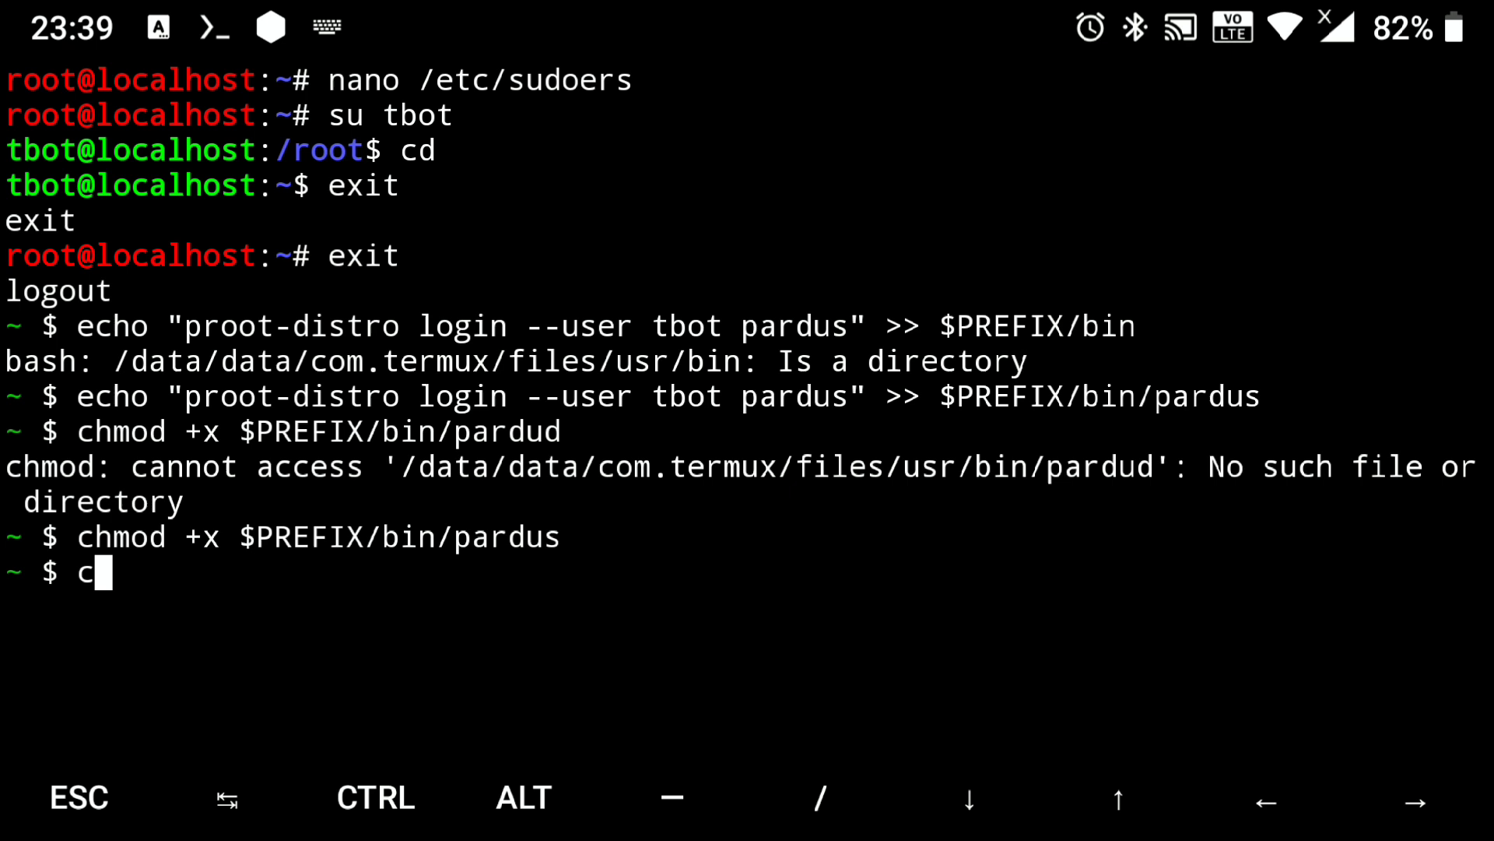
pyautogui.press('Return')
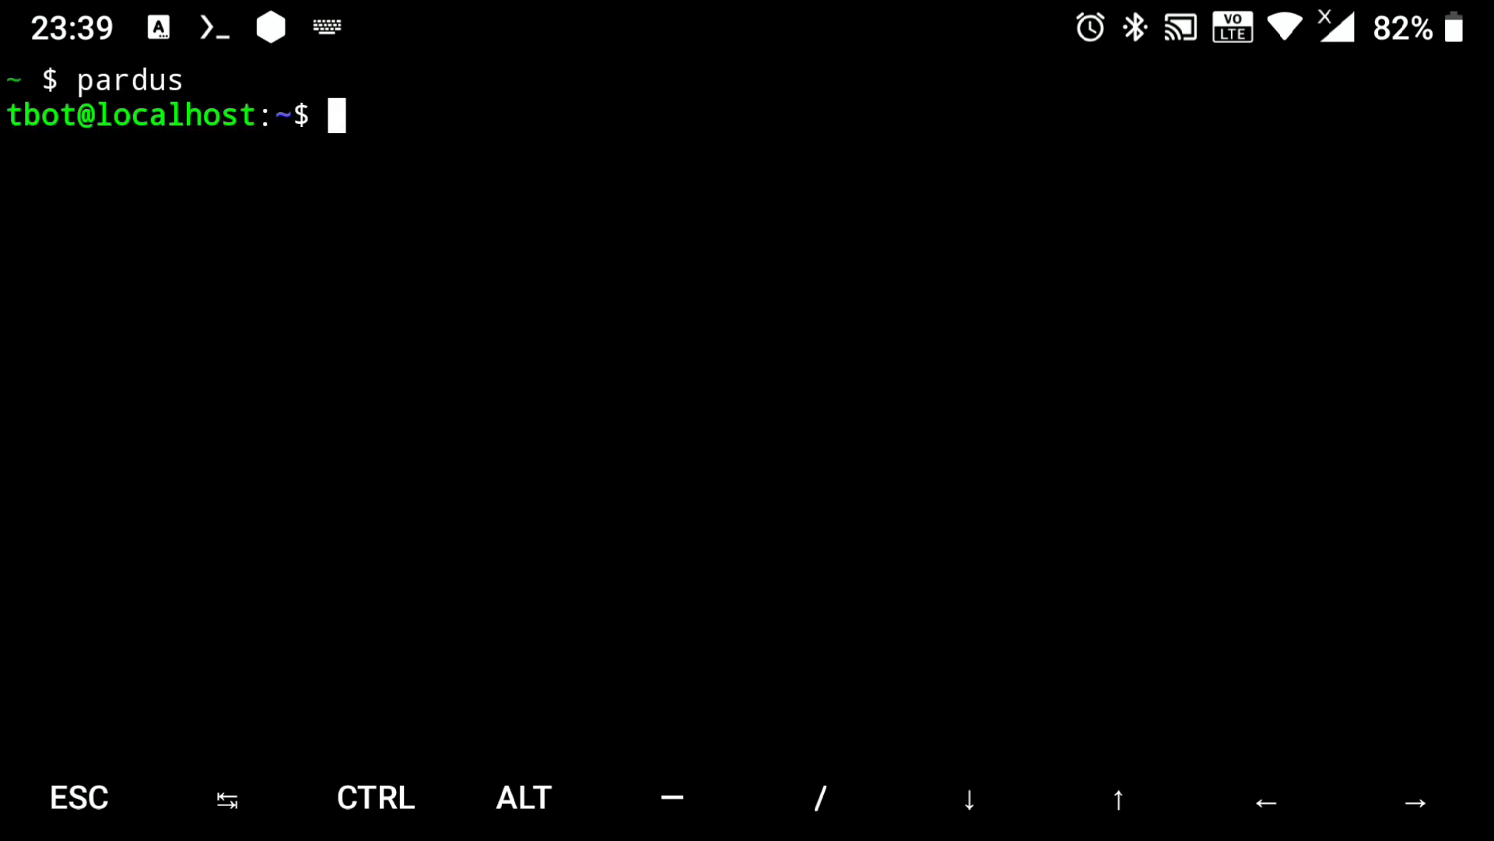
# - Install the udisks package with sudo apt install in the Pardus session
pyautogui.press('Return')
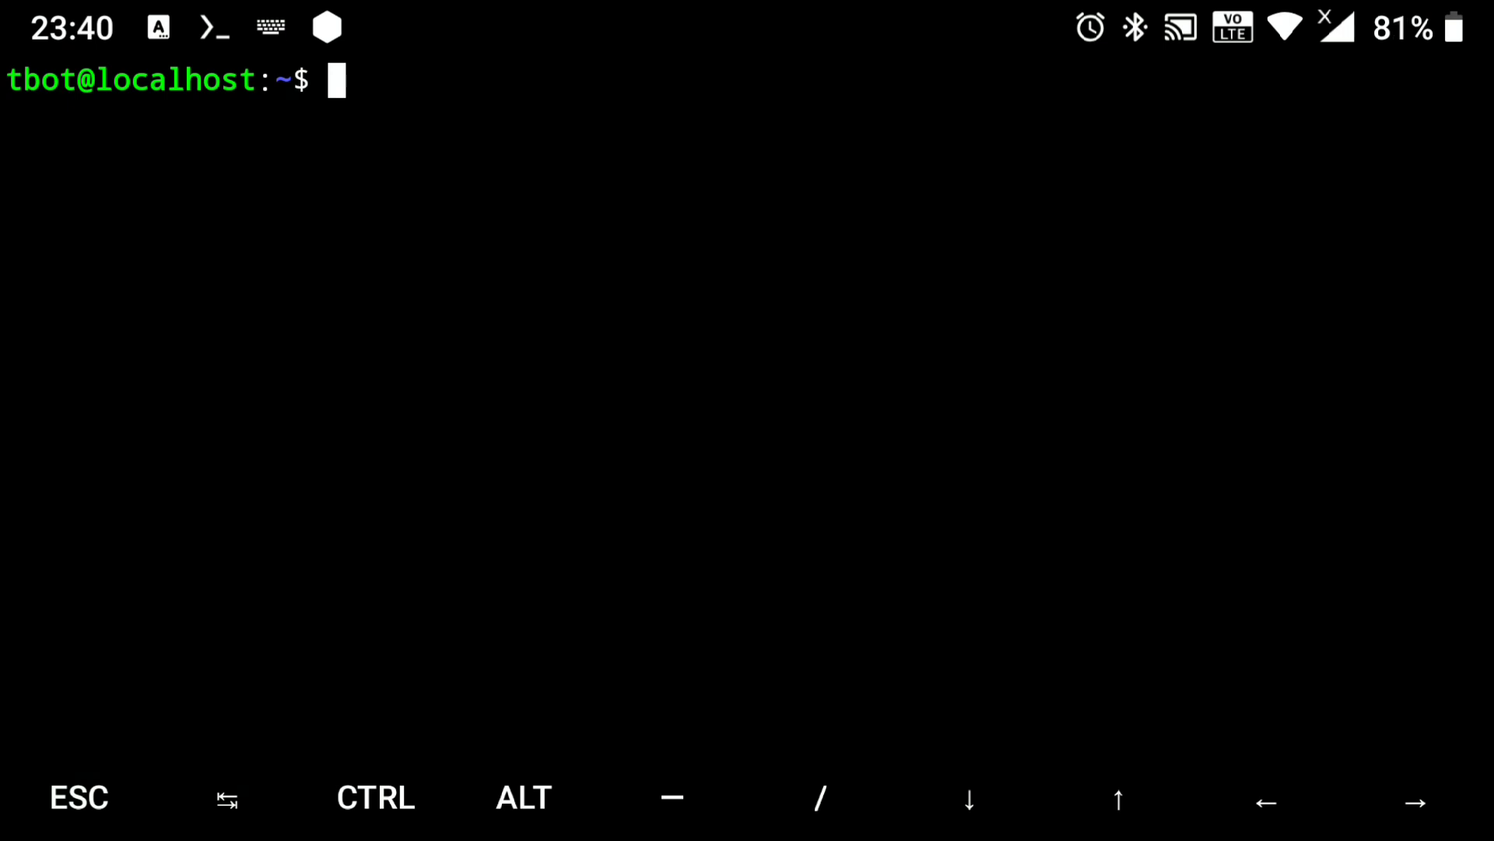
pyautogui.write('sudo apt inst')
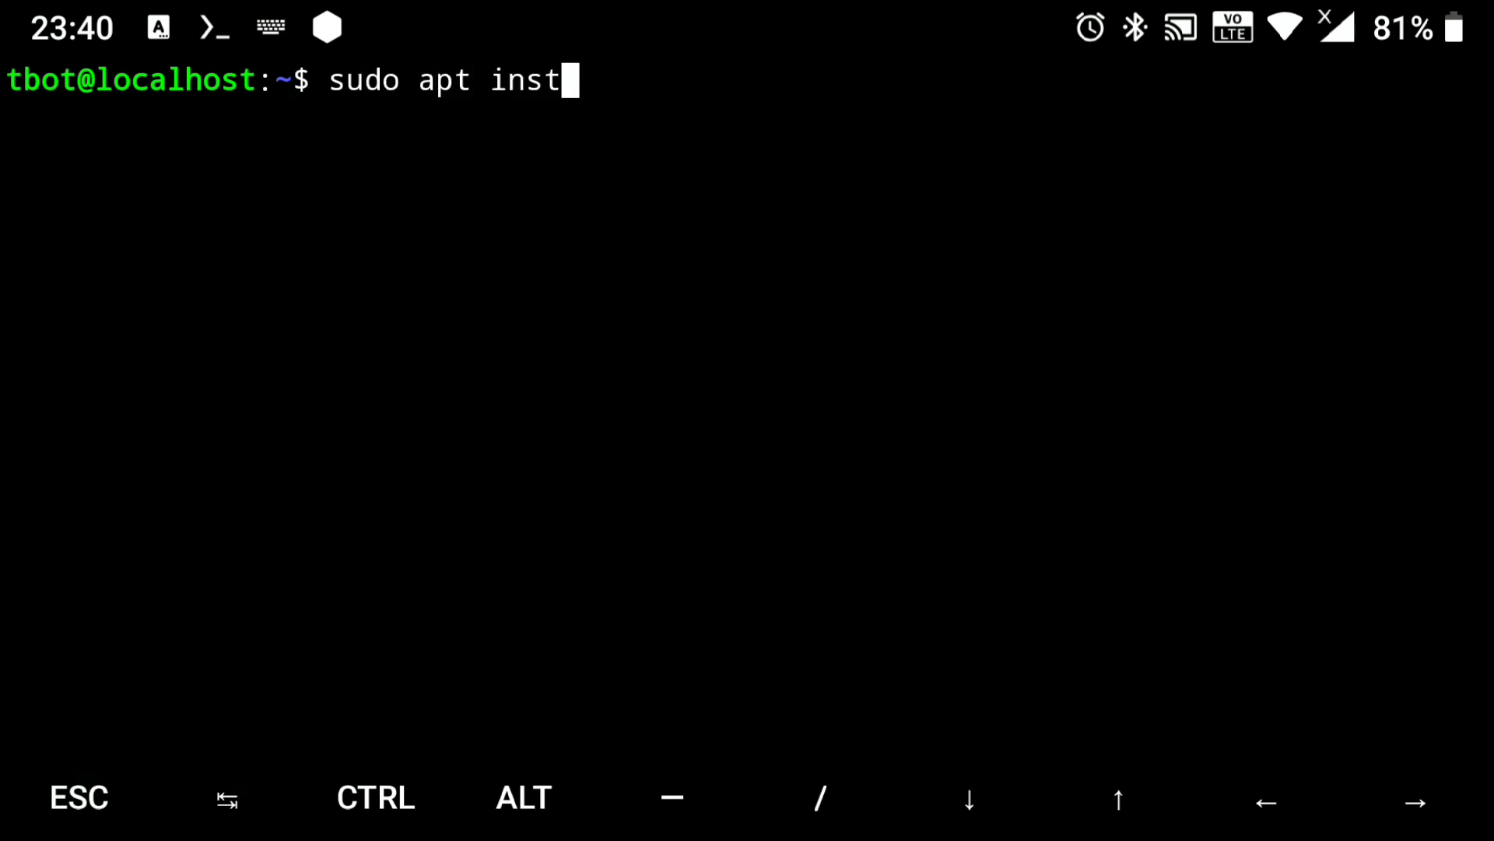
pyautogui.write('all pard')
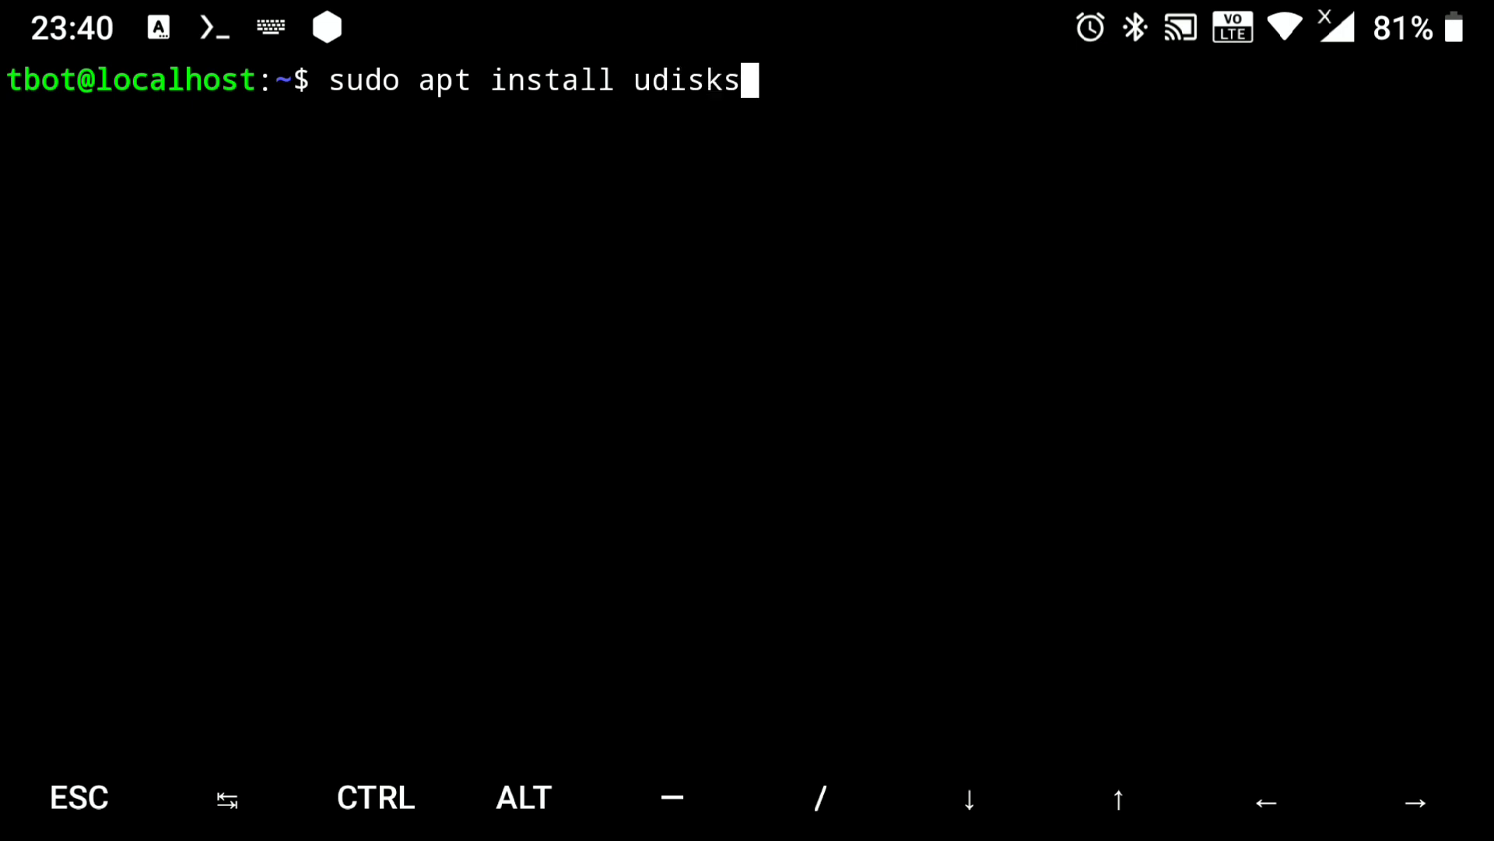
pyautogui.press('Return')
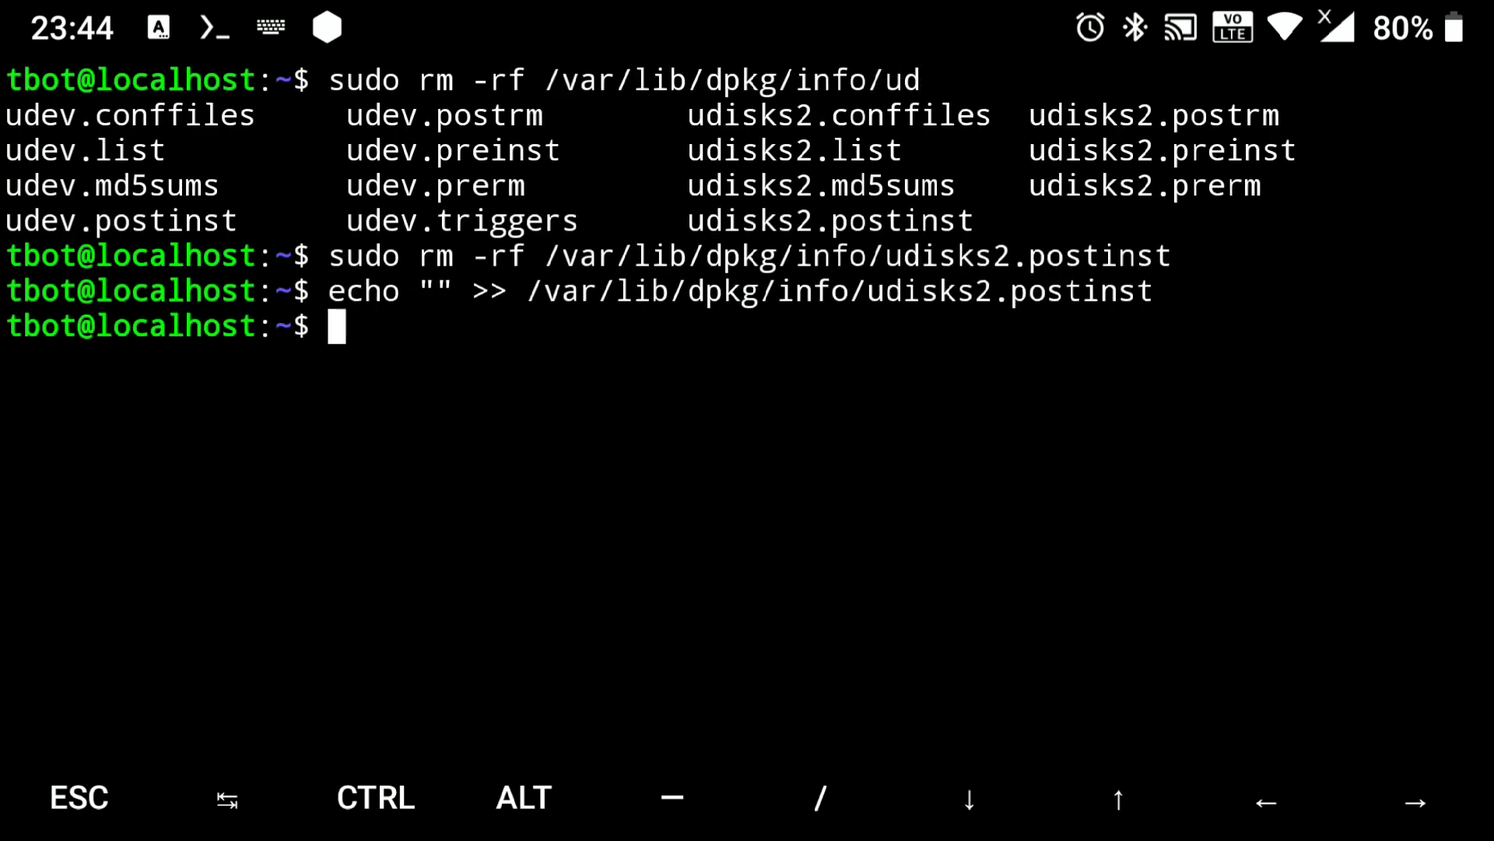
# - Install the pardus-xfce-desktop package with sudo apt install
pyautogui.press('Return')
pyautogui.write('sudo apt i')
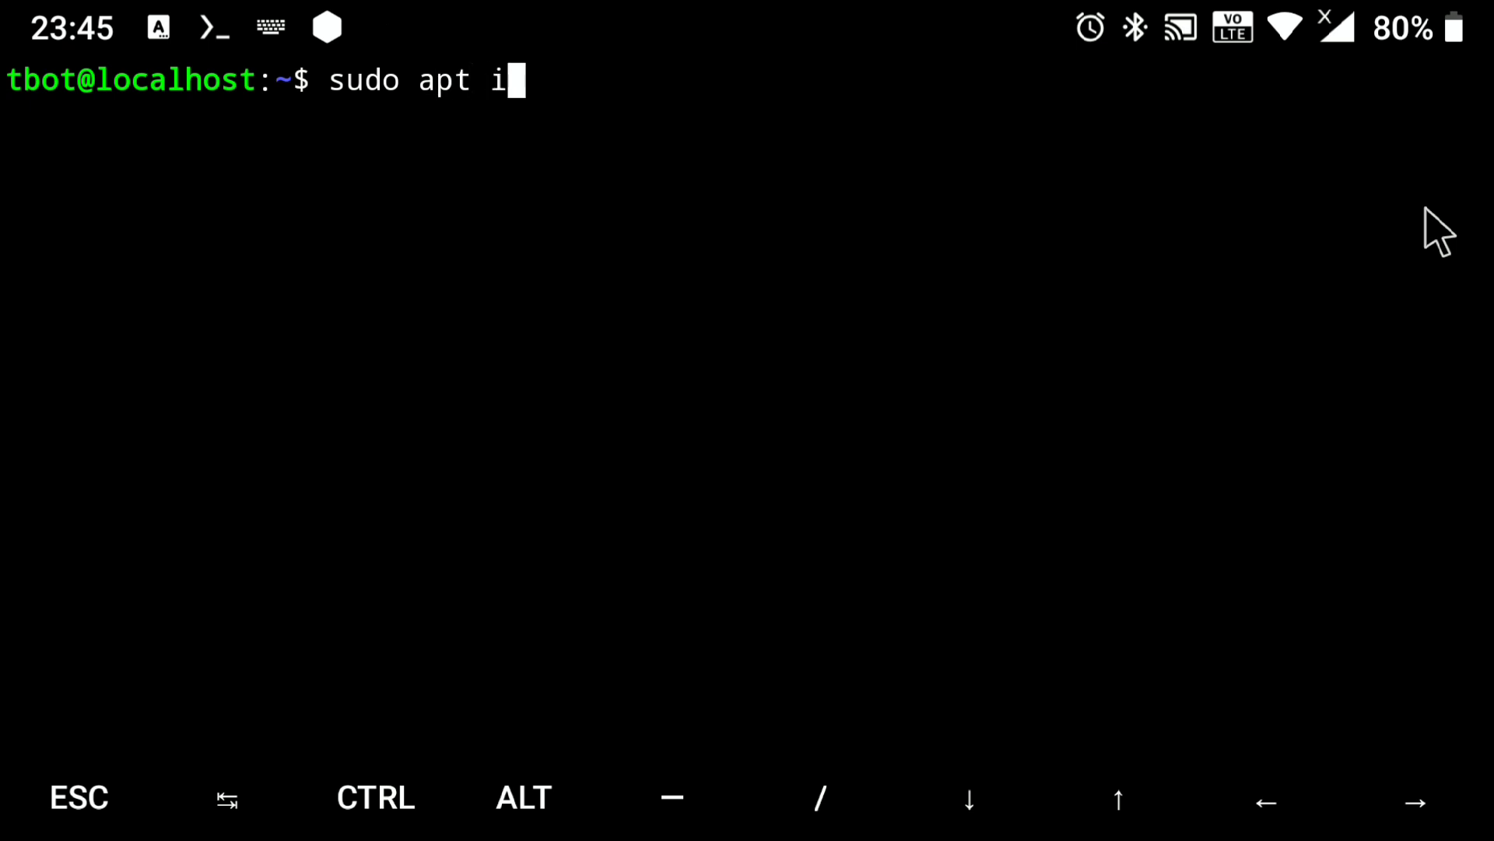
pyautogui.write('nstall pardus-xfce-des')
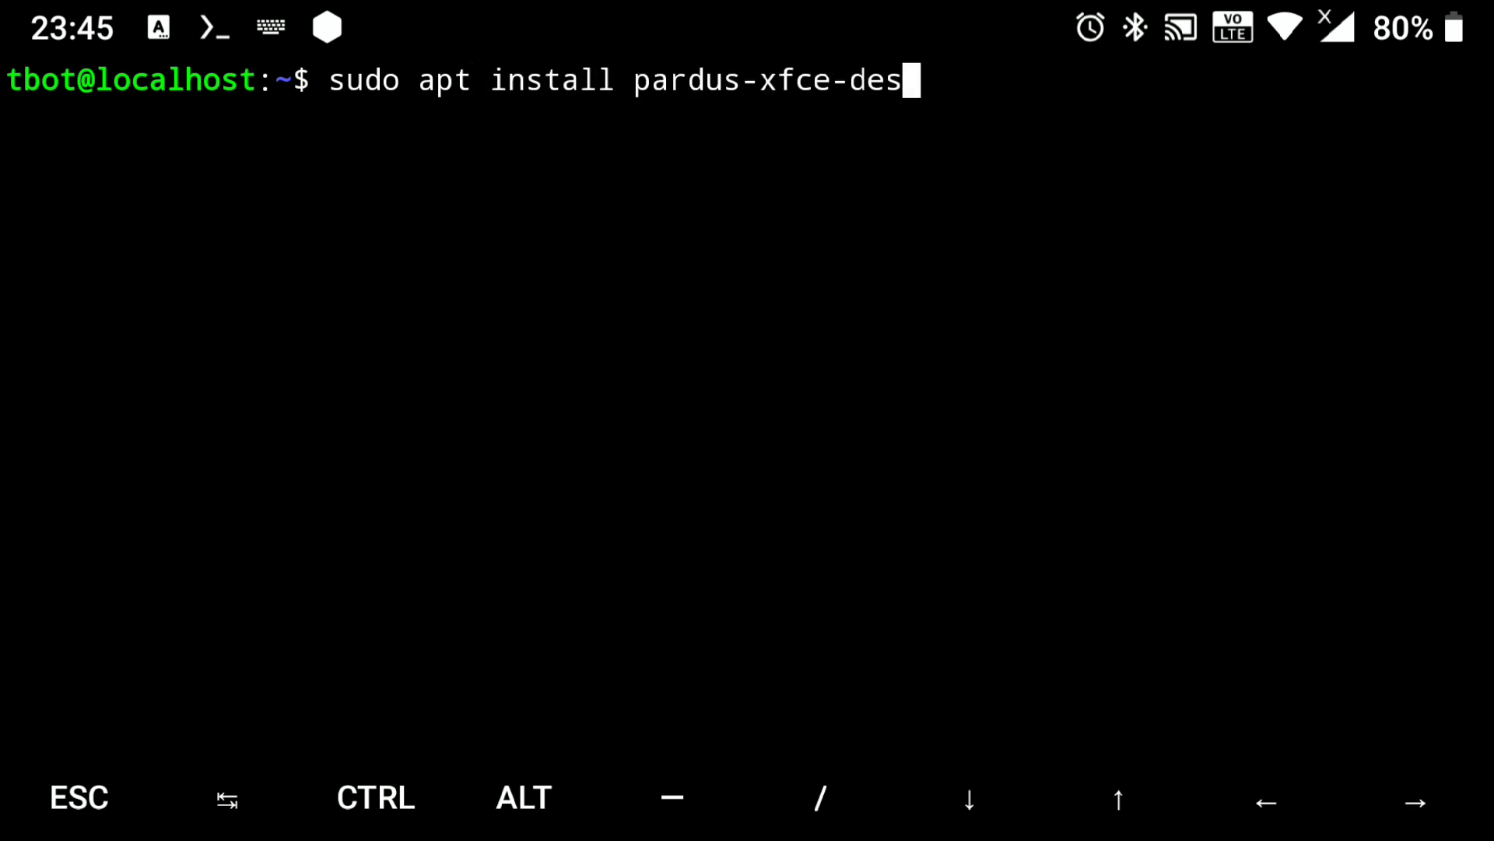
pyautogui.press('Return')
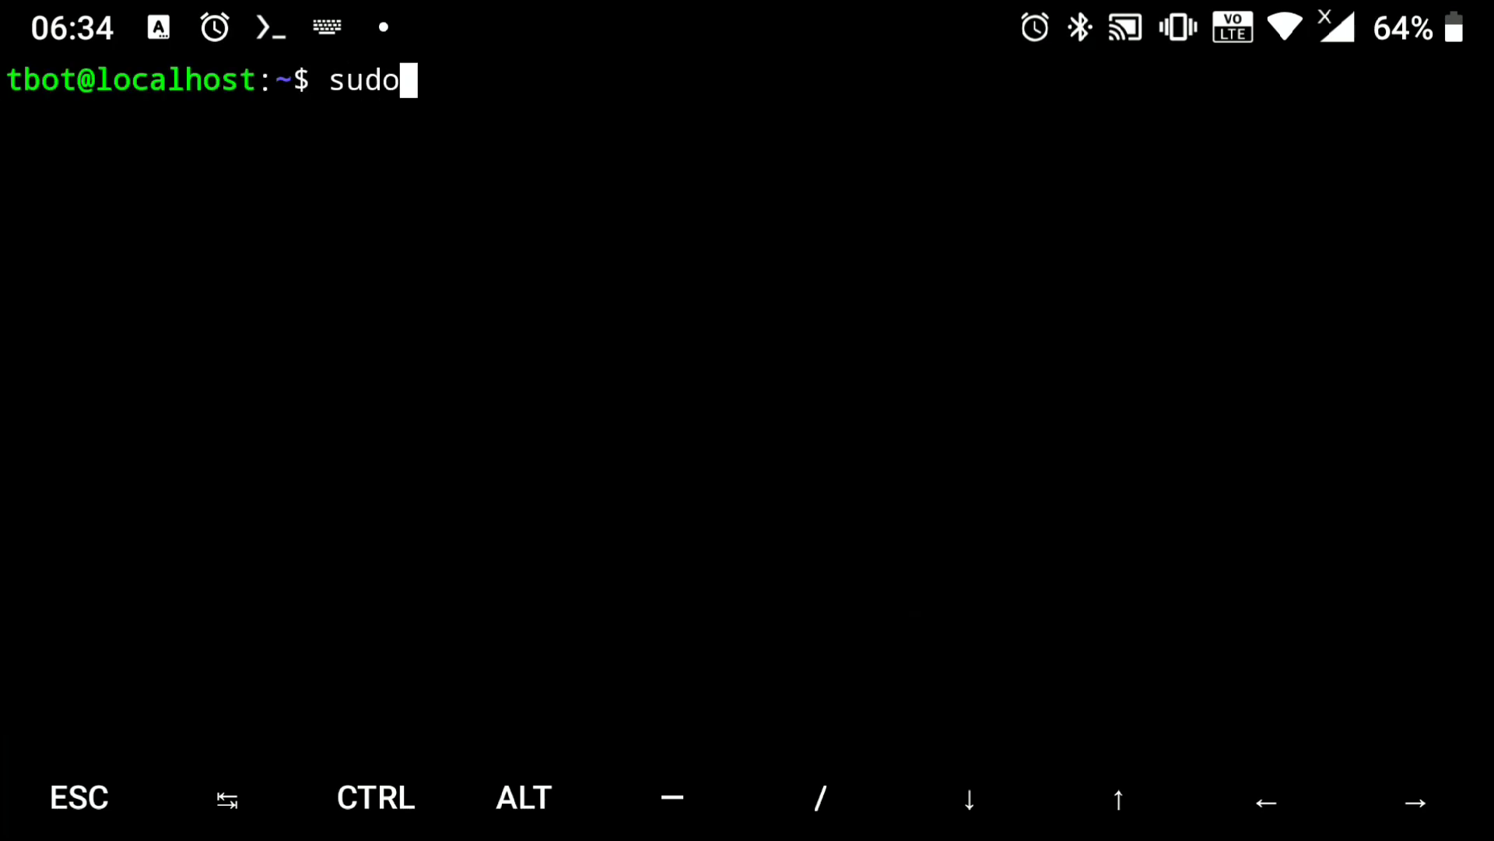
# - Install tigervnc-standalone-server with apt
pyautogui.write('apt insta')
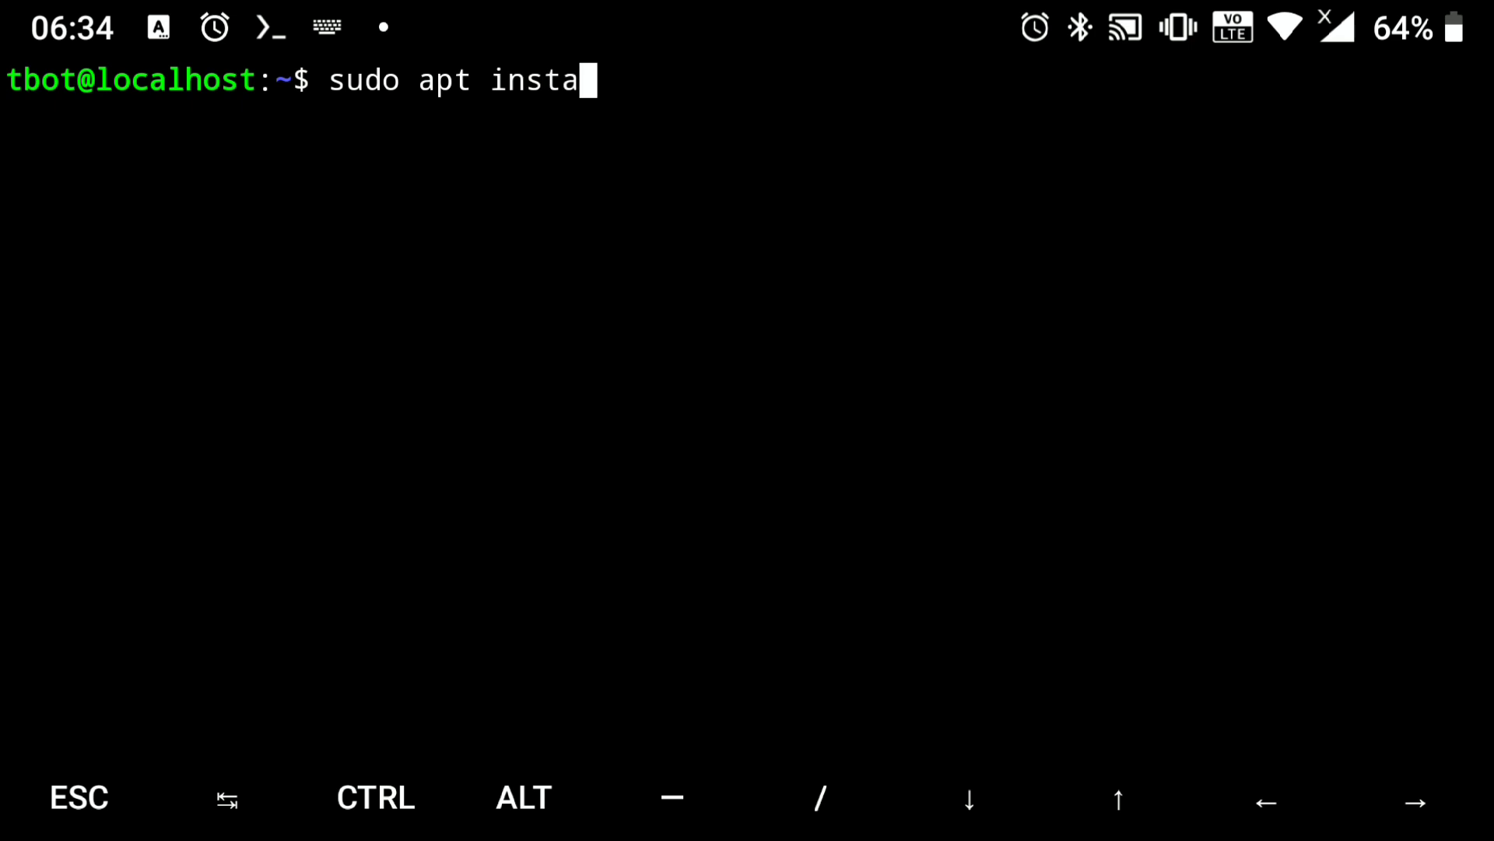
pyautogui.write('ll tigerbnc')
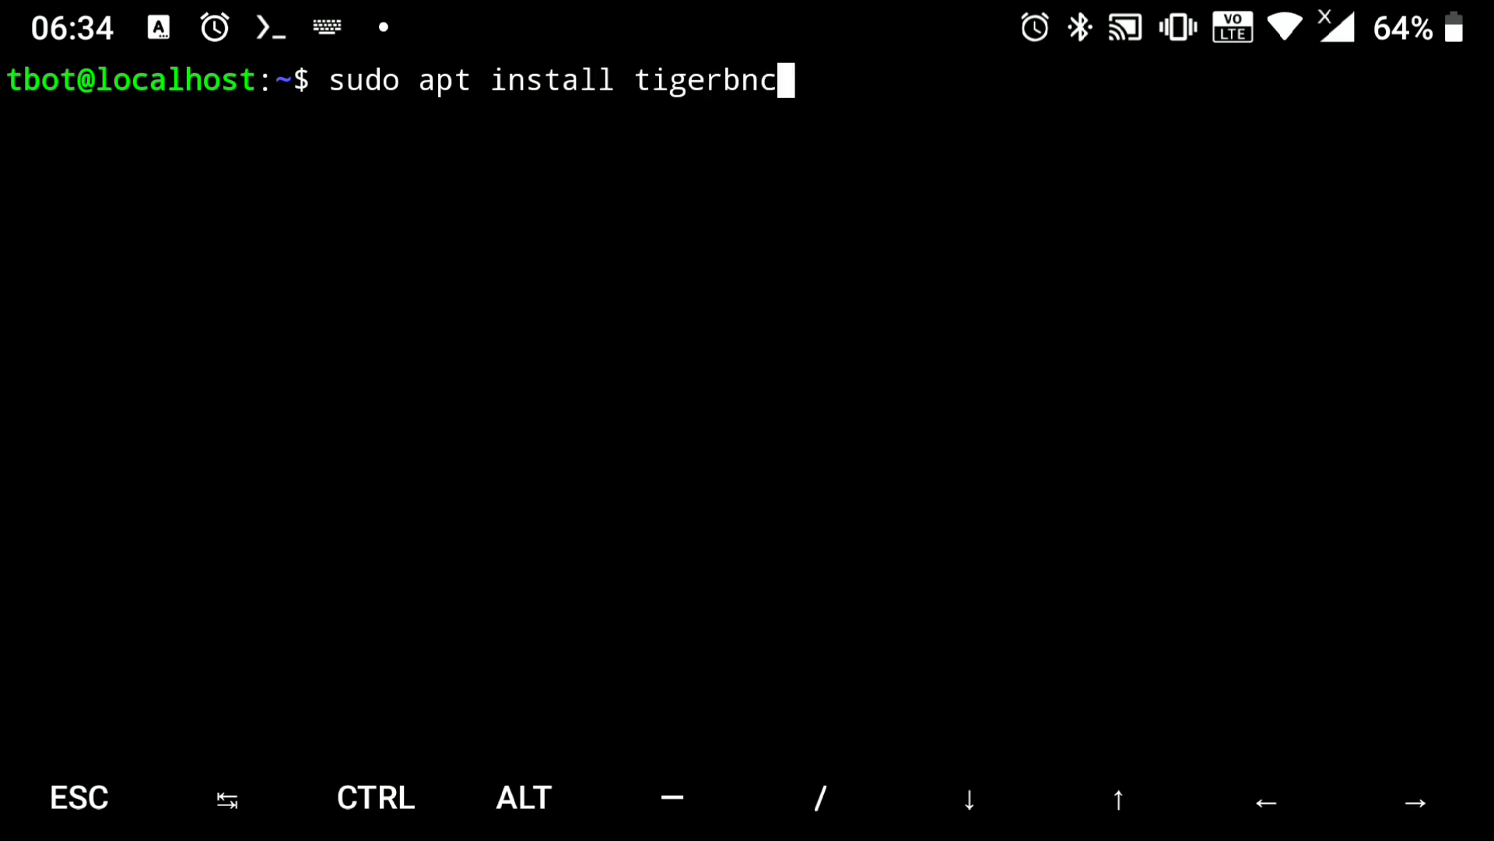
pyautogui.write('vnc-standalone-server')
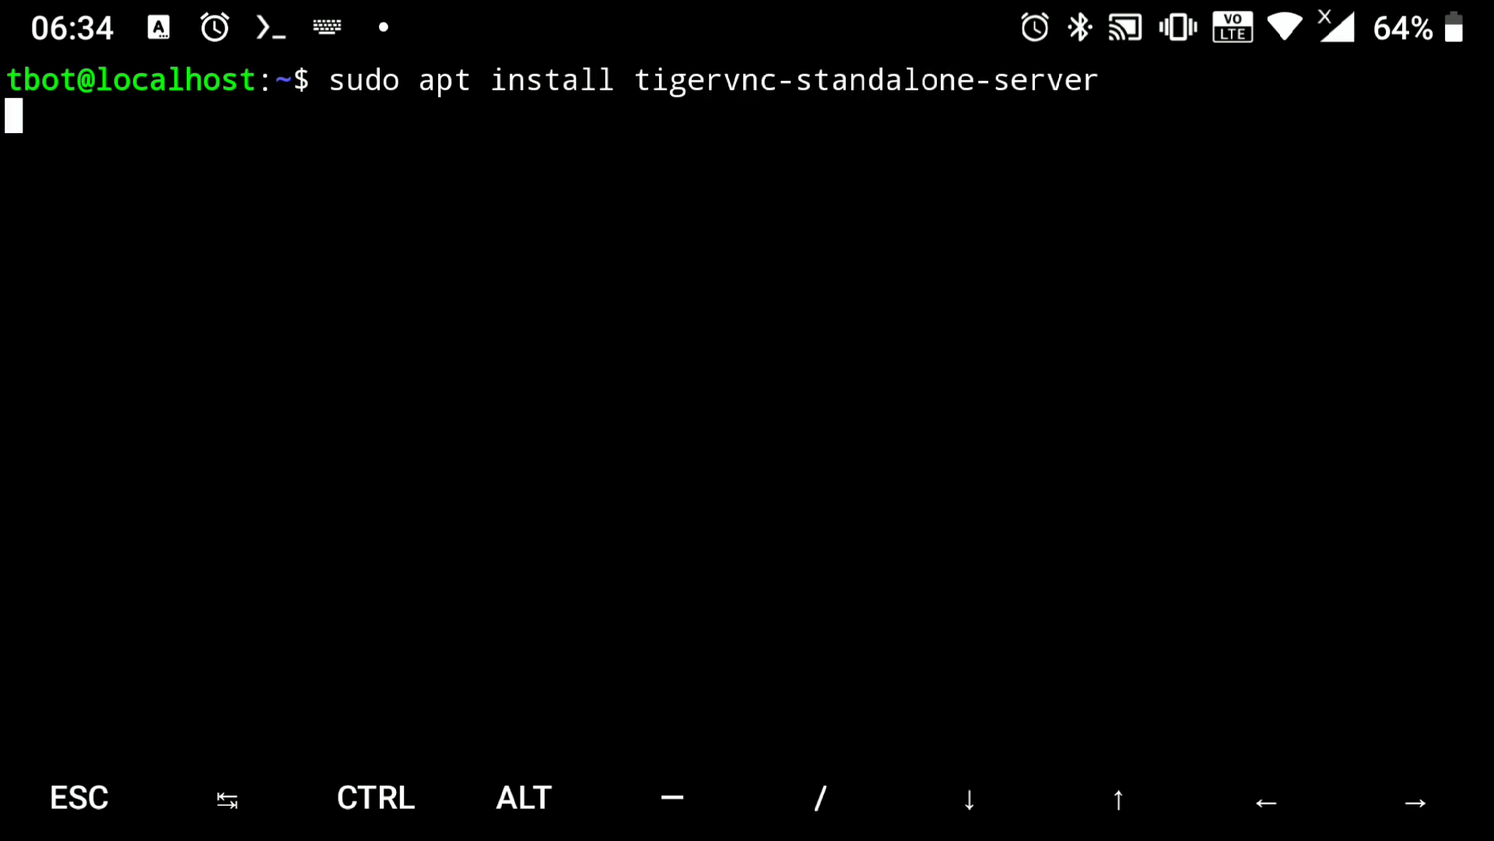
pyautogui.press('Return')
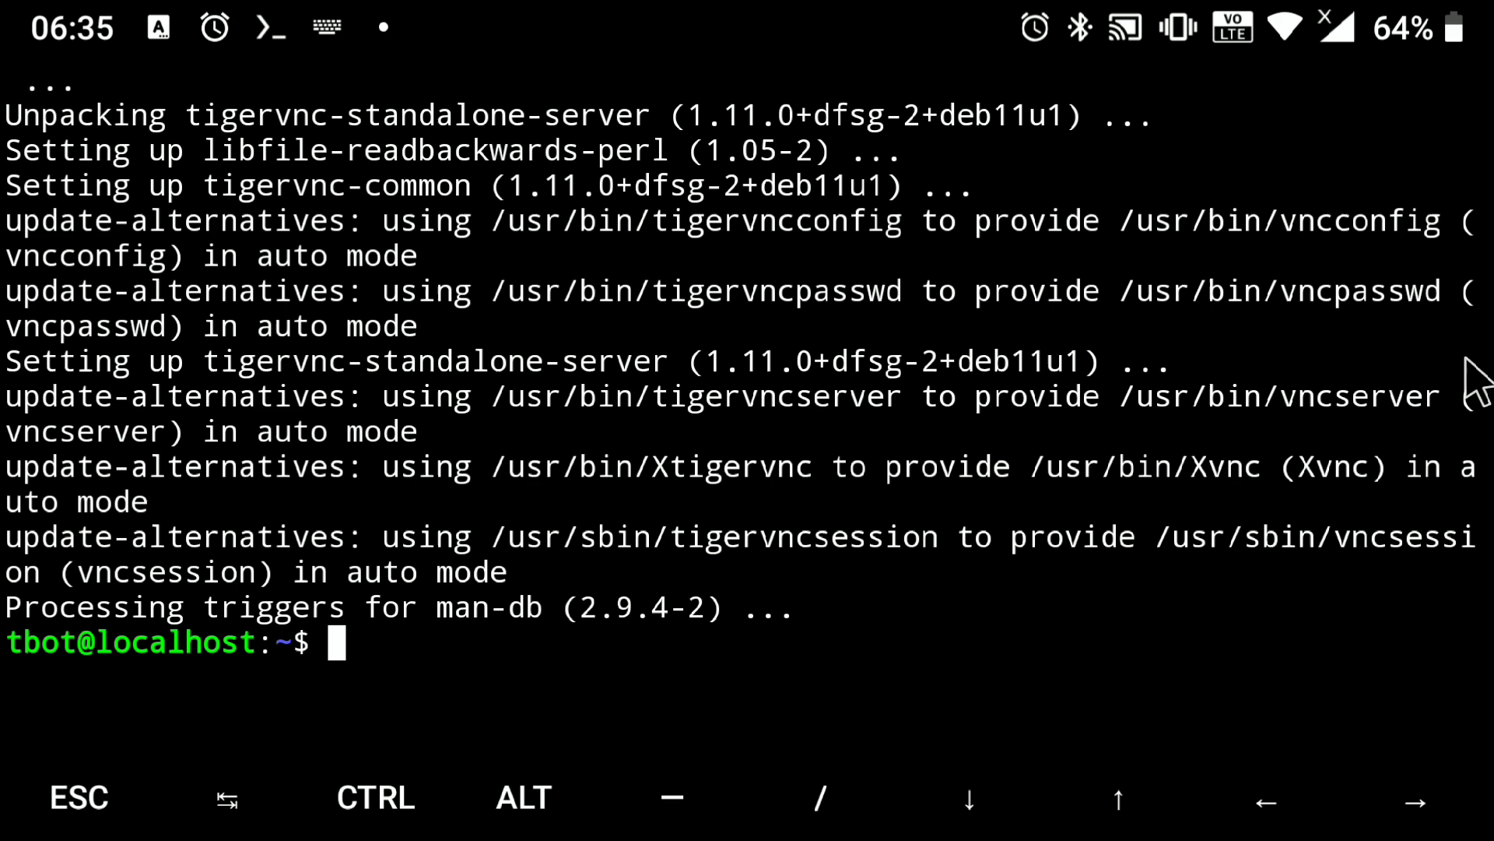
# - Run vncserver to set the VNC password, then edit .vnc/xstartup to launch dbus and XFCE
pyautogui.write('vncserver')
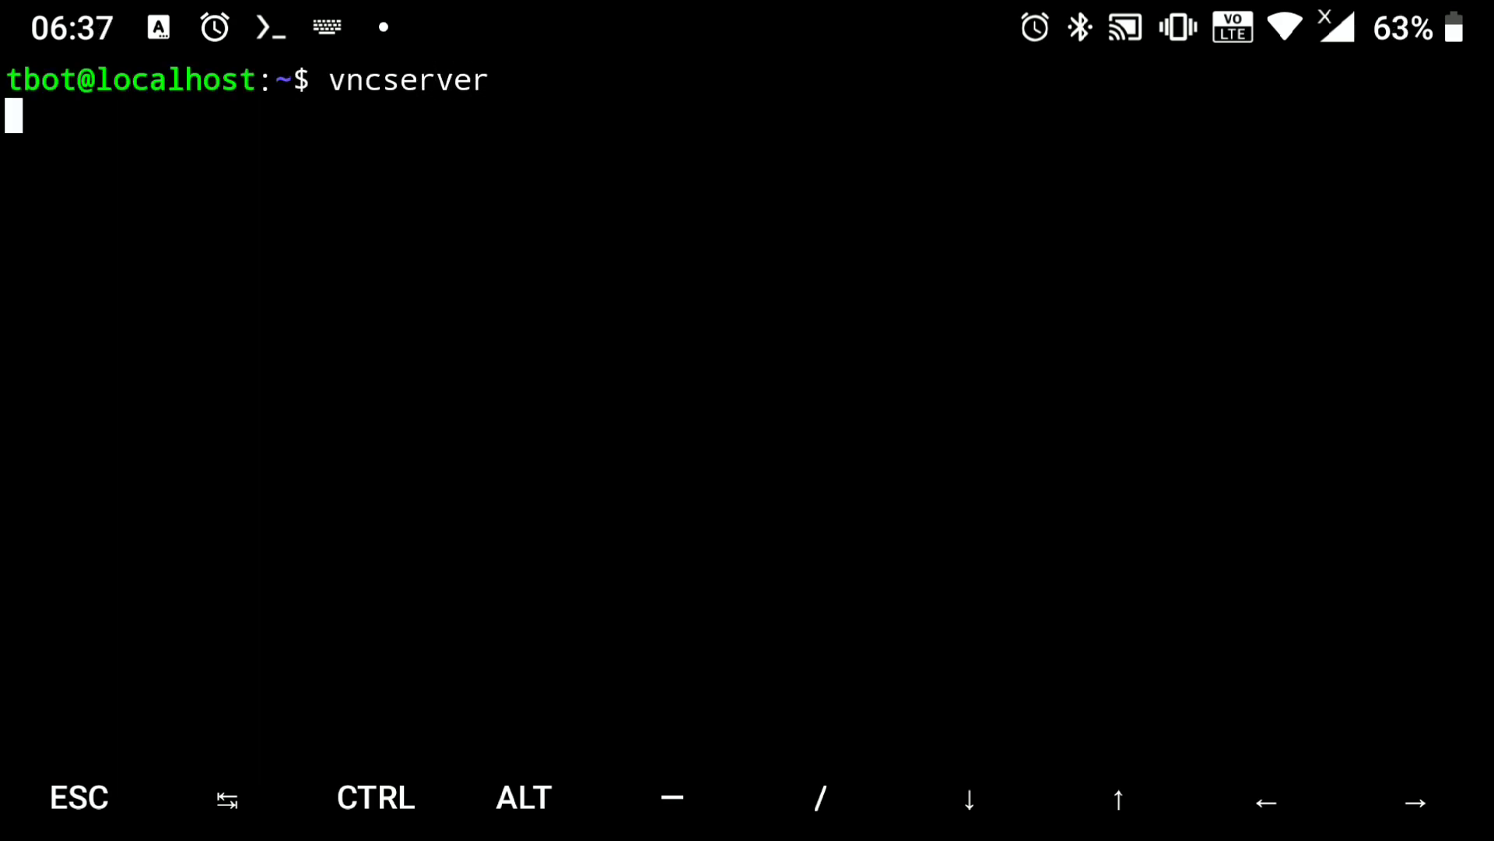
pyautogui.press('Return')
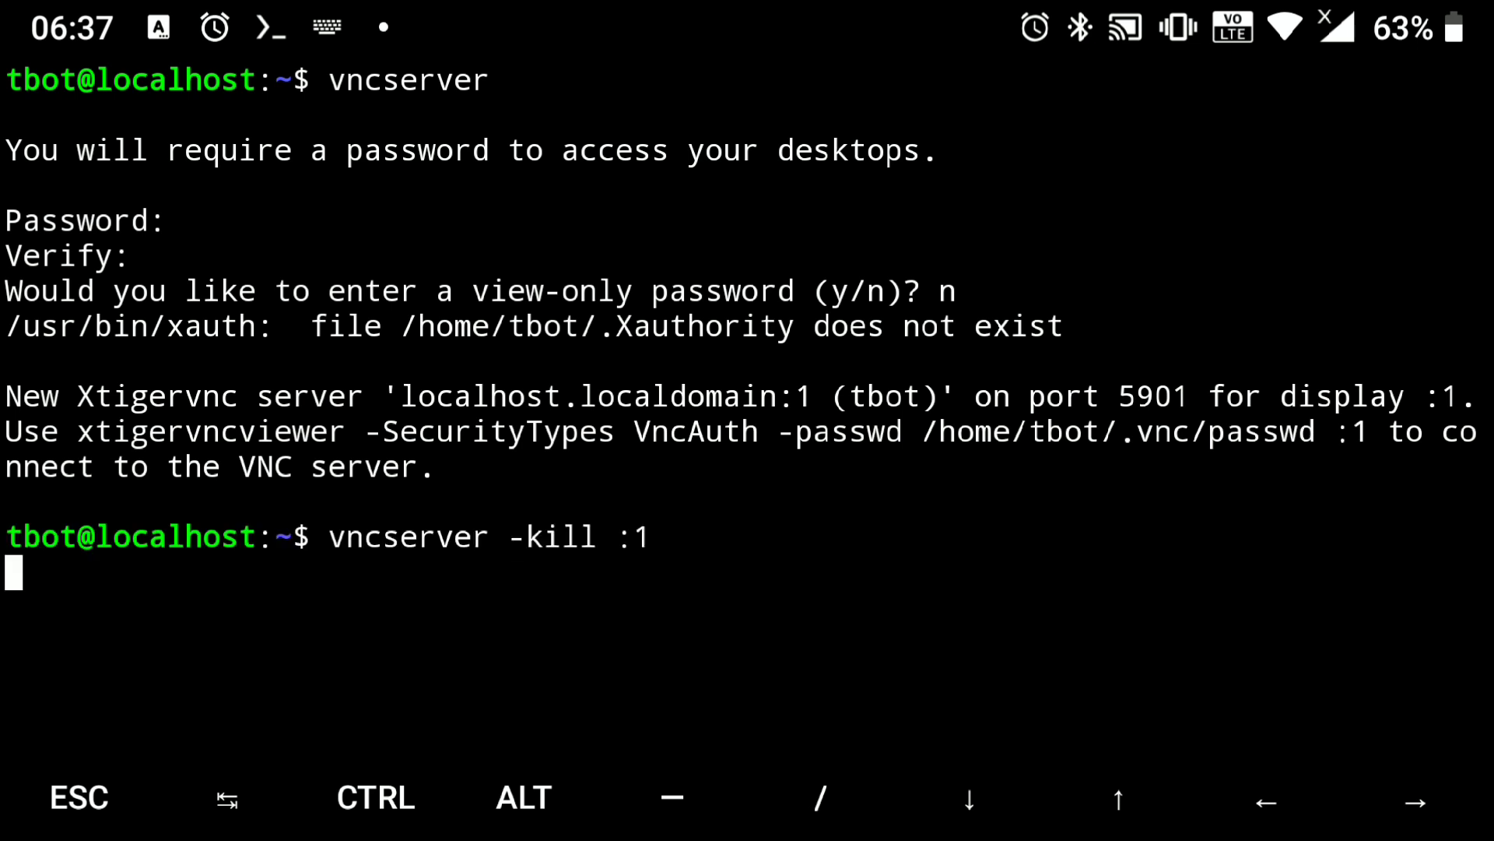
pyautogui.write('nano .v')
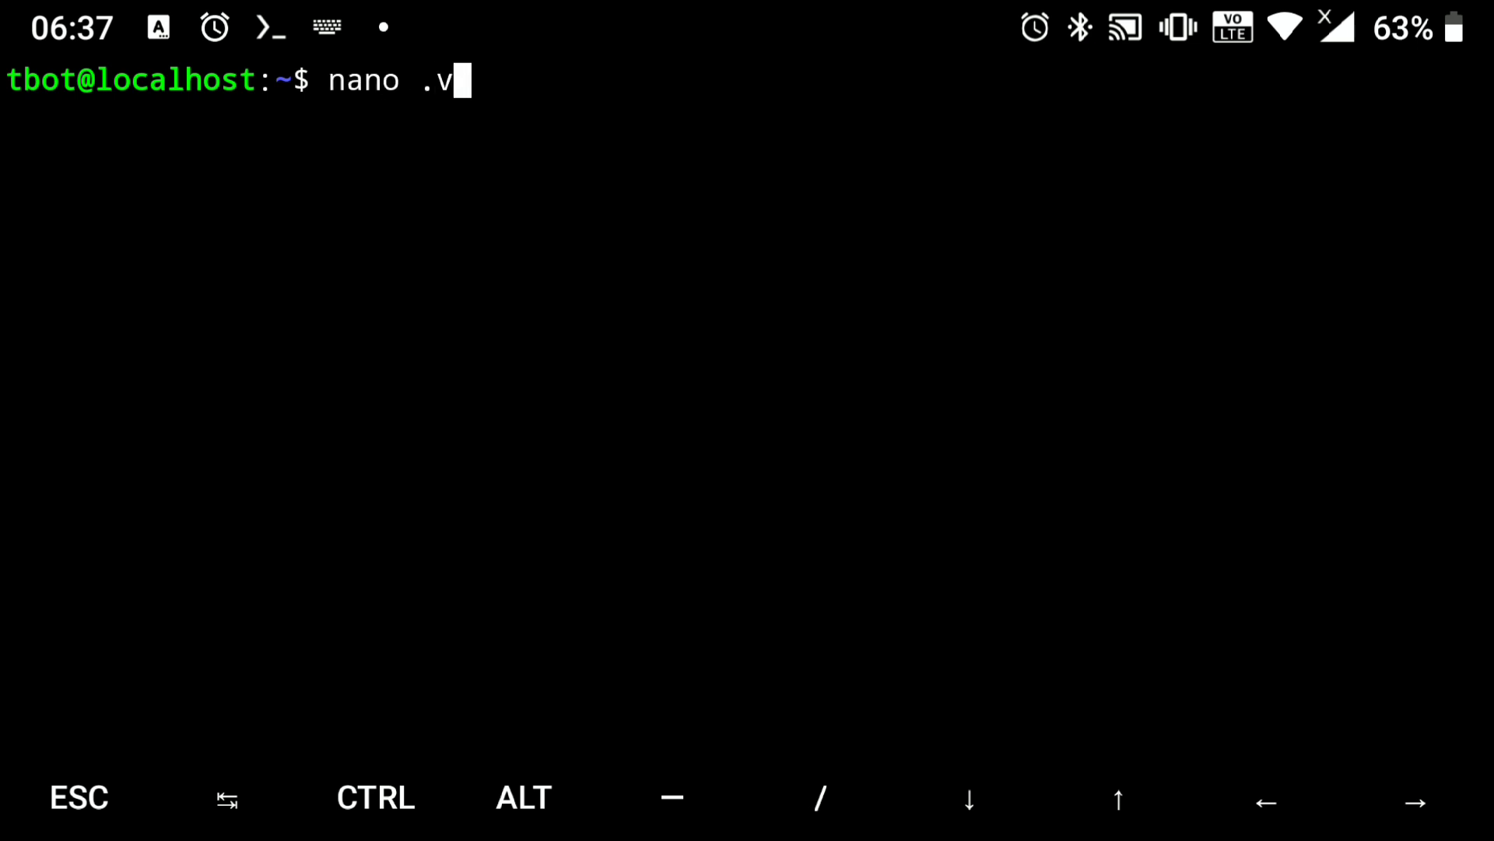
pyautogui.write('nc/xstart')
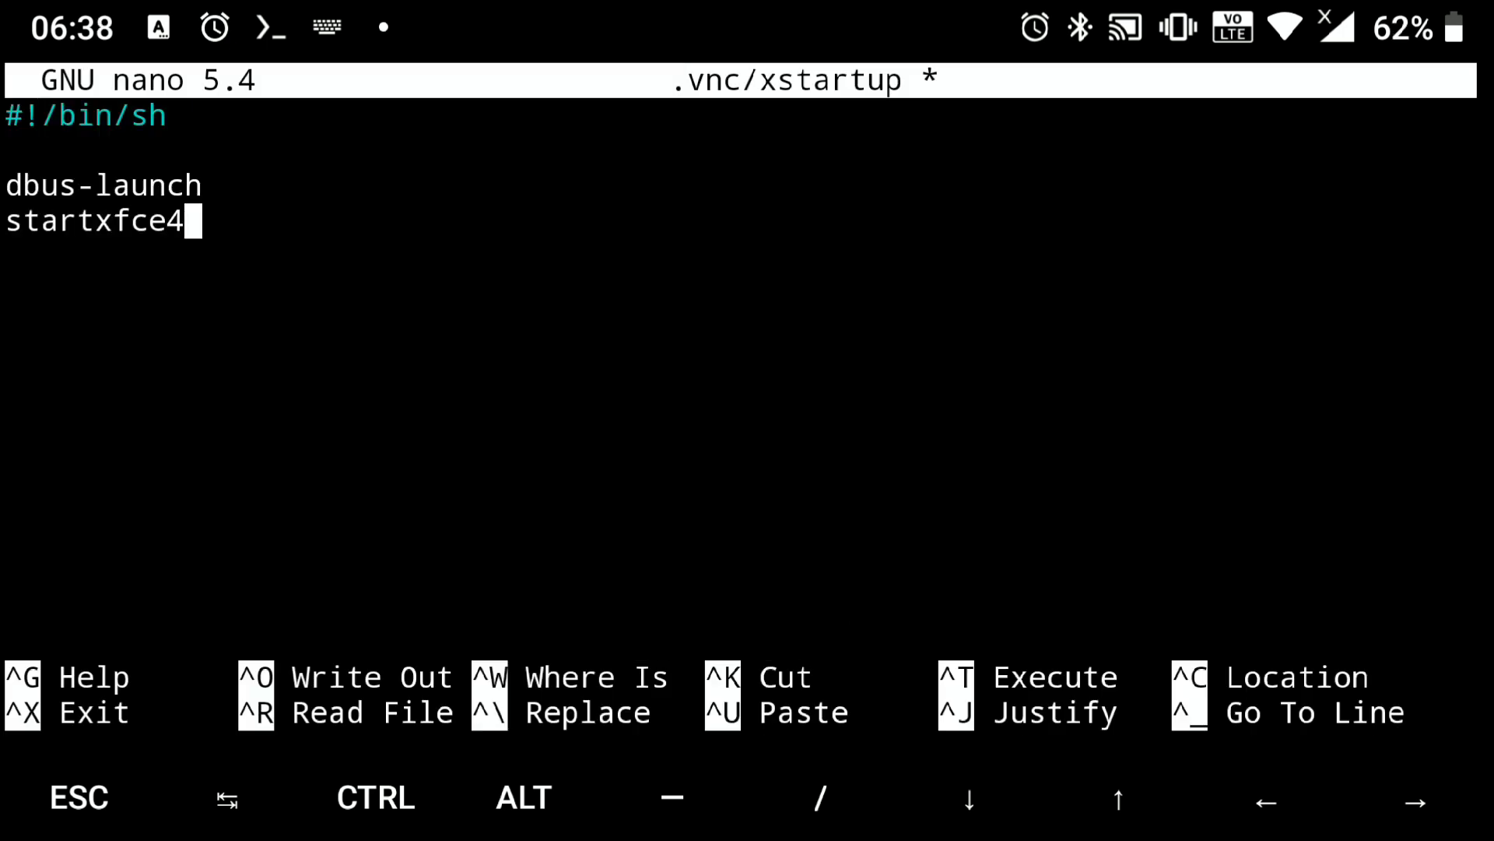
pyautogui.click(375, 797)
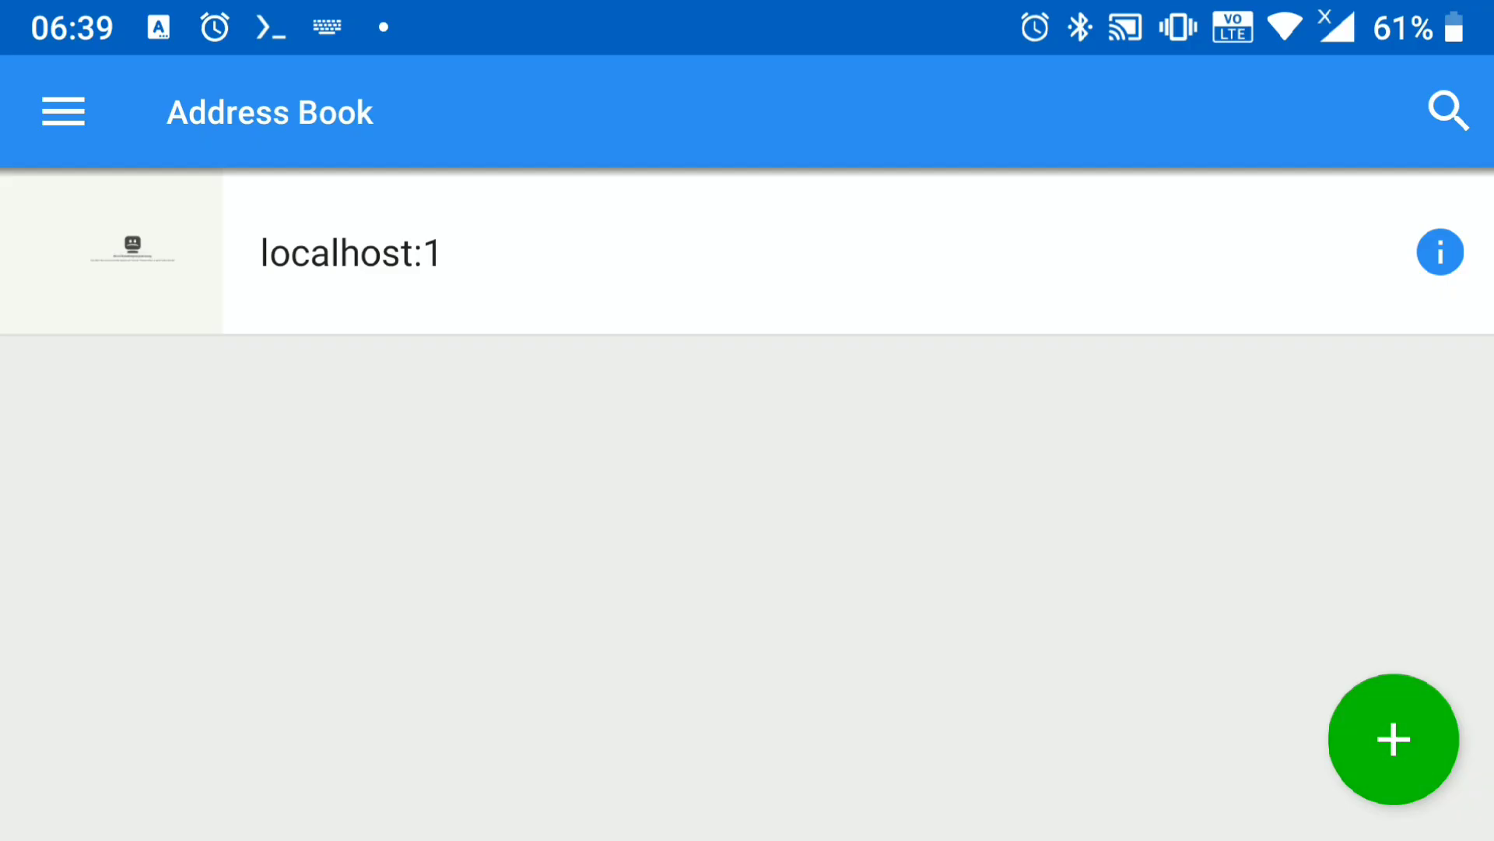
# - Save a connection to localhost:1 named Pardus Linux and connect to it
pyautogui.click(1392, 741)
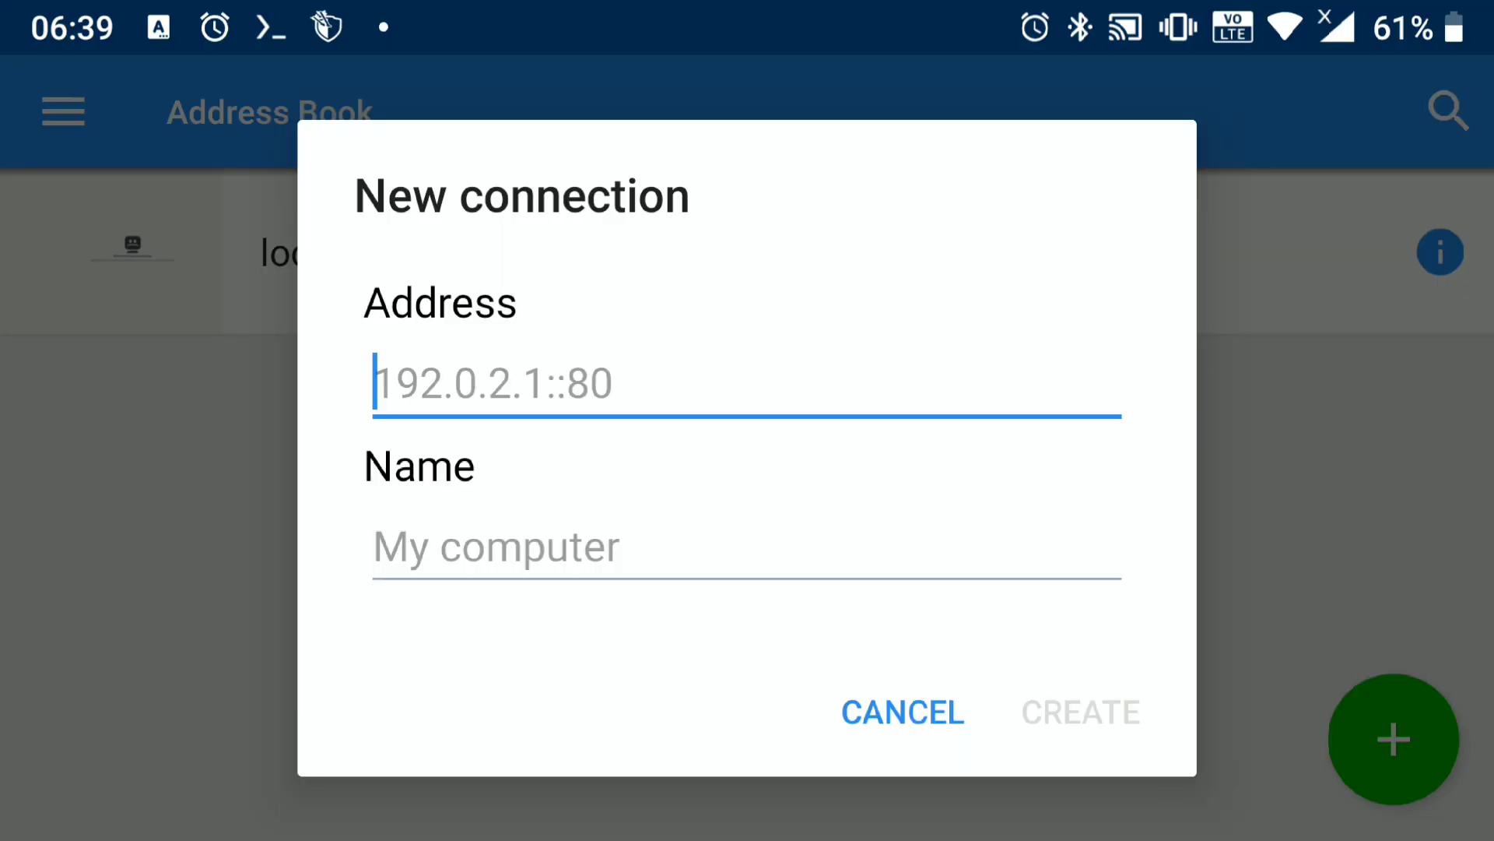
pyautogui.write('localhost')
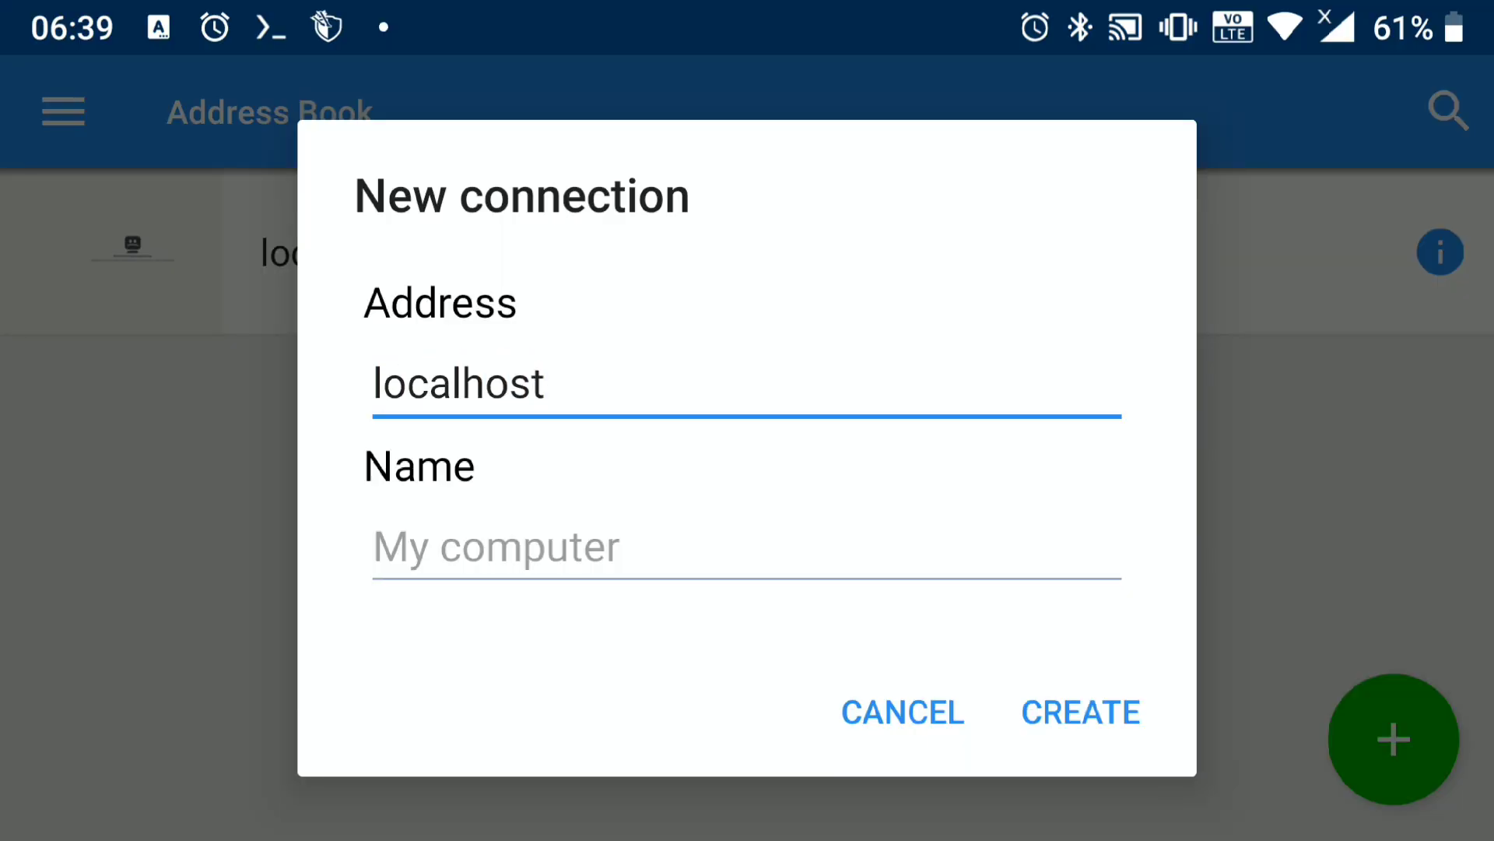
pyautogui.write('Pardus')
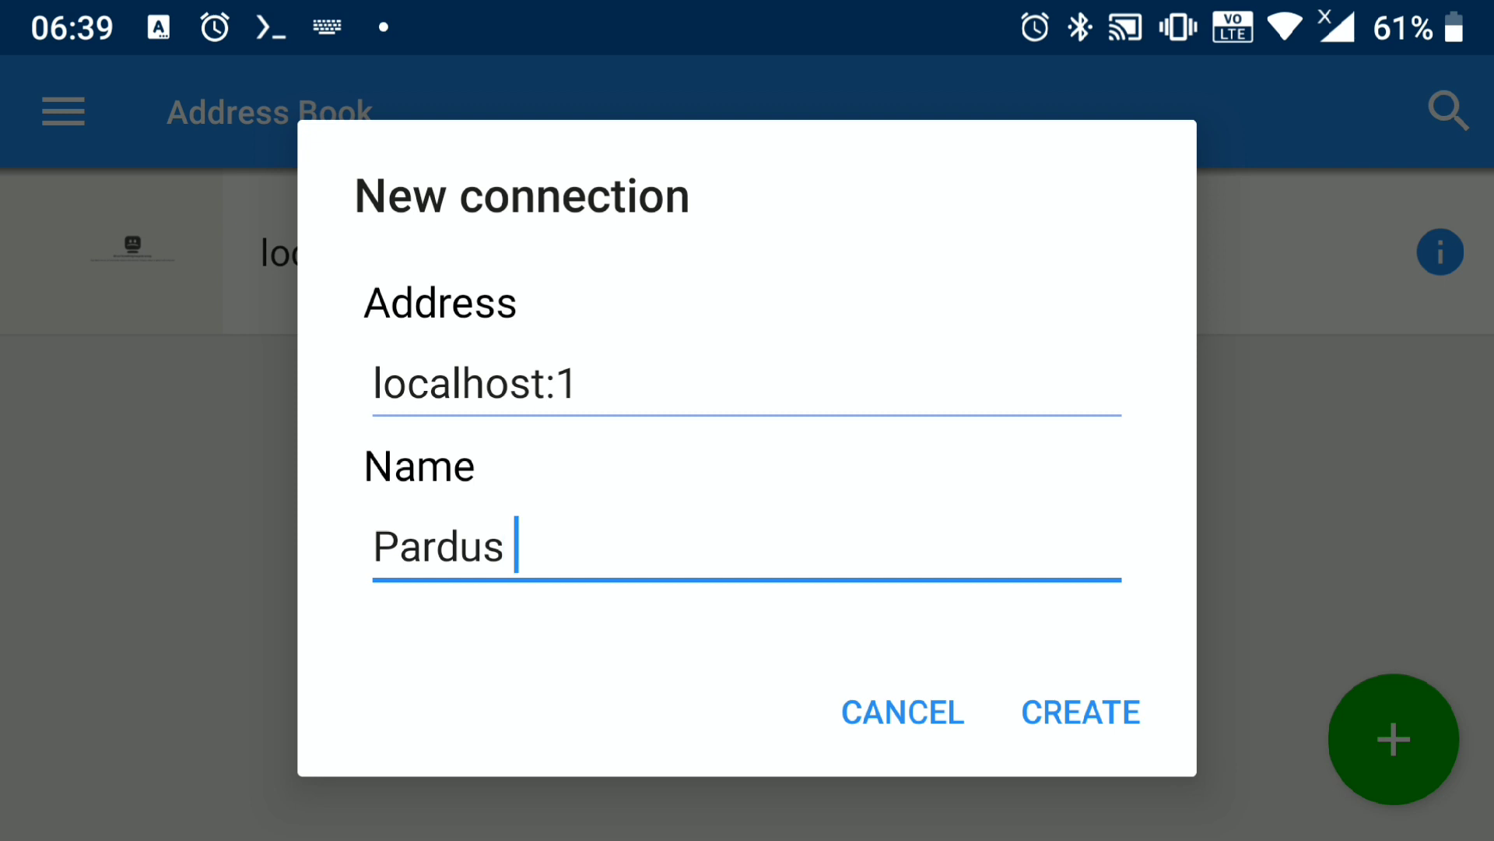
pyautogui.write('Linux')
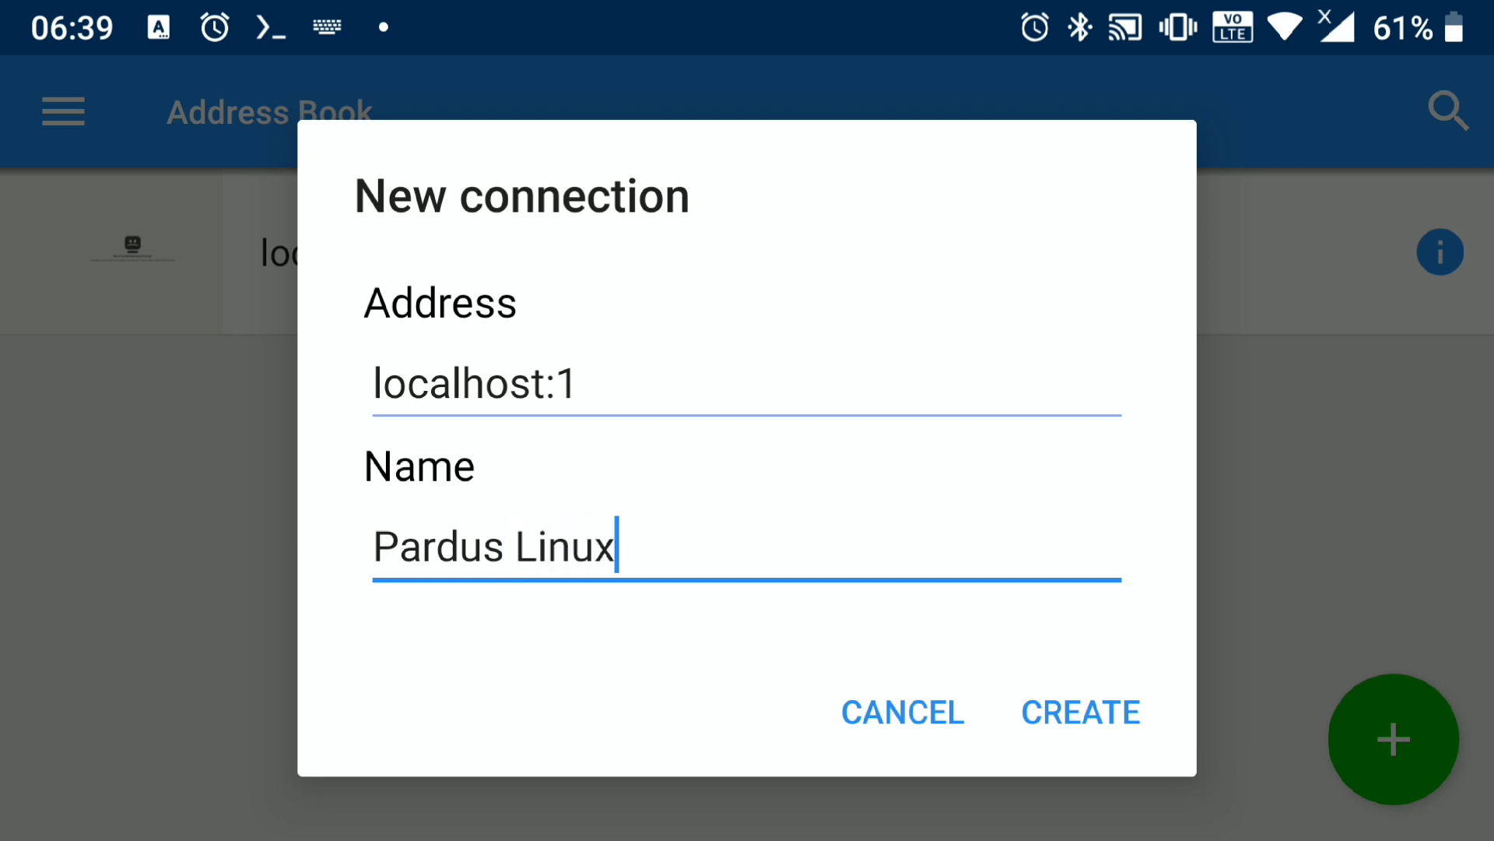
pyautogui.click(1080, 712)
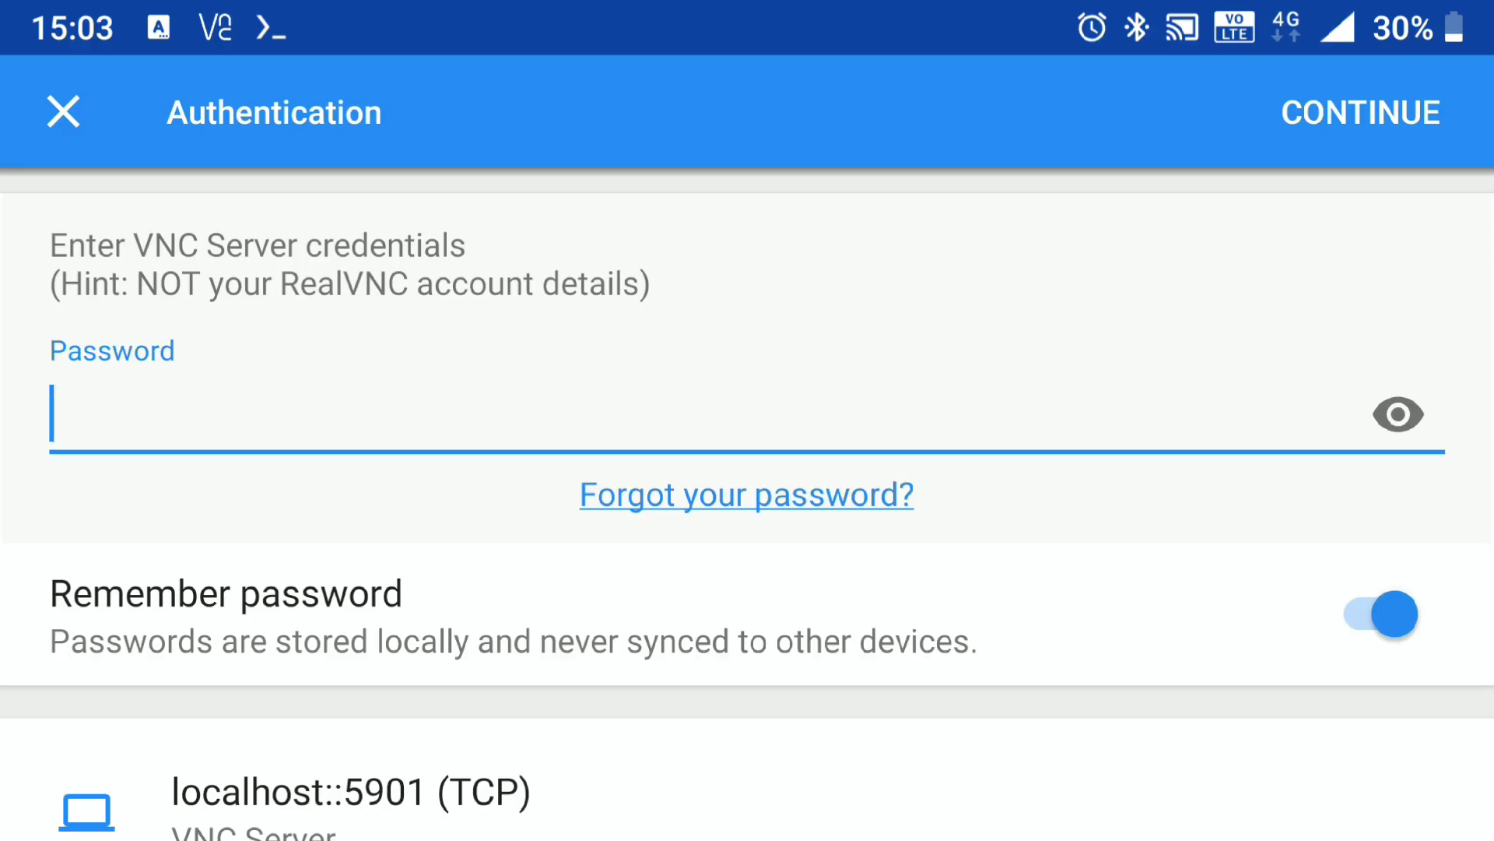
pyautogui.click(1360, 112)
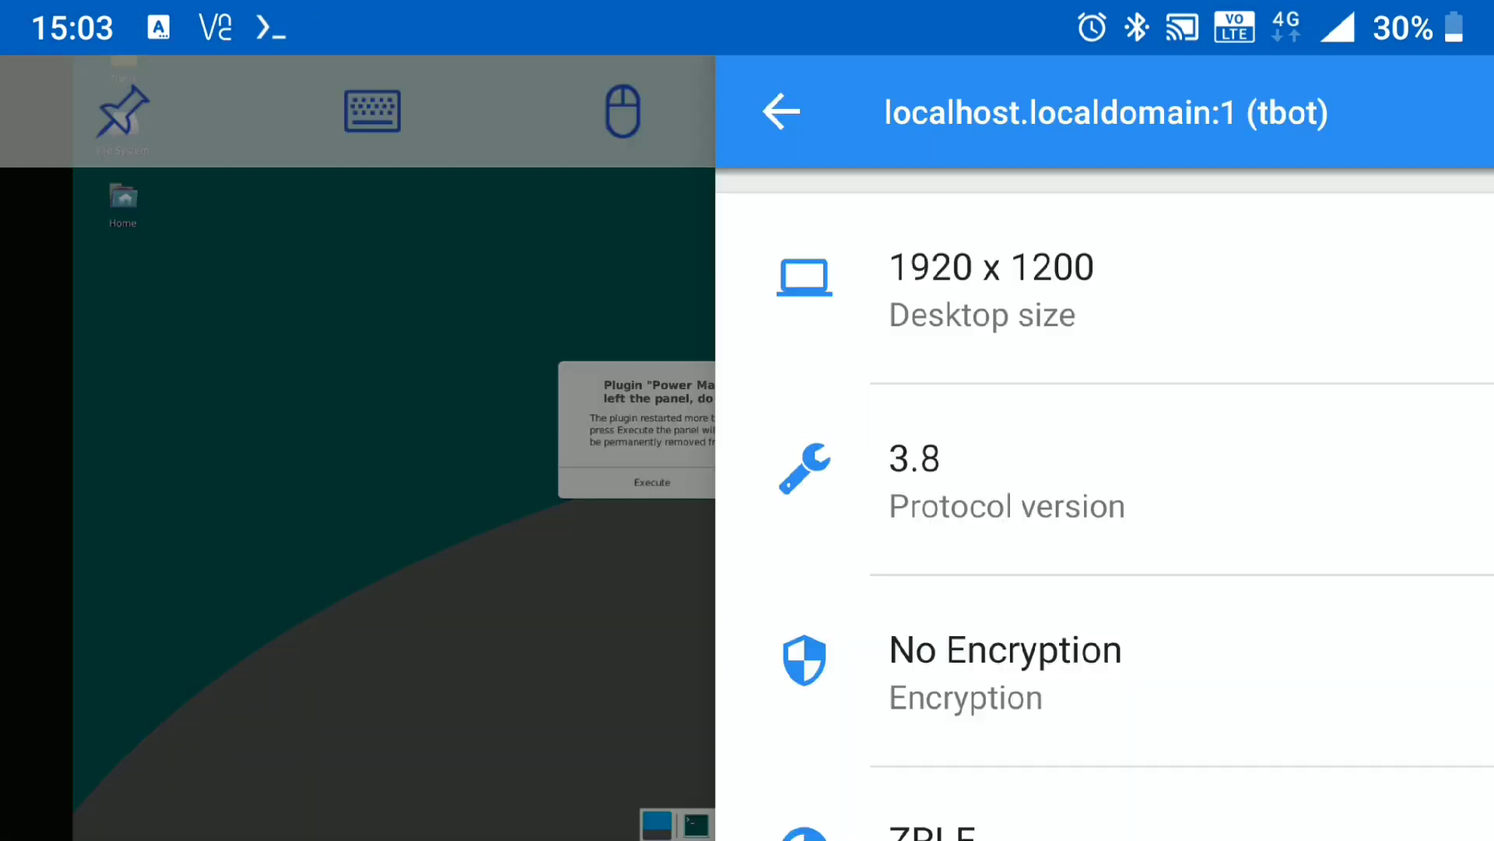
# - Remove the crashed Power Manager plugin and set the display resolution to 1360x768, keeping the configuration
pyautogui.click(780, 112)
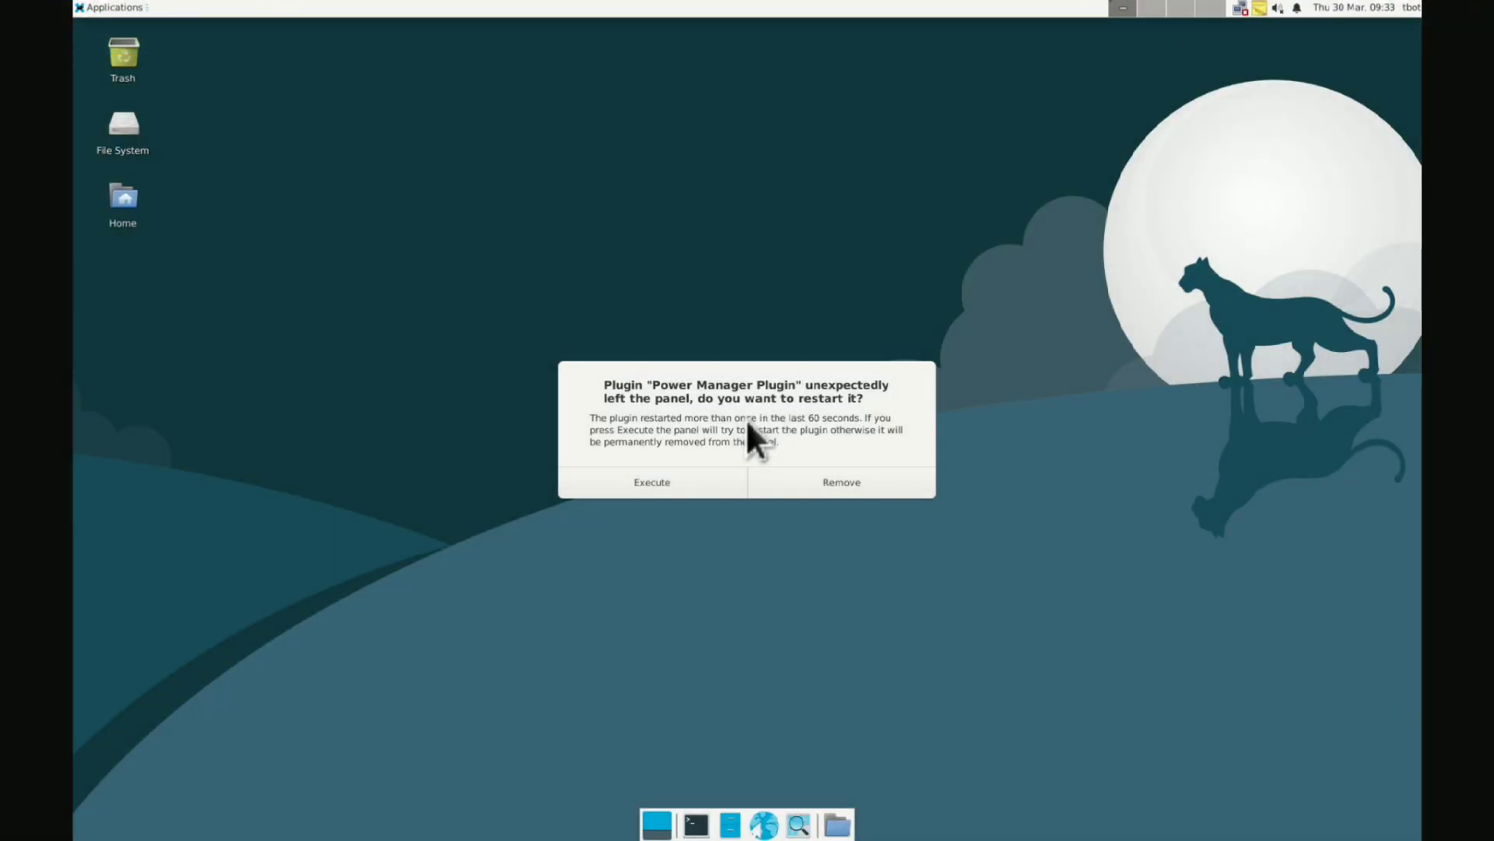
pyautogui.moveTo(853, 510)
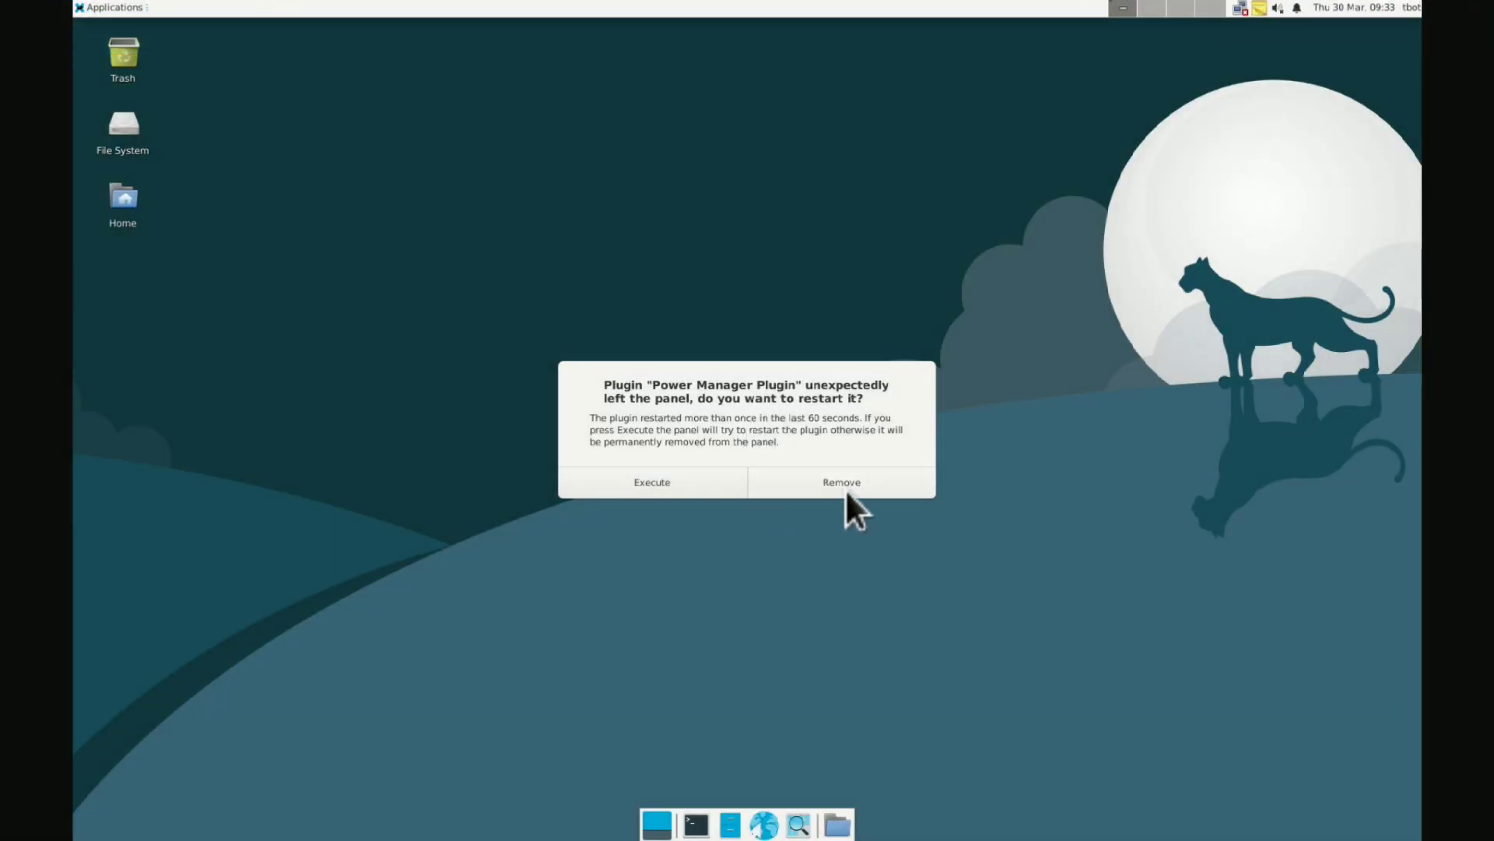
pyautogui.click(110, 7)
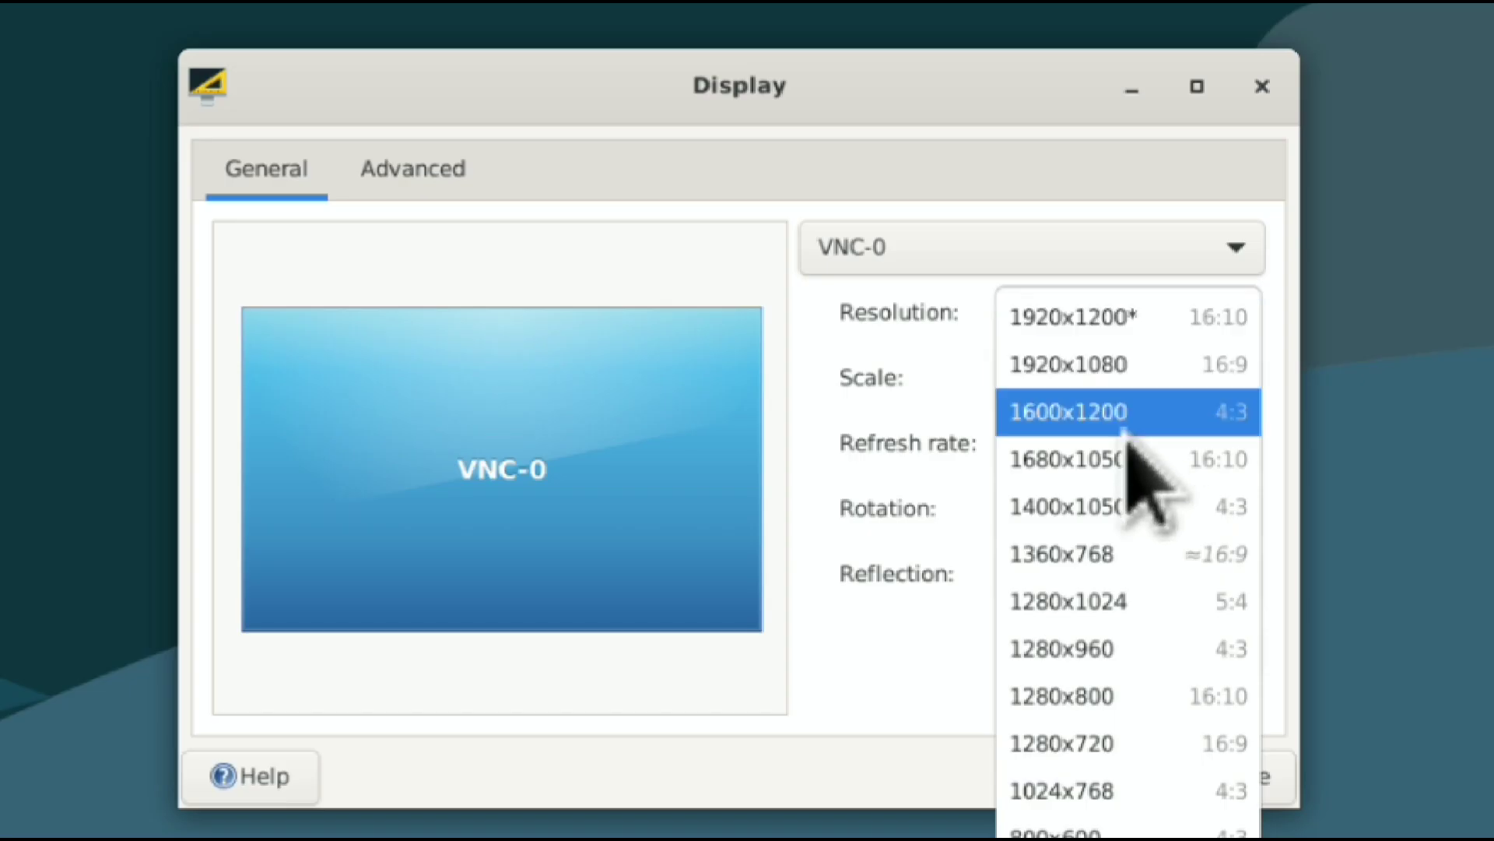
pyautogui.click(1060, 554)
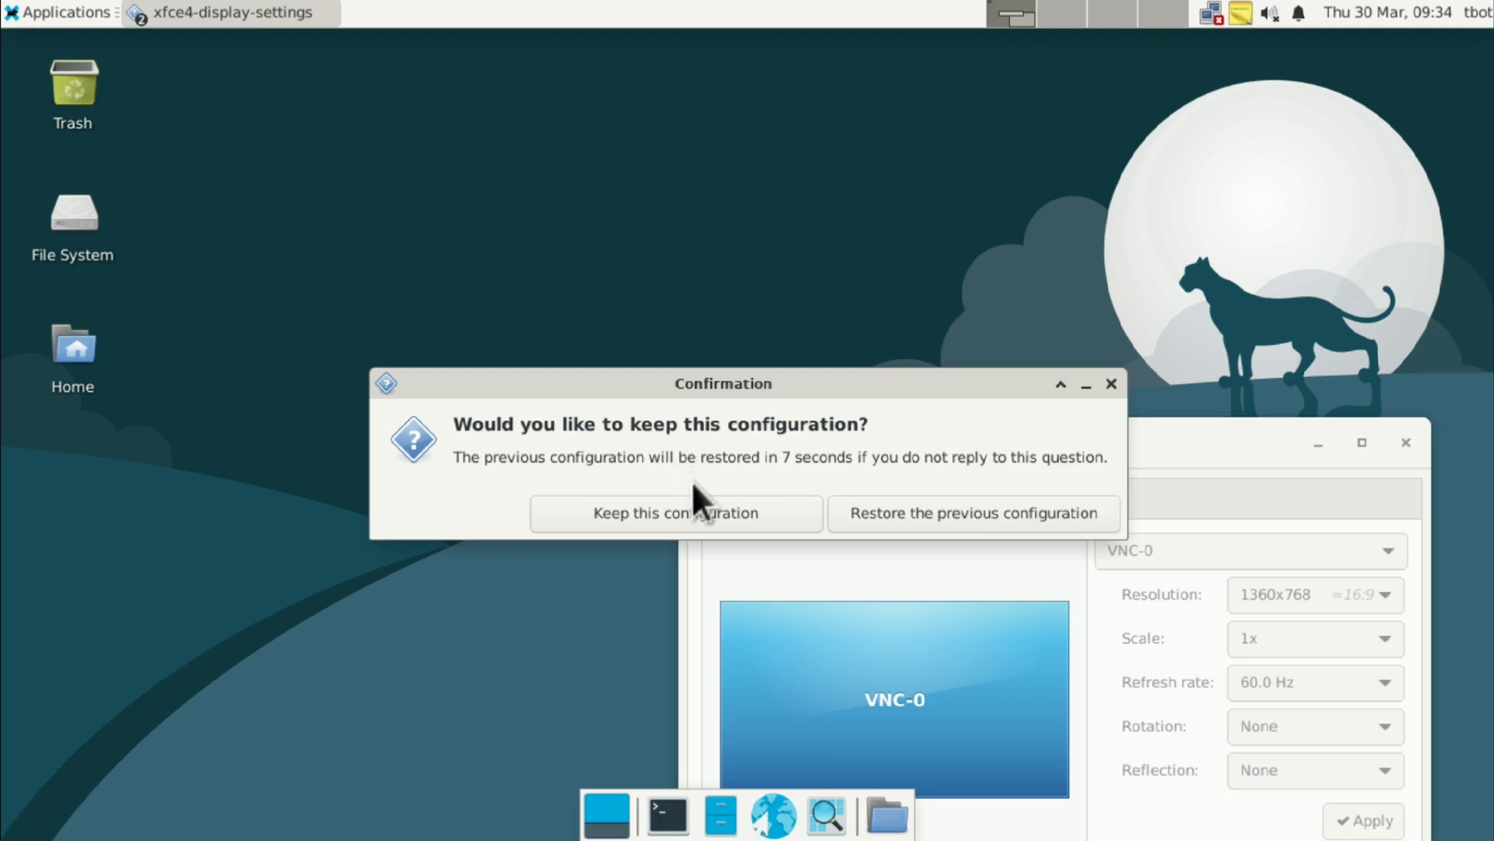
pyautogui.click(674, 512)
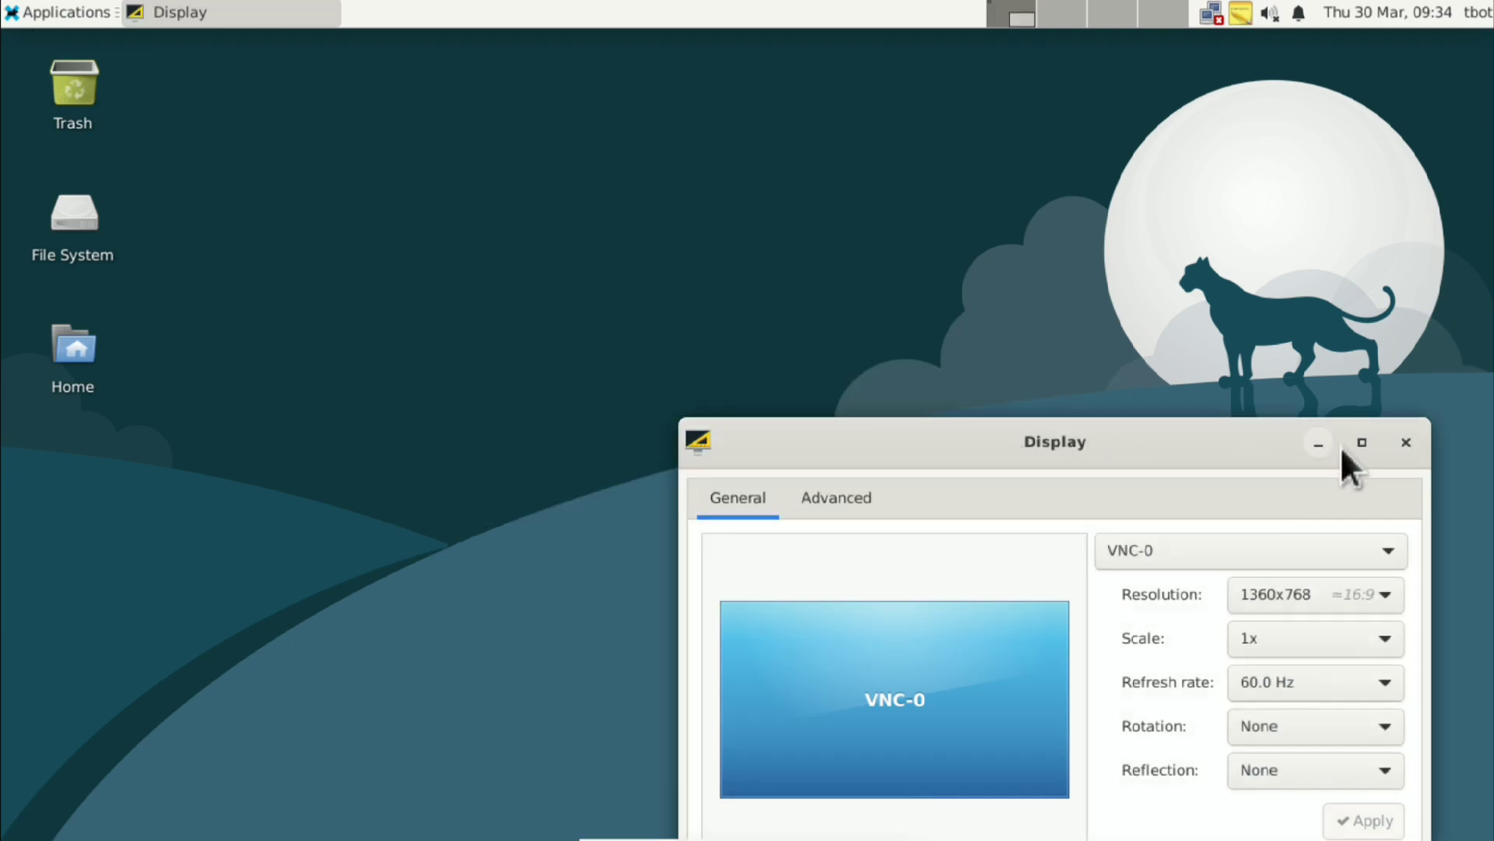
pyautogui.click(1406, 443)
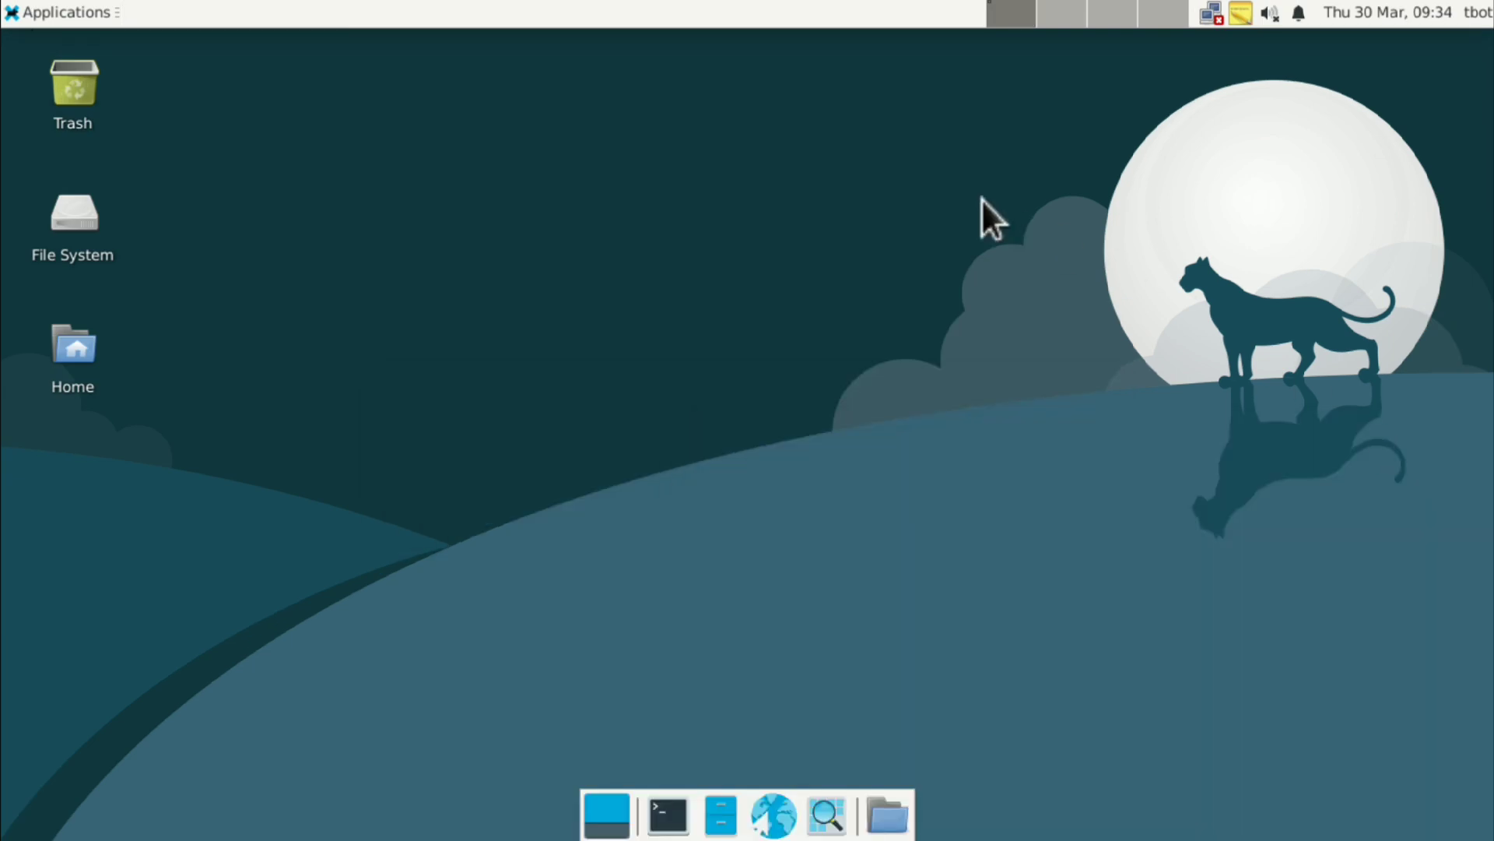
# - Apply the Pardus Dark icon theme in Appearance settings
pyautogui.click(59, 11)
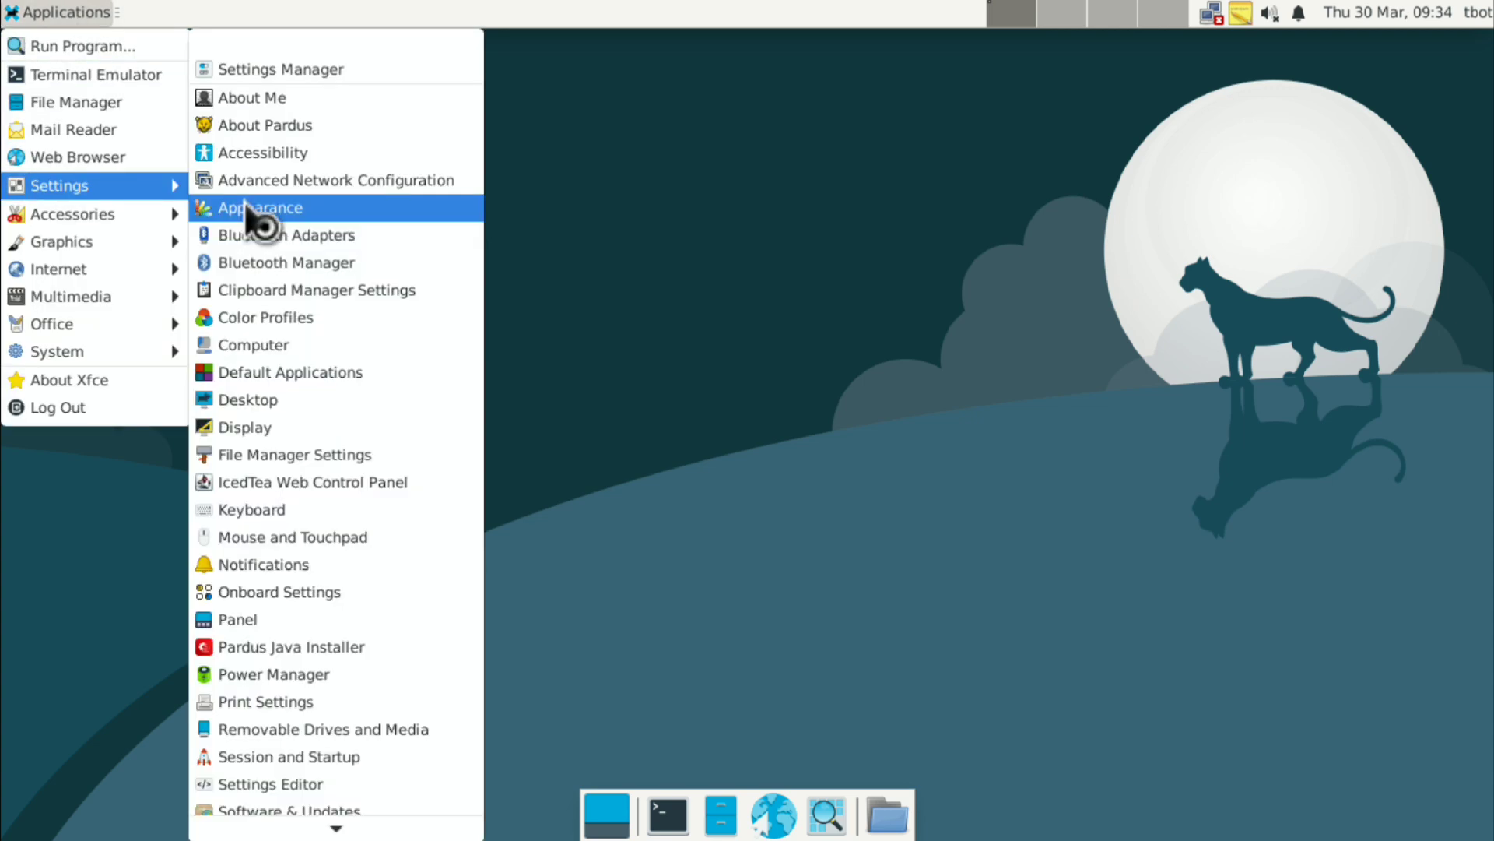
pyautogui.click(260, 207)
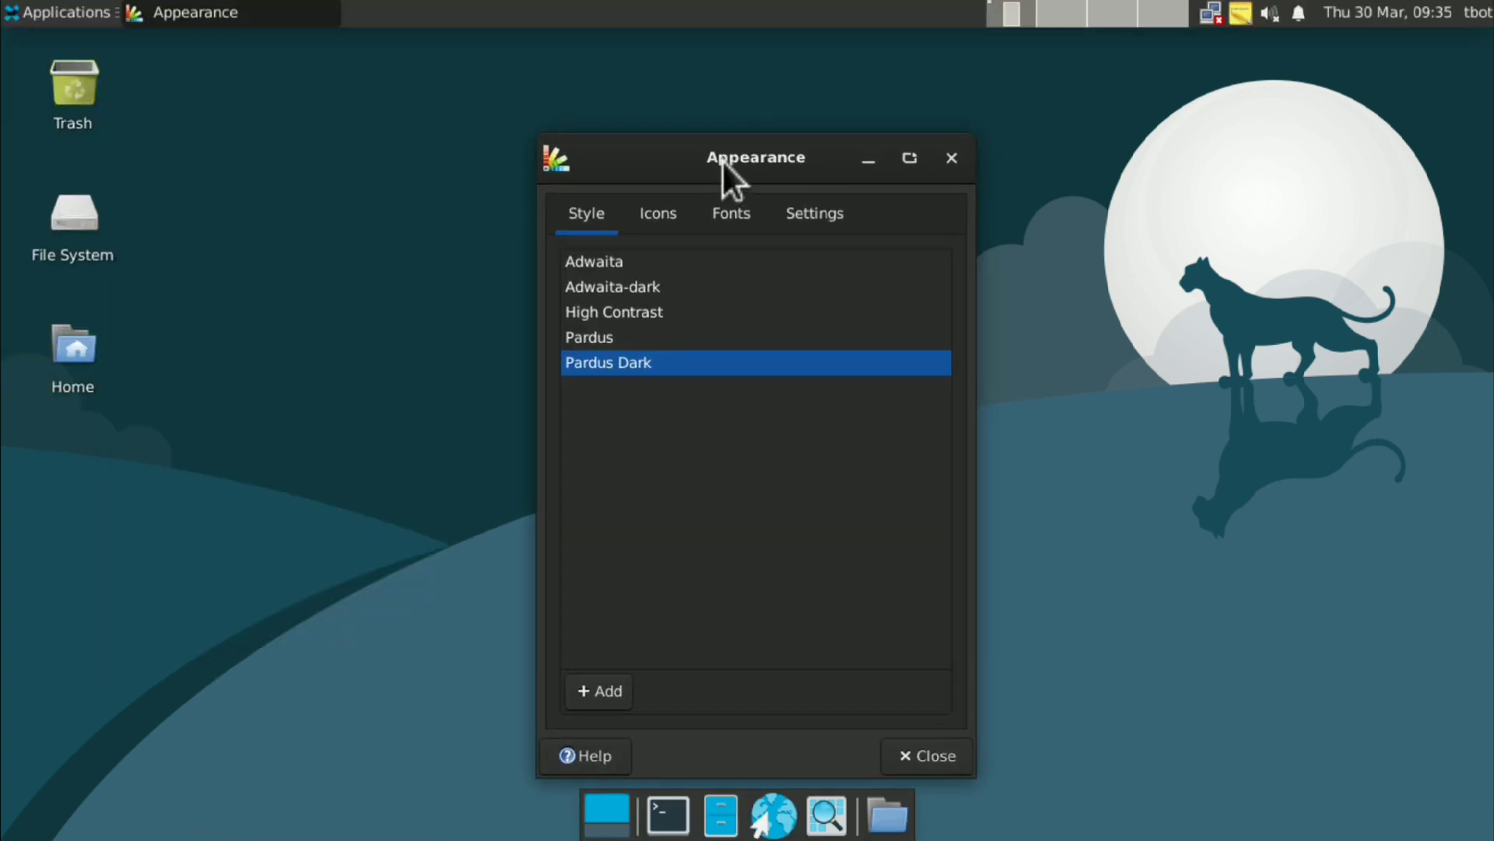
pyautogui.click(657, 213)
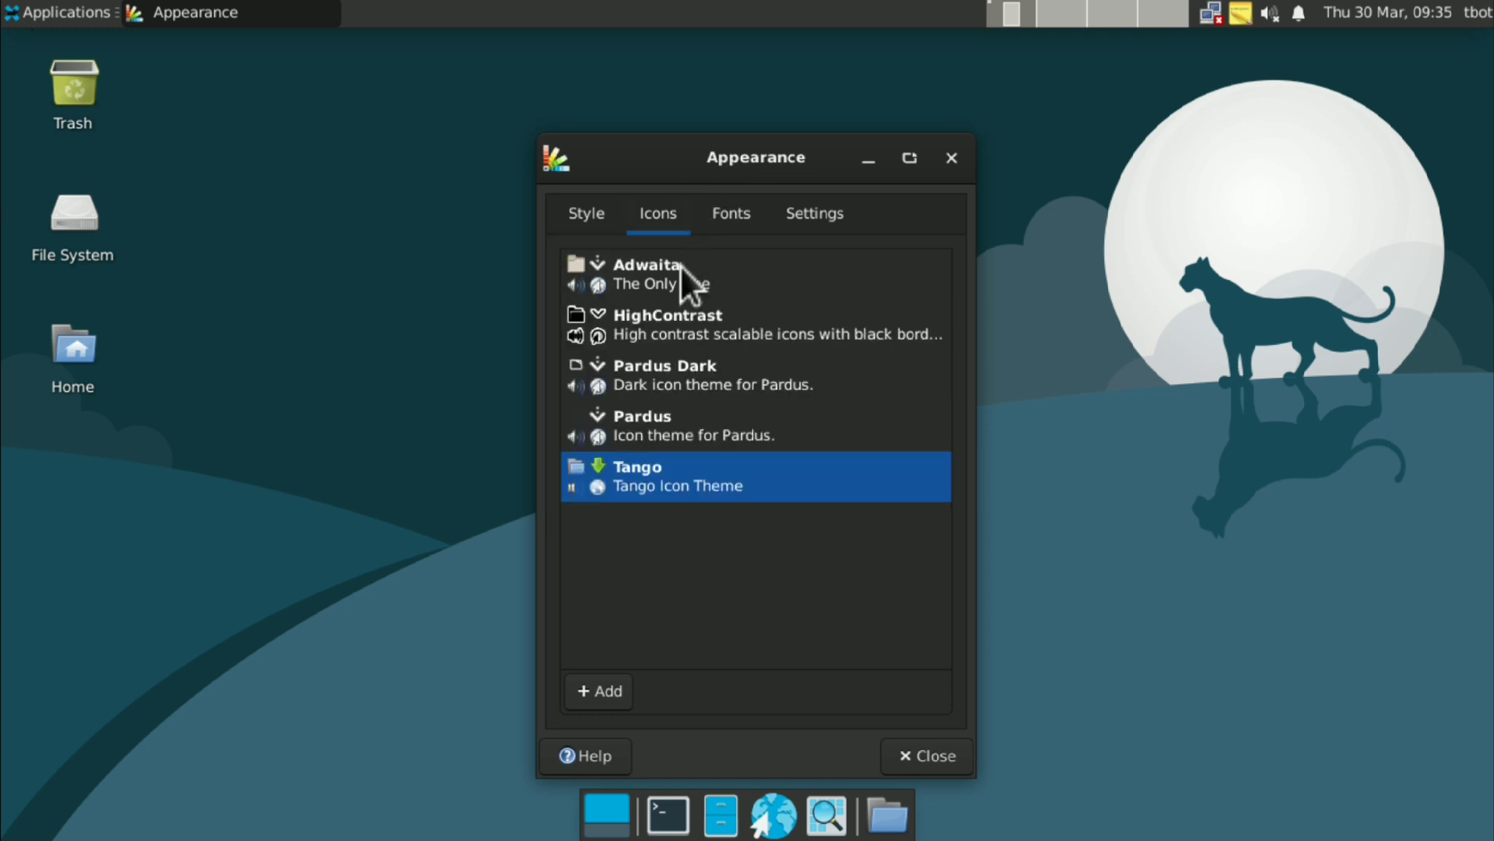
pyautogui.click(709, 375)
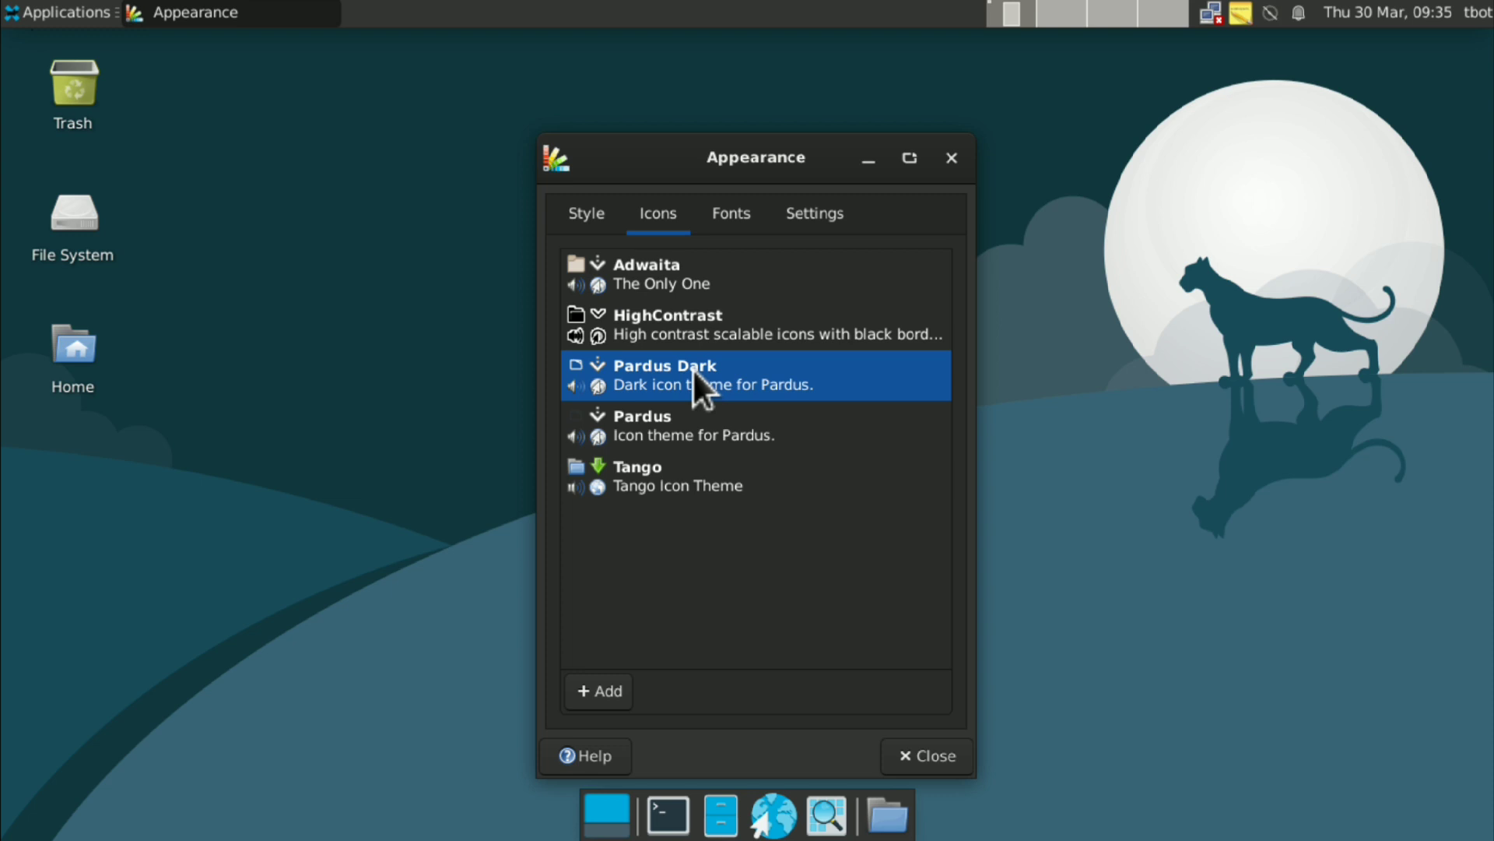
pyautogui.click(925, 755)
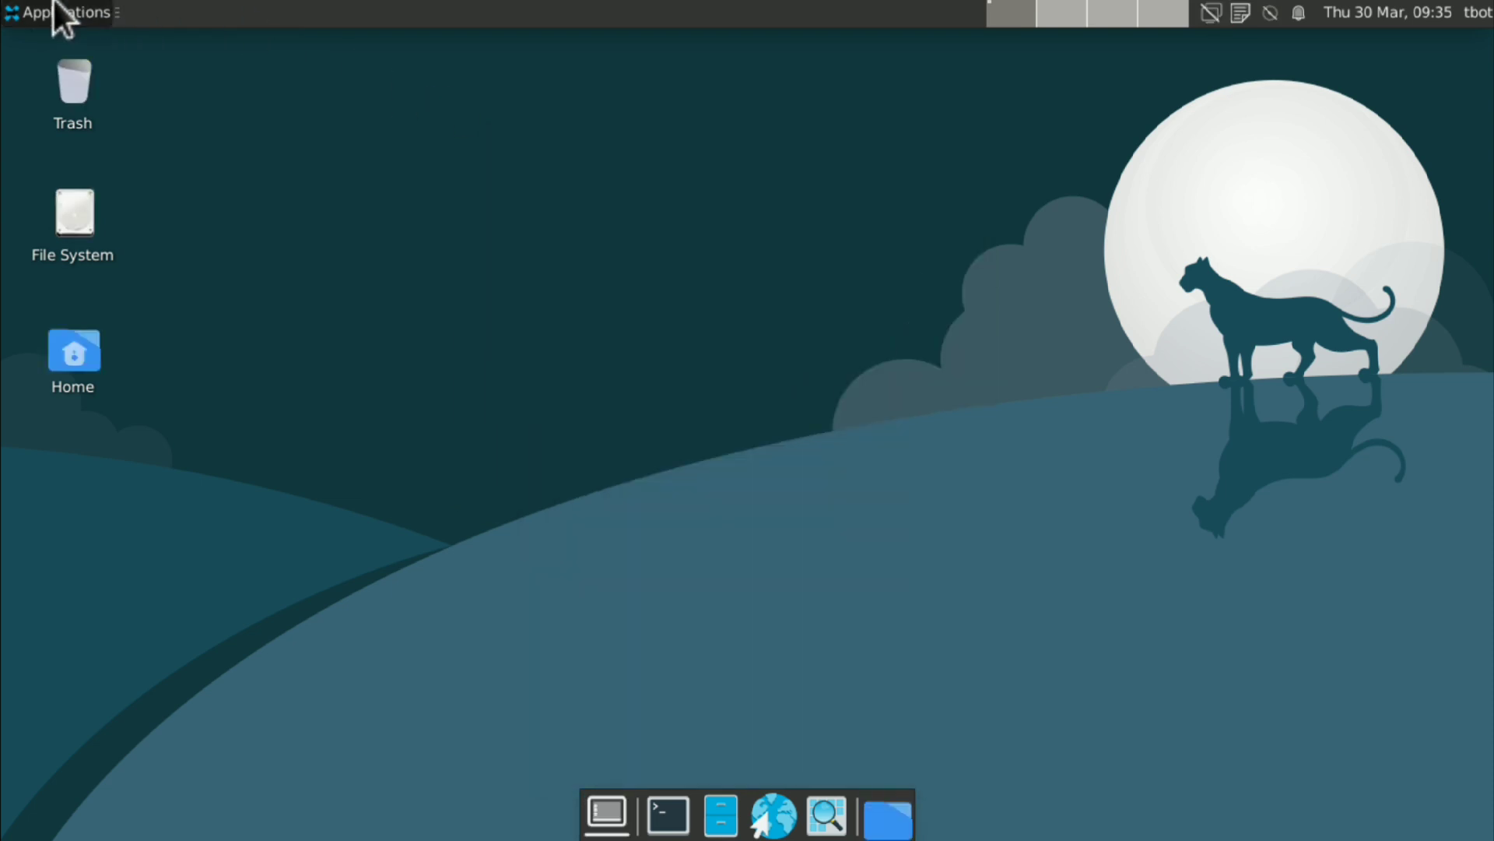
# - Set the window theme to pardus-dark-default and choose the Pardus 21 panther wallpaper
pyautogui.click(62, 12)
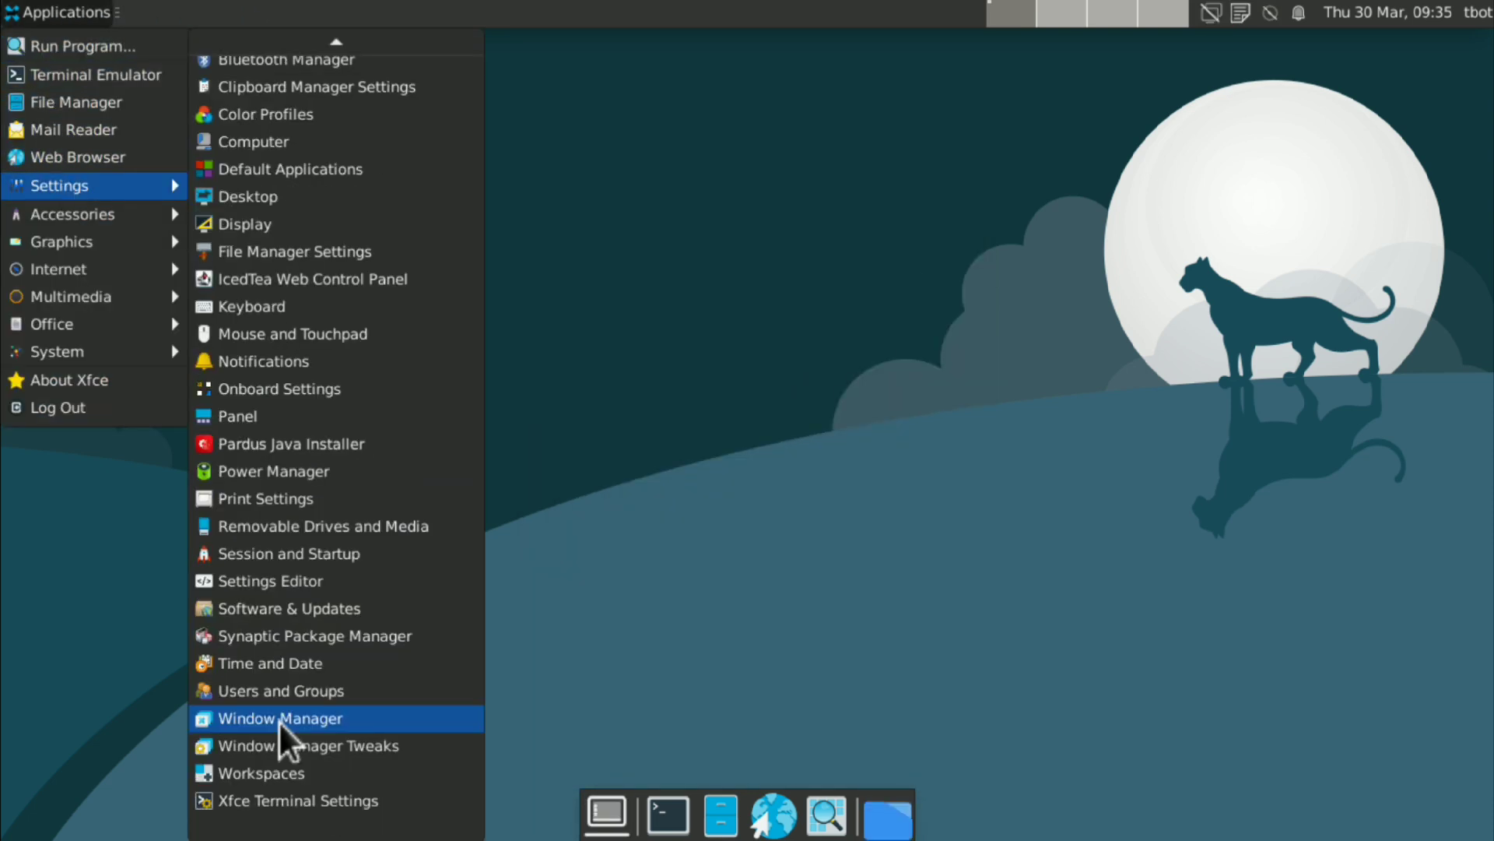
pyautogui.click(280, 718)
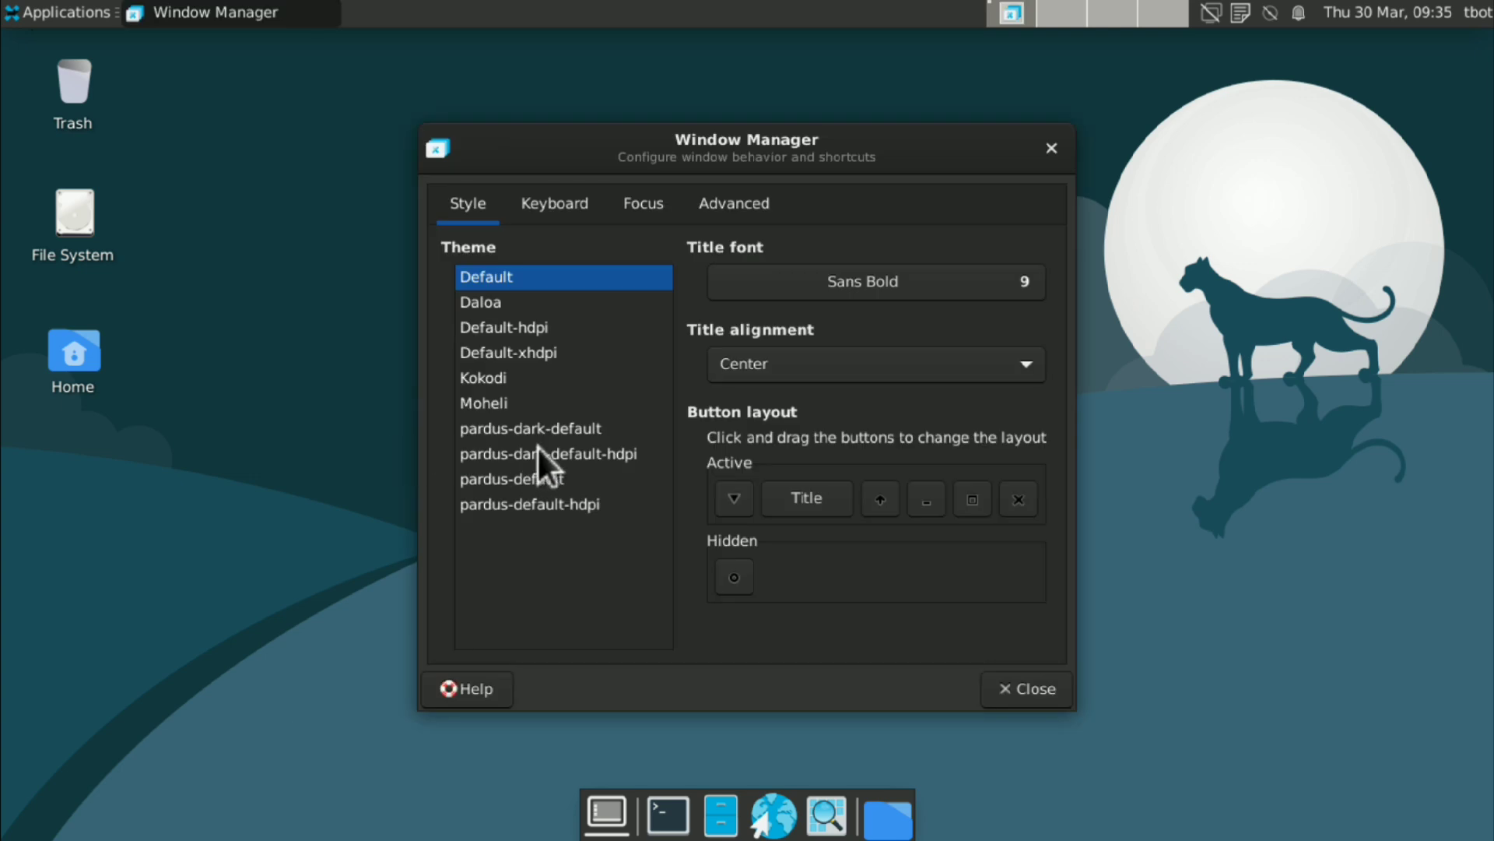
pyautogui.click(529, 428)
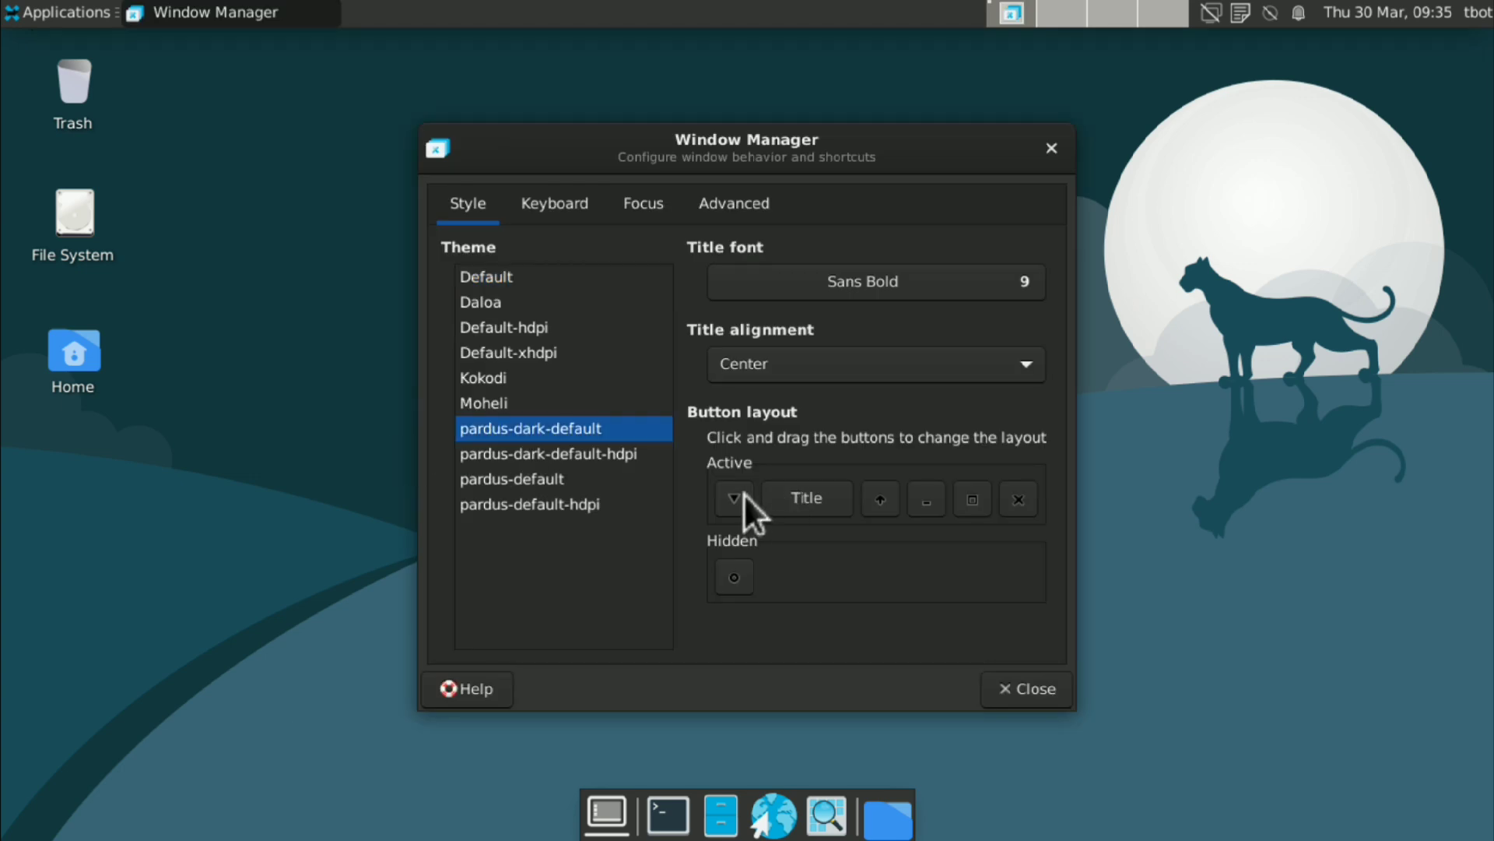
pyautogui.click(1026, 688)
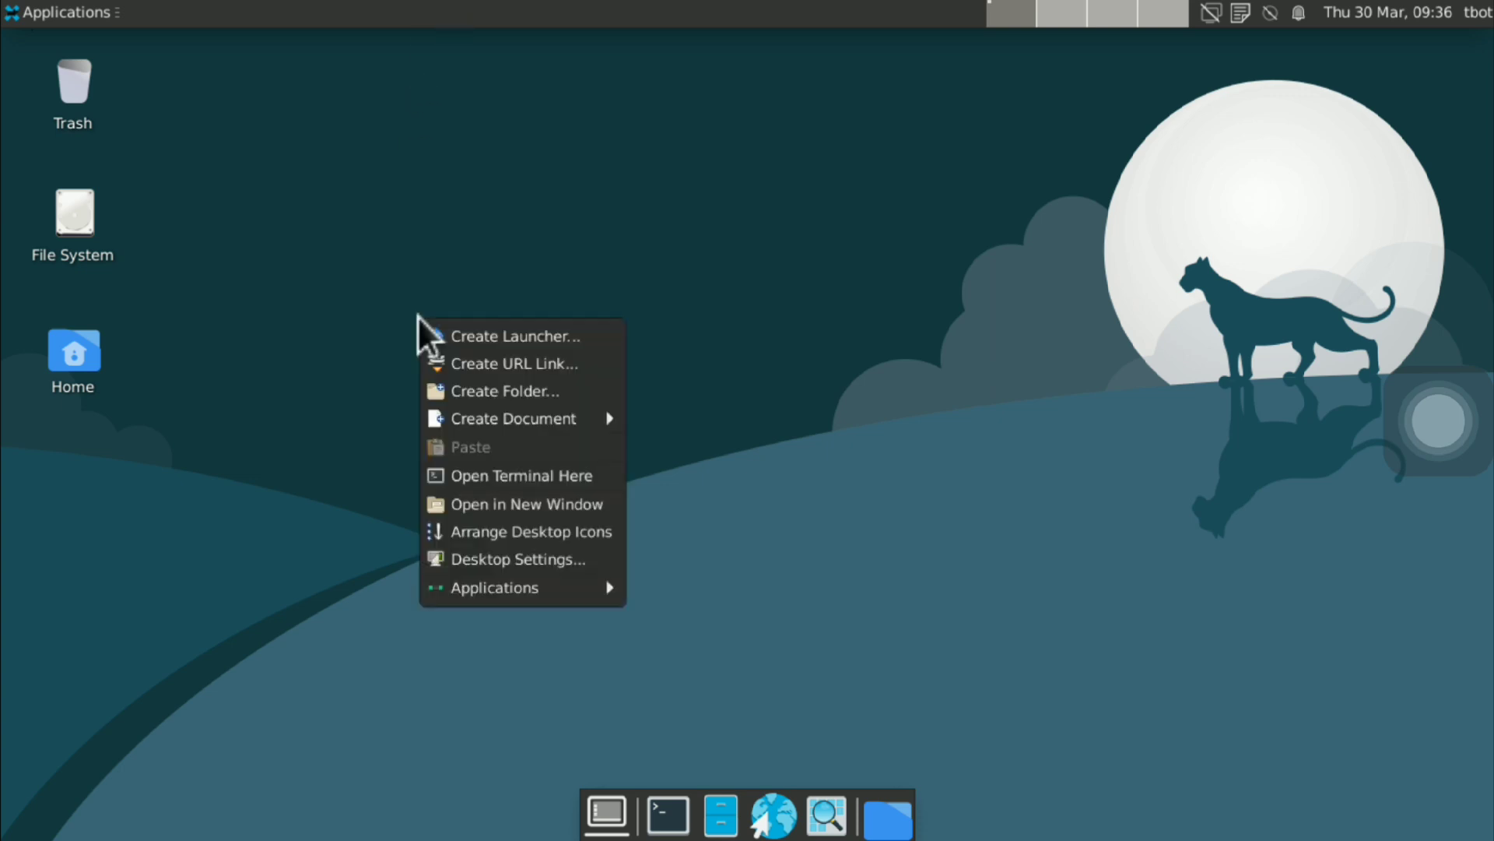
pyautogui.moveTo(476, 559)
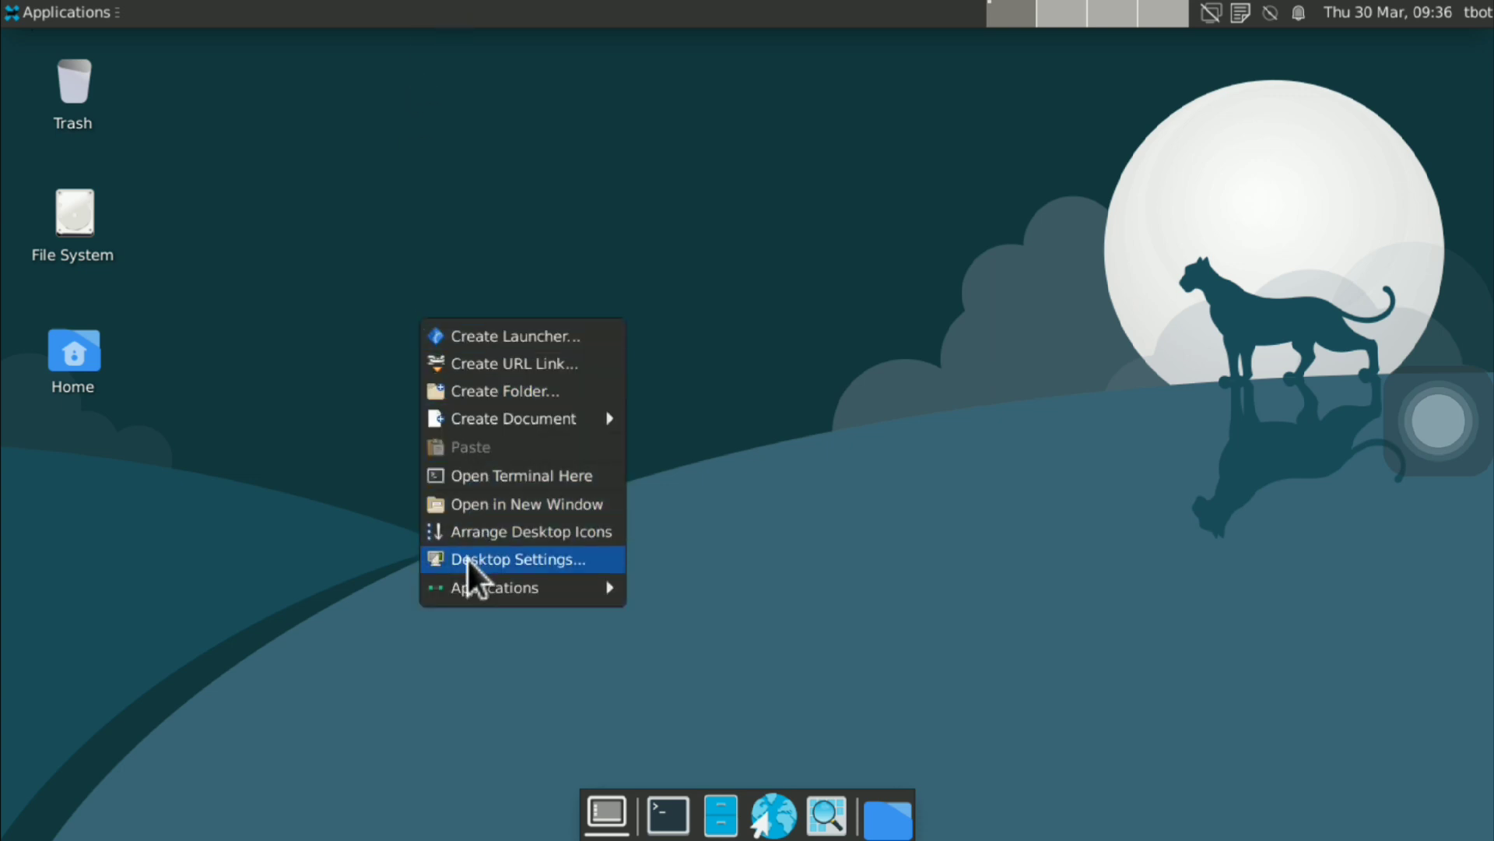
pyautogui.click(519, 559)
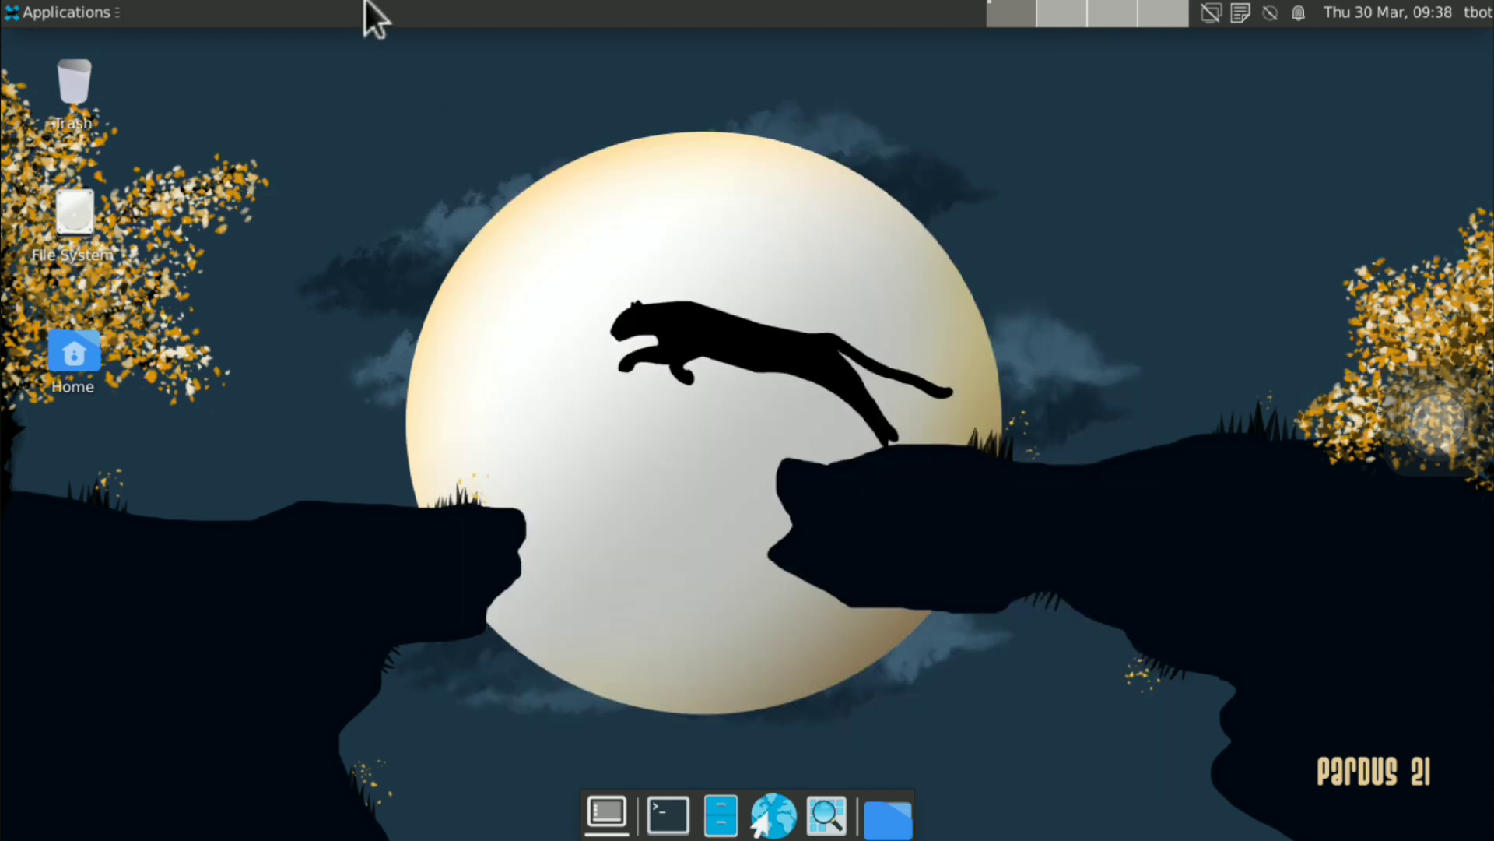
# - Remove the Applications Menu from the panel and add a Whisker Menu in Panel Preferences
pyautogui.rightClick(372, 18)
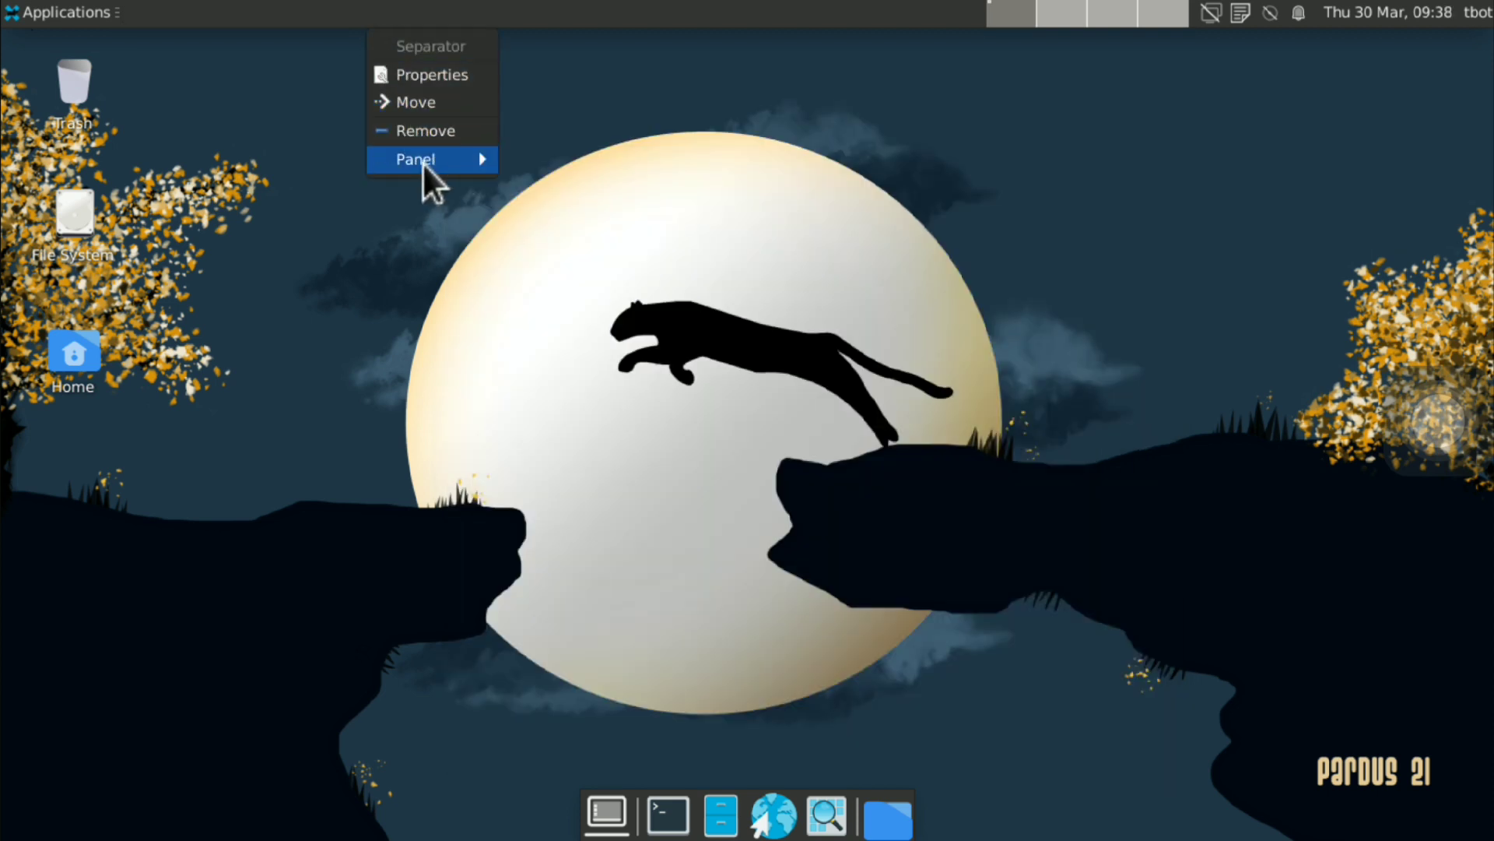
pyautogui.click(557, 214)
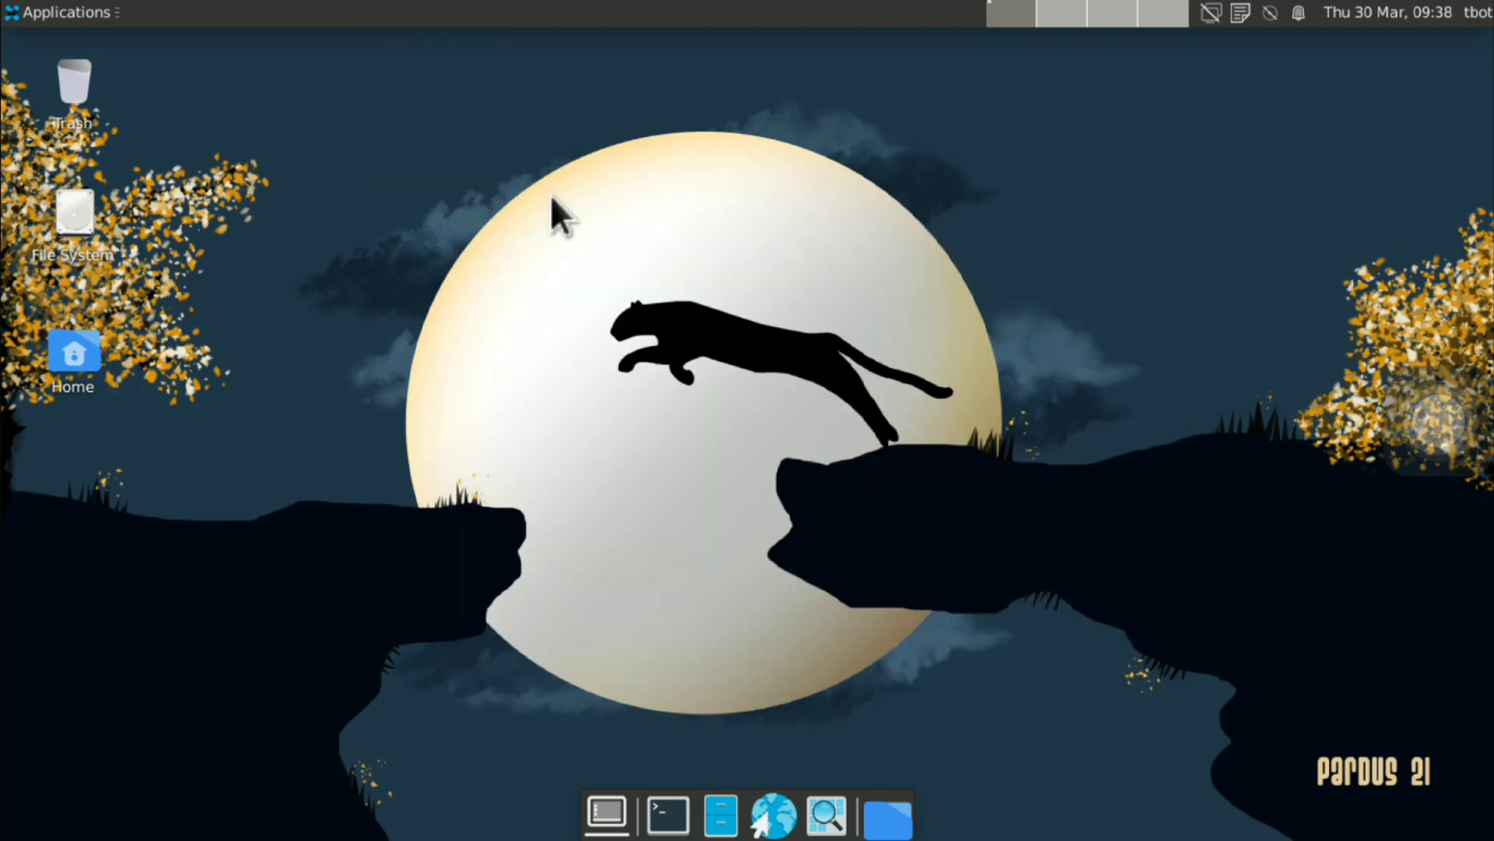
pyautogui.click(688, 657)
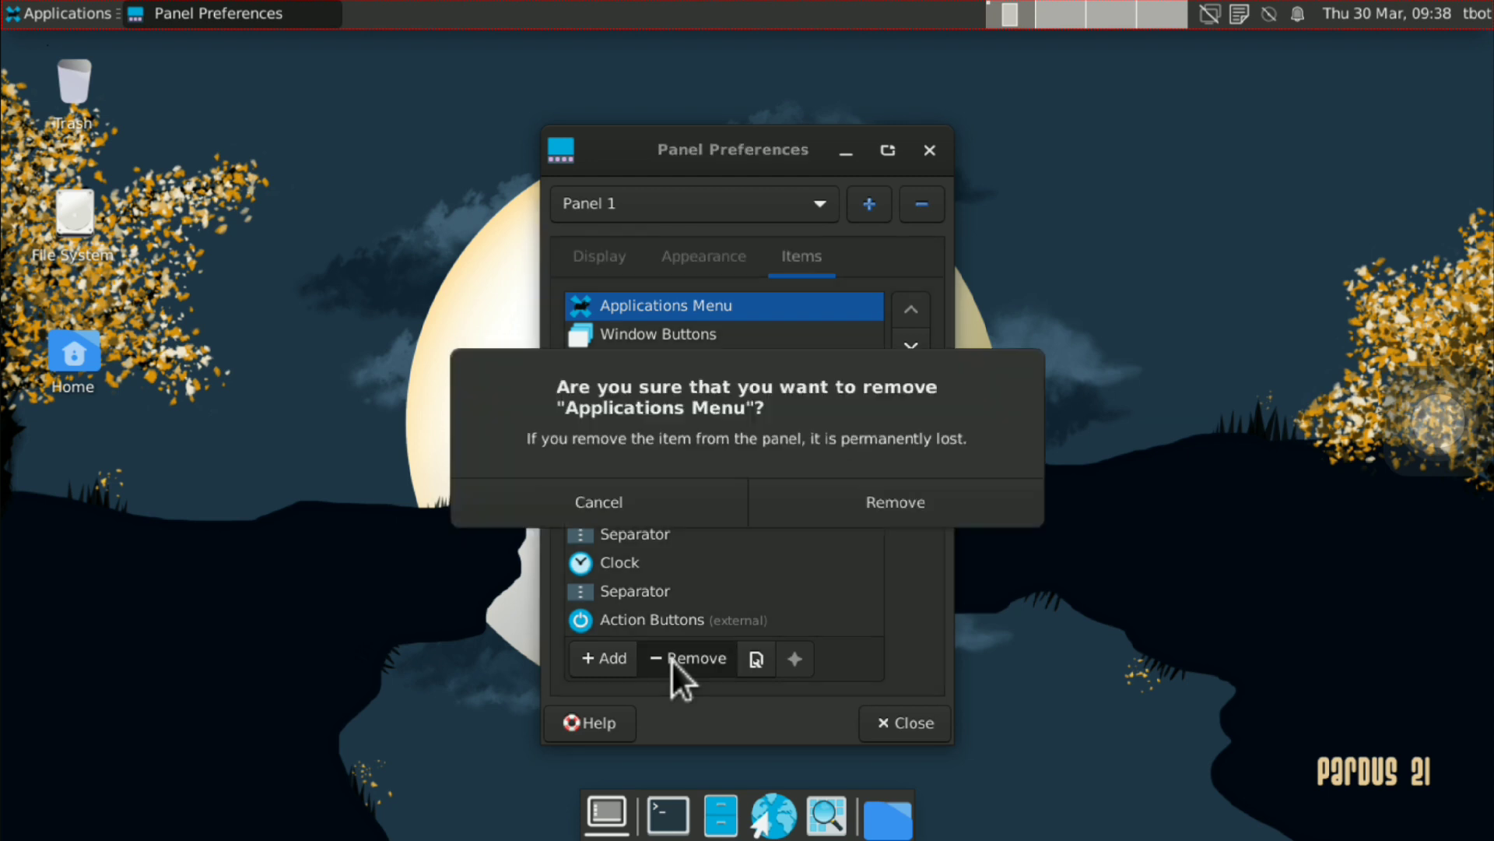
pyautogui.moveTo(894, 503)
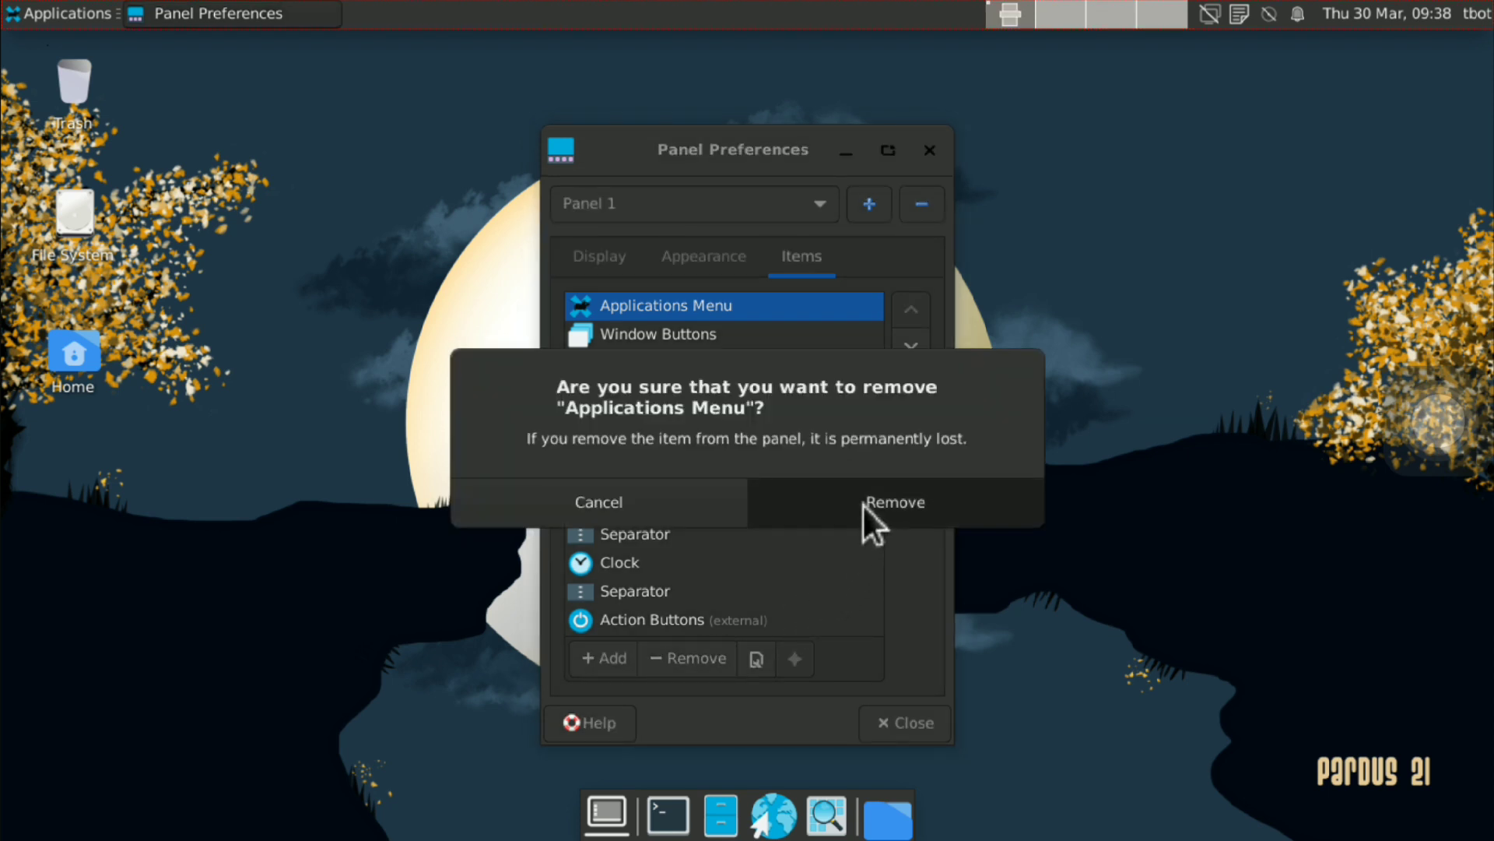
pyautogui.click(893, 502)
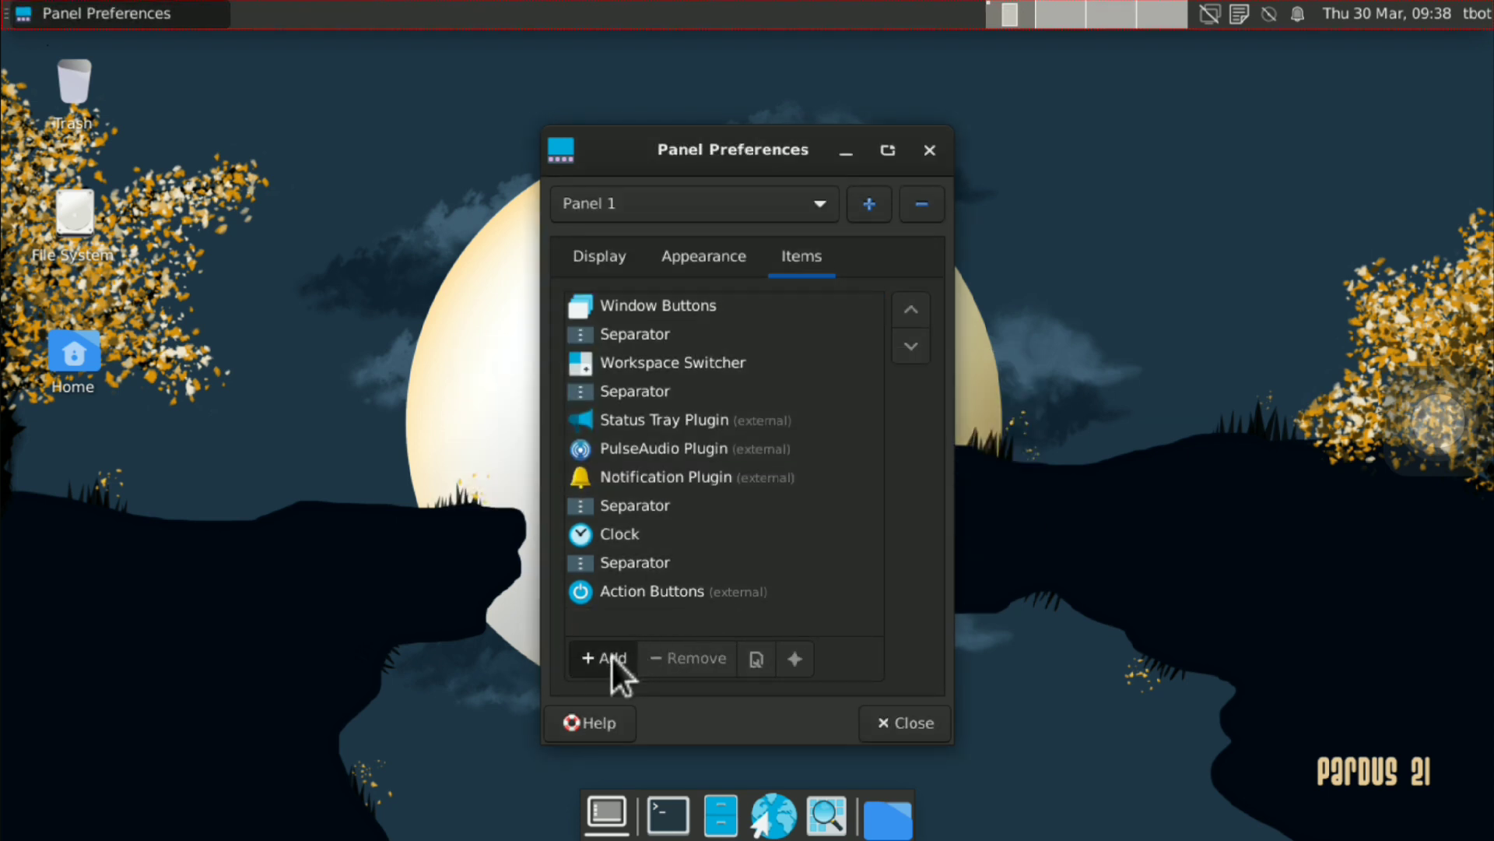
pyautogui.click(604, 656)
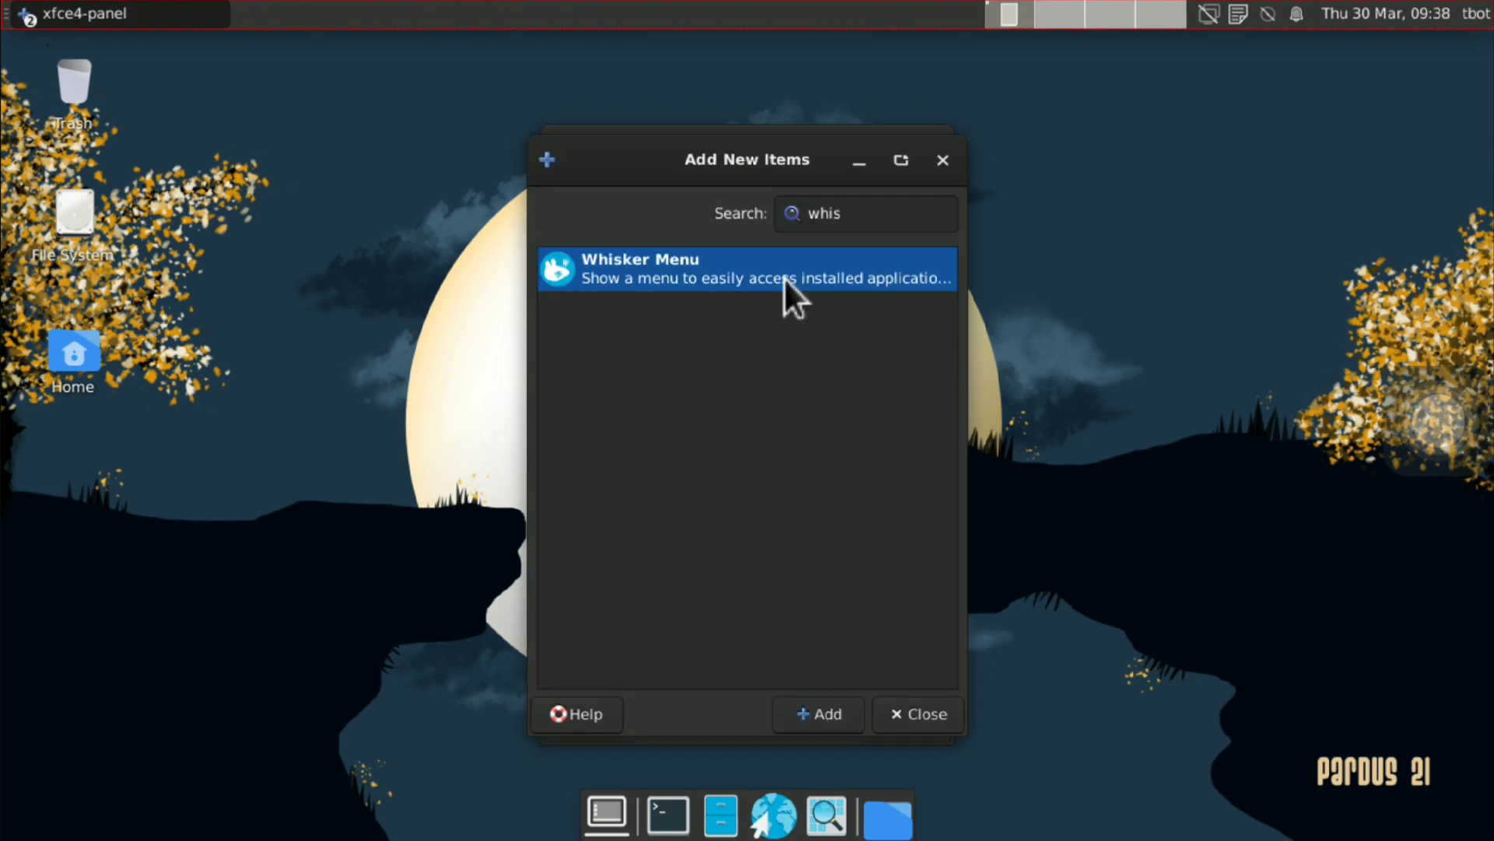
pyautogui.click(817, 715)
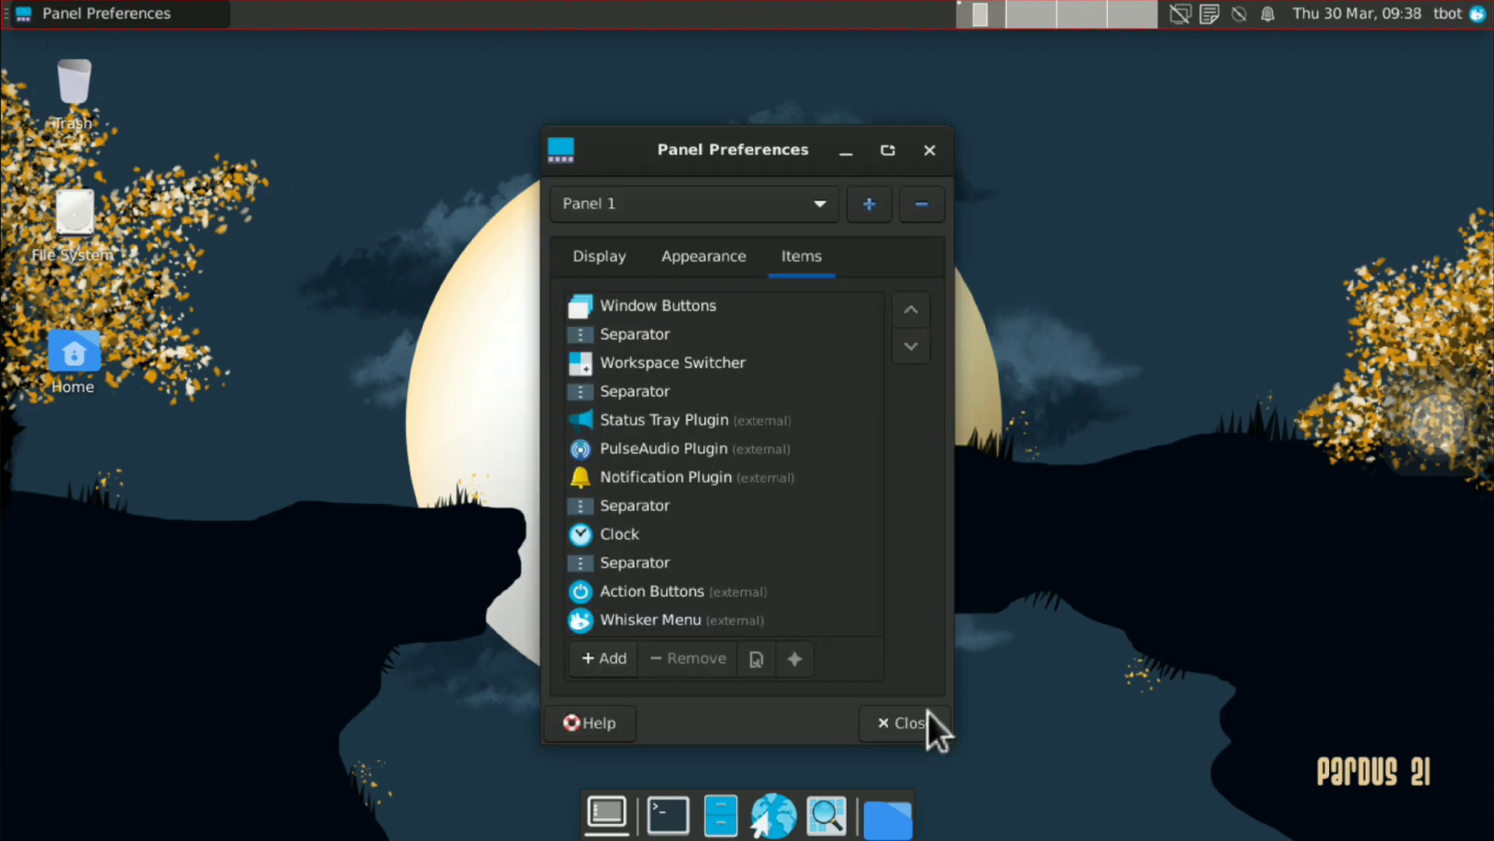
# - Set the Whisker Menu icon to start-pardus and move the panel to the screen bottom
pyautogui.click(907, 310)
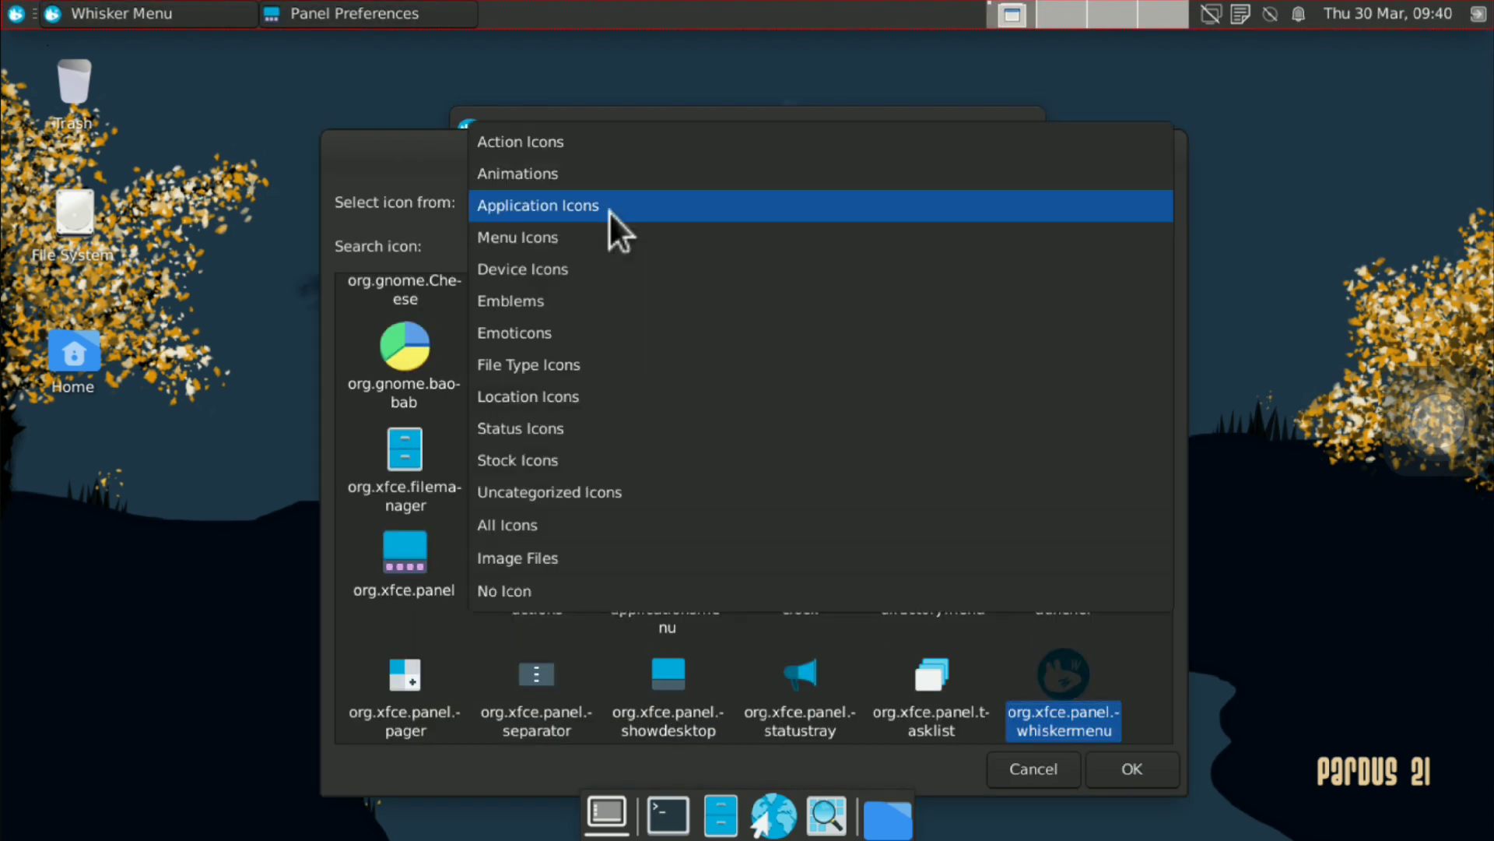
pyautogui.click(506, 524)
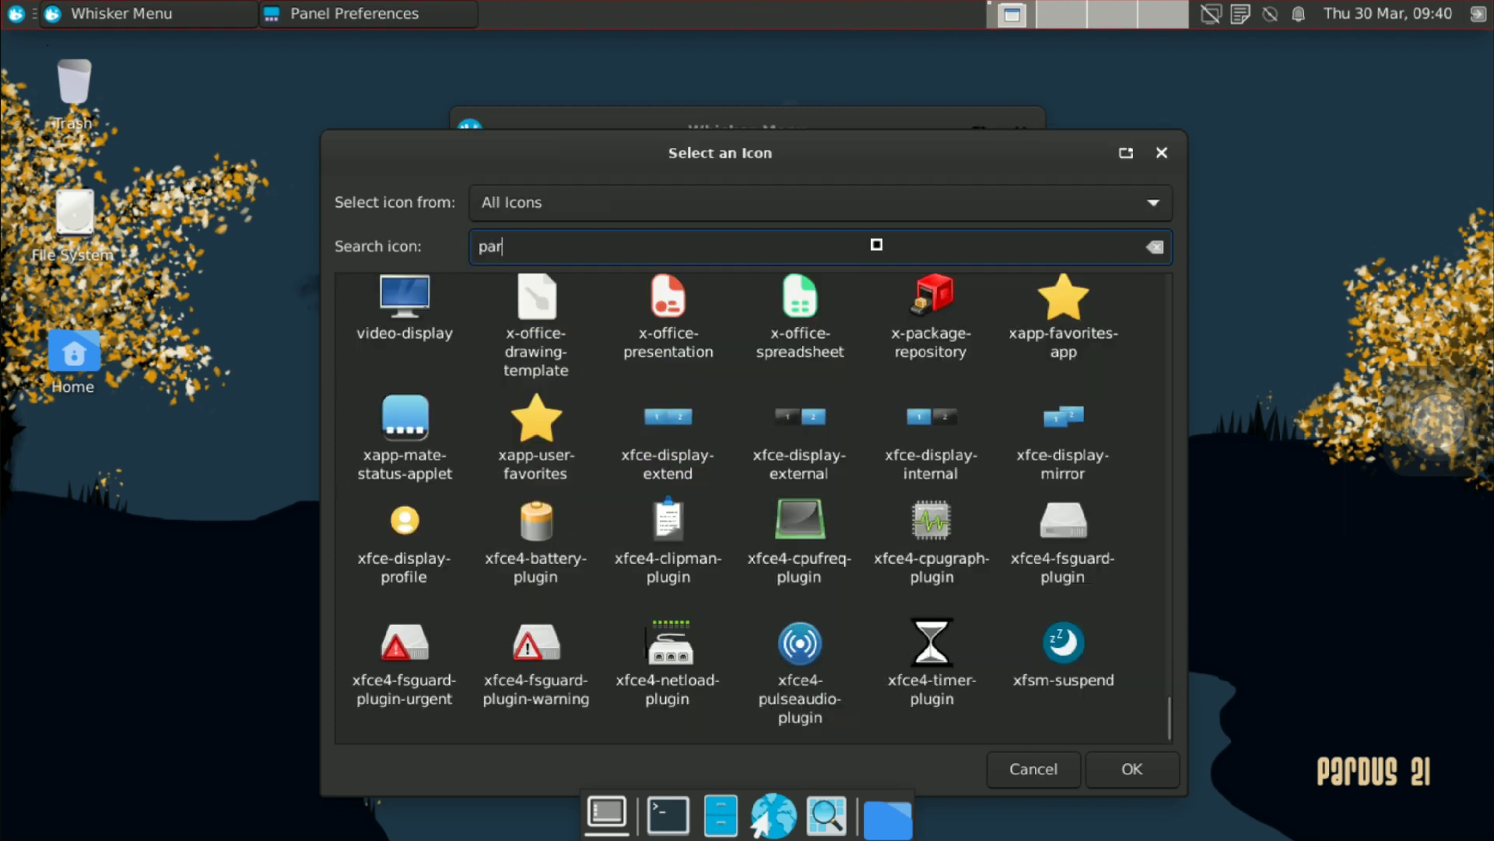
pyautogui.write('d')
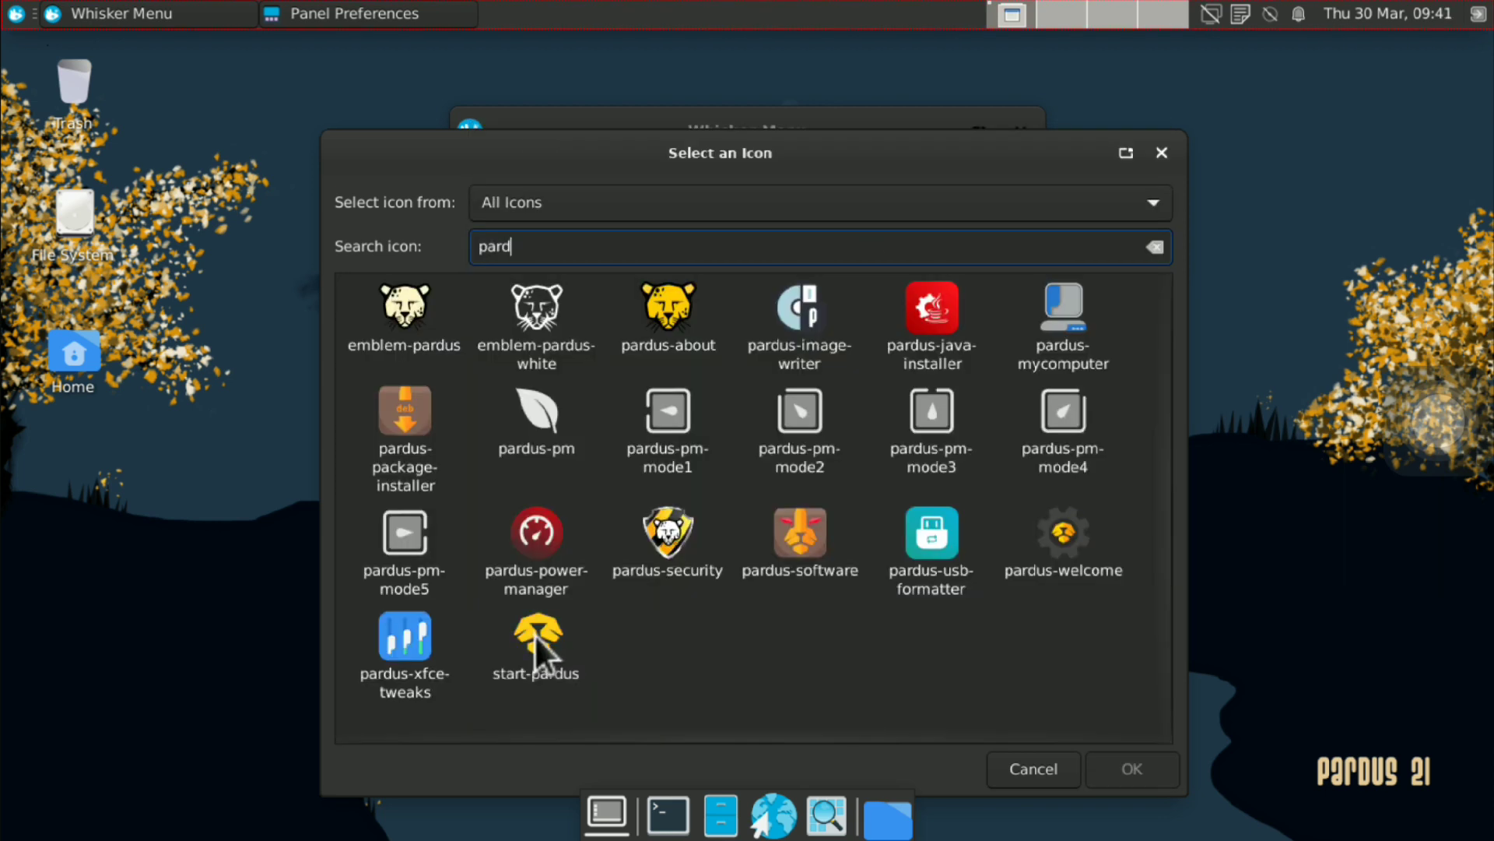
pyautogui.click(1032, 769)
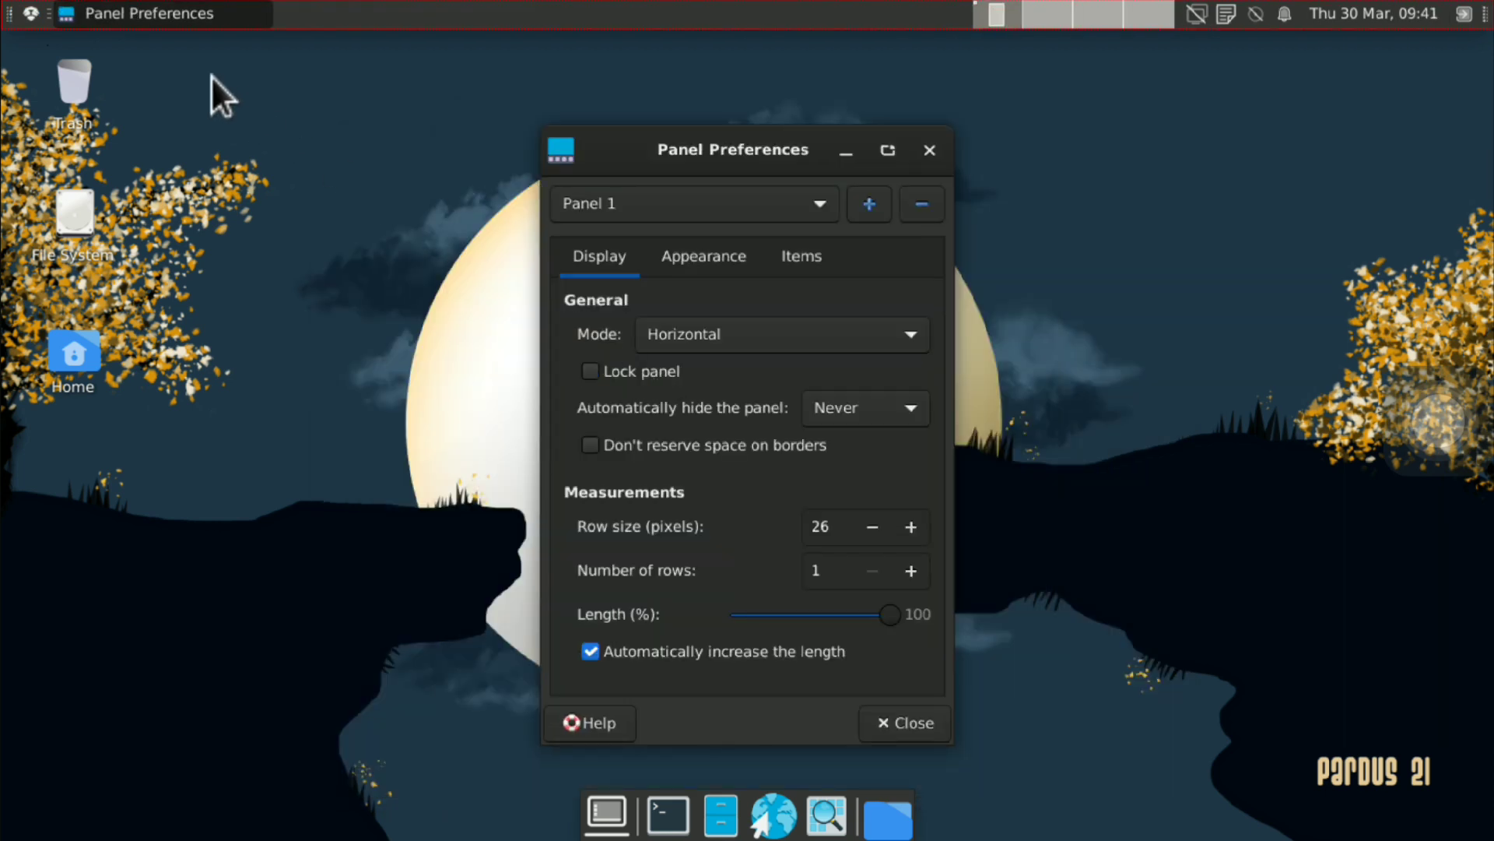
pyautogui.moveTo(14, 24)
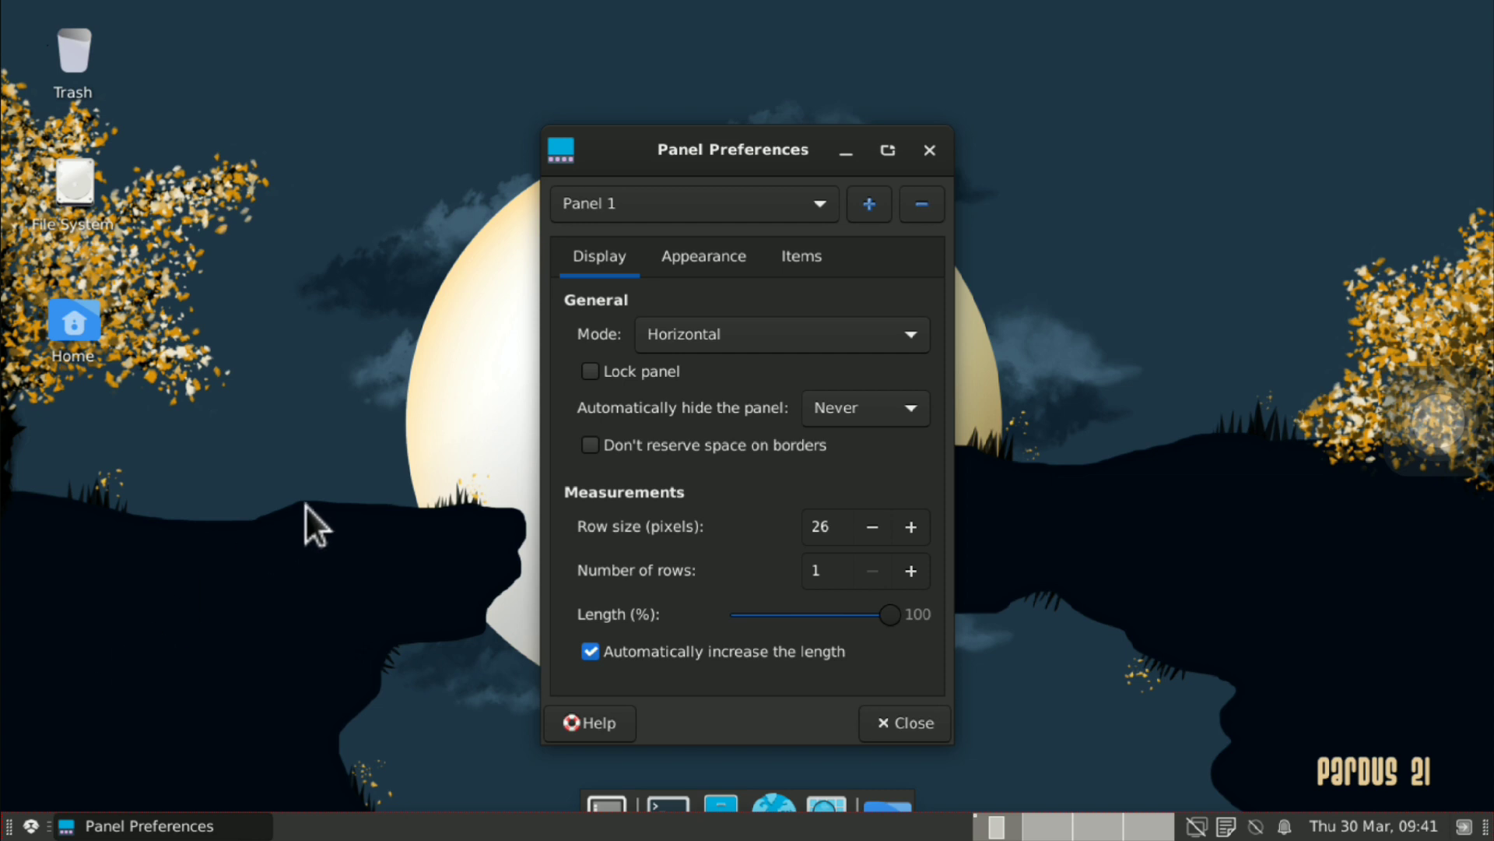
pyautogui.click(702, 255)
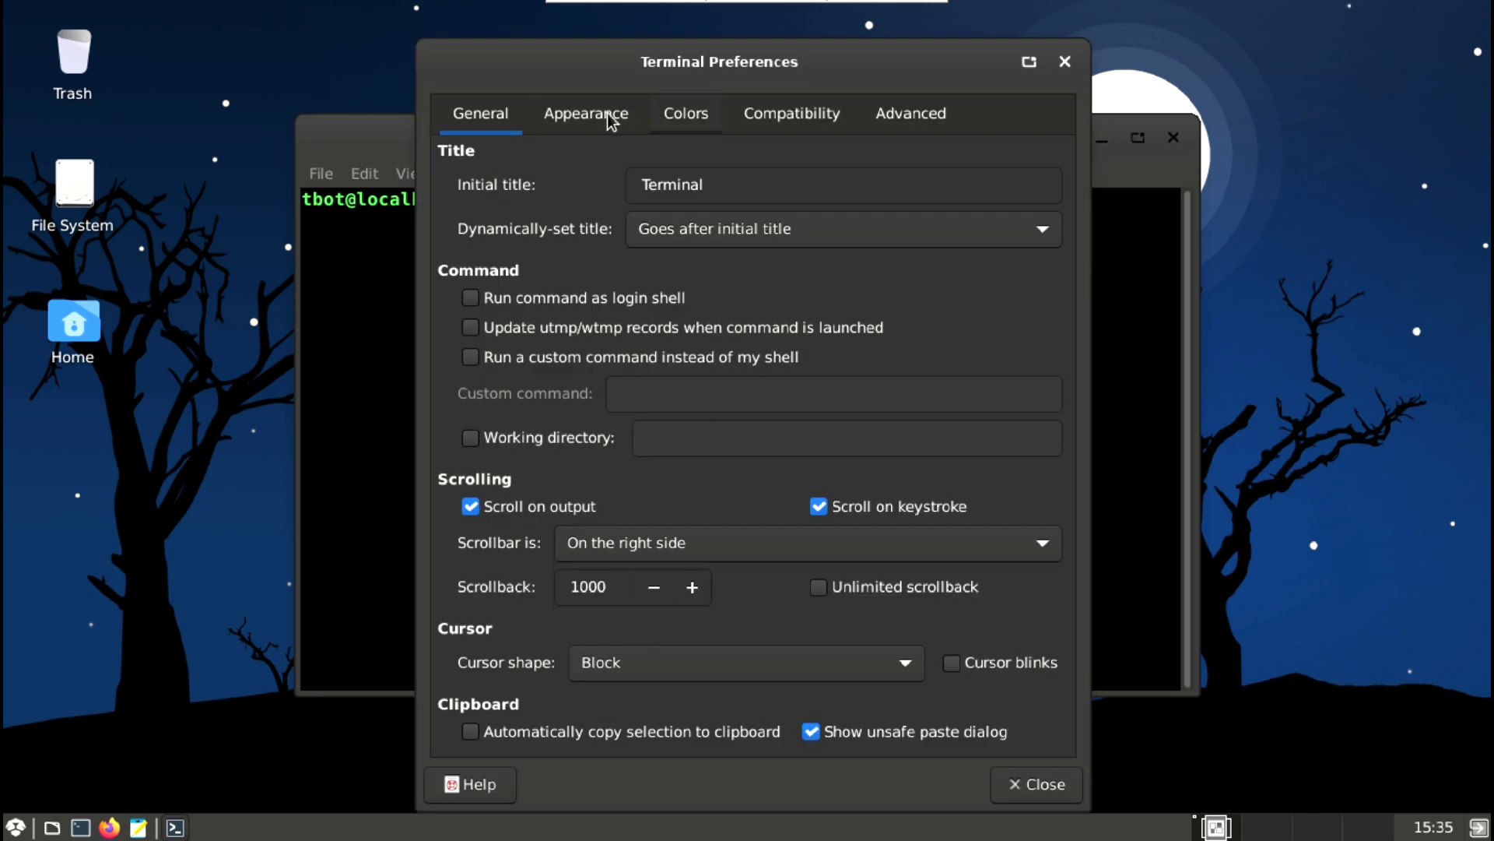
# - Set the terminal's Appearance background to Transparent at 0.72 opacity and close Preferences
pyautogui.click(587, 112)
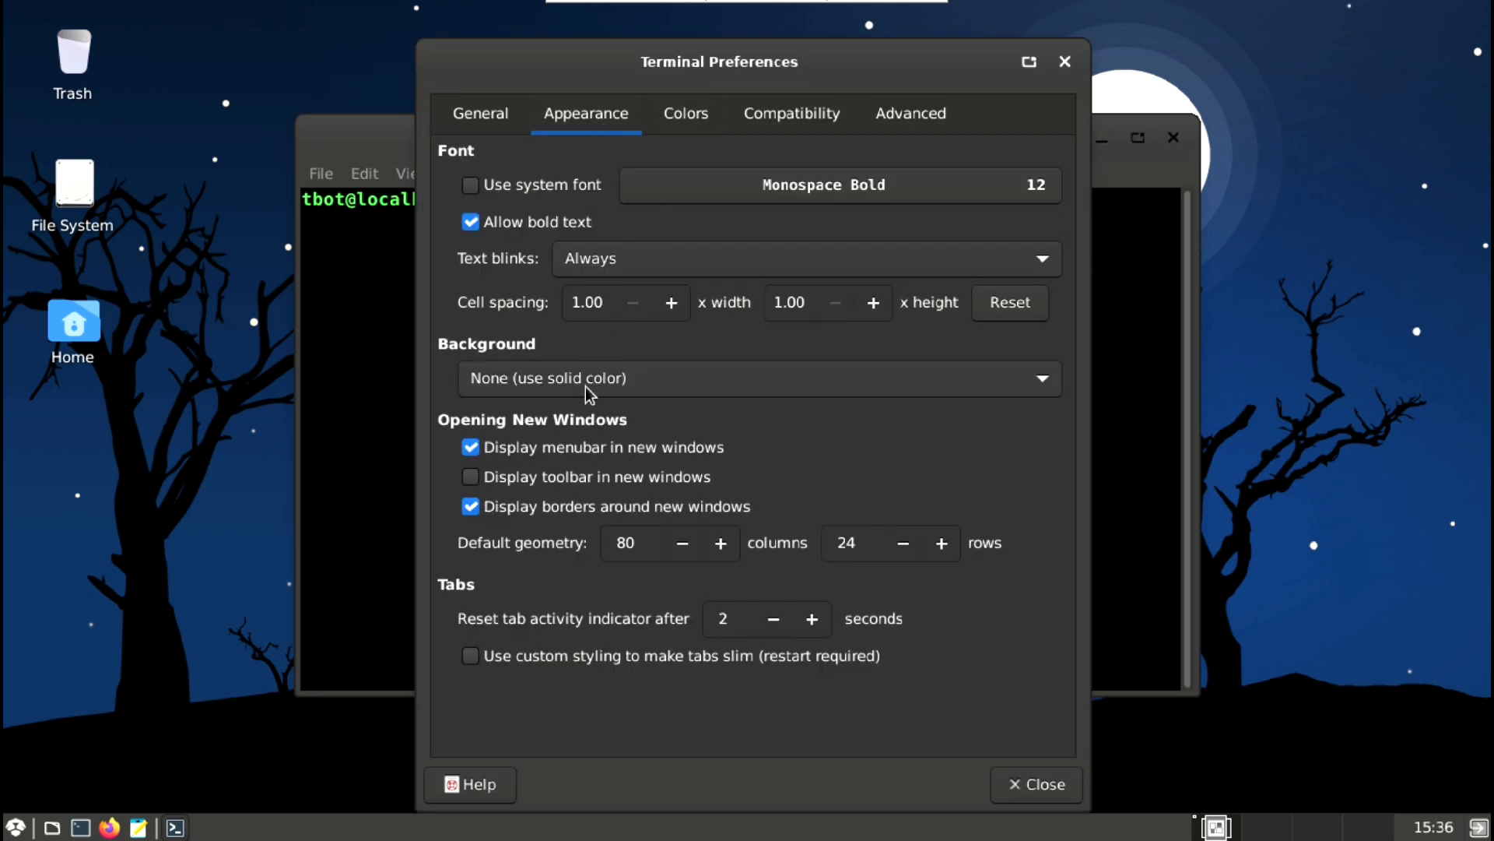
pyautogui.click(756, 376)
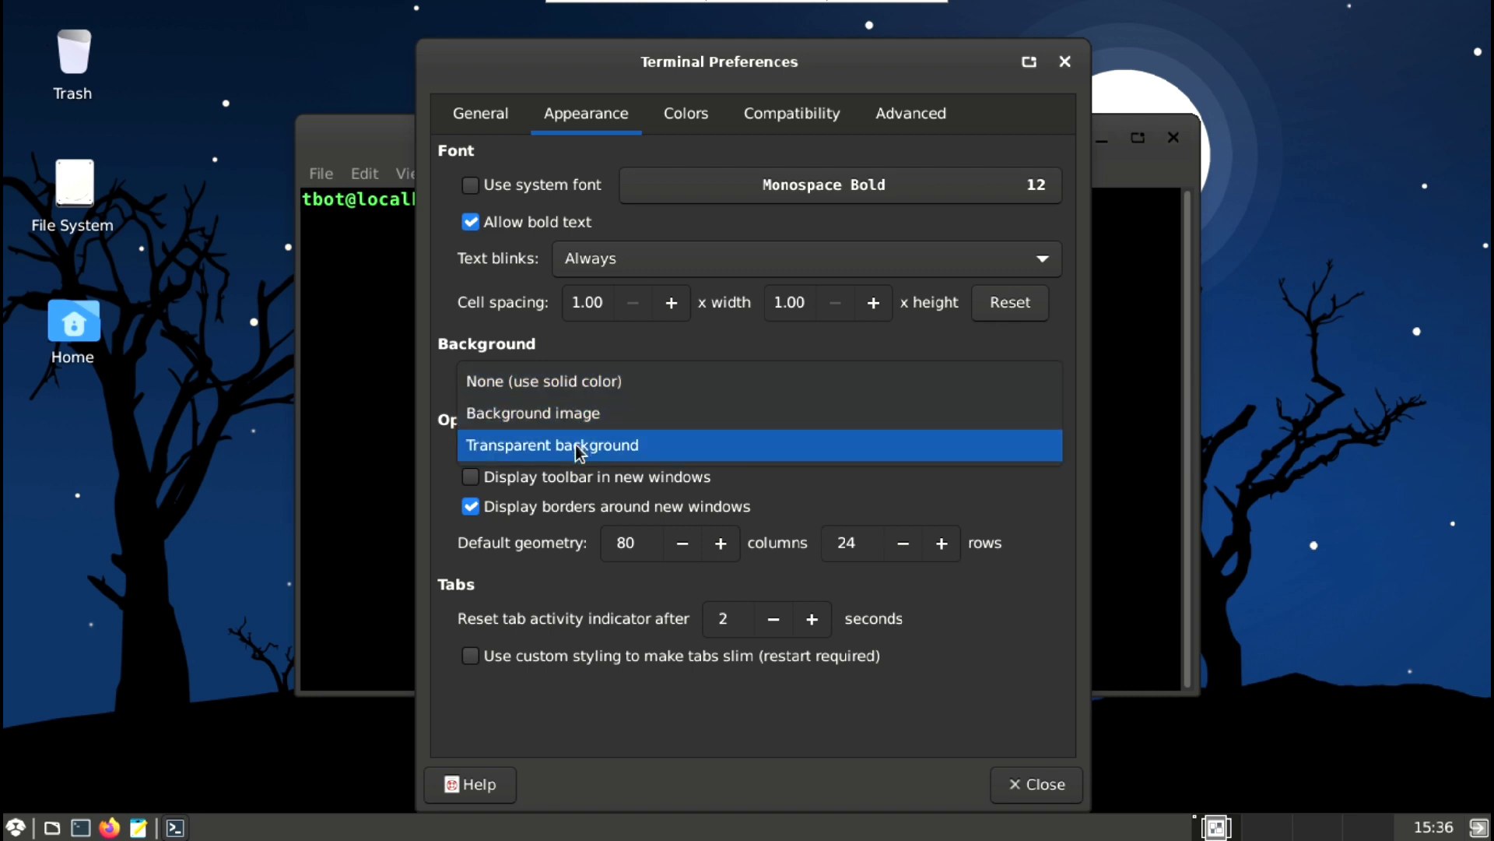
pyautogui.click(551, 445)
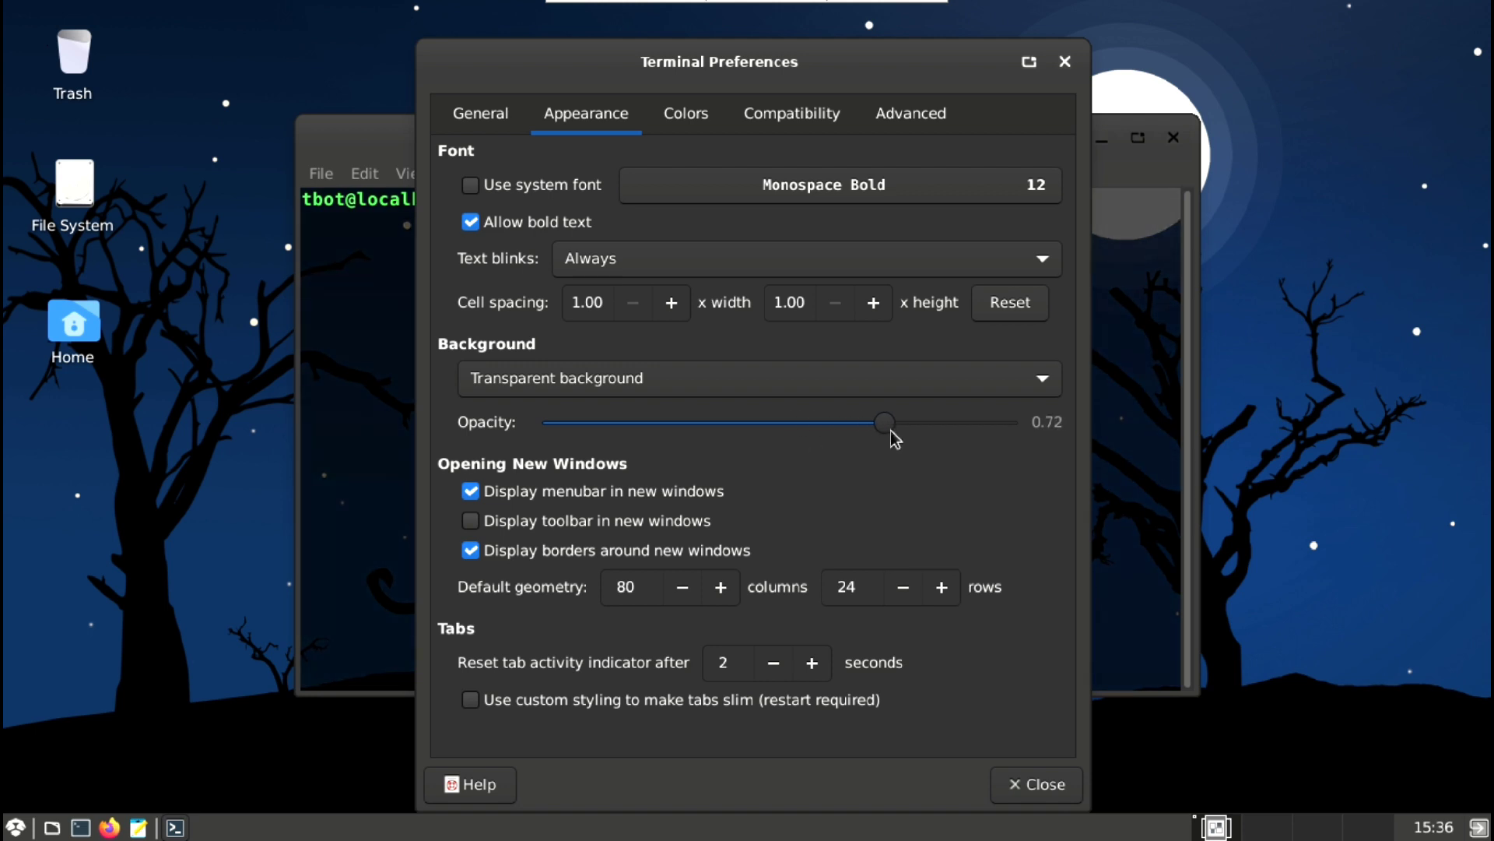
pyautogui.moveTo(1036, 785)
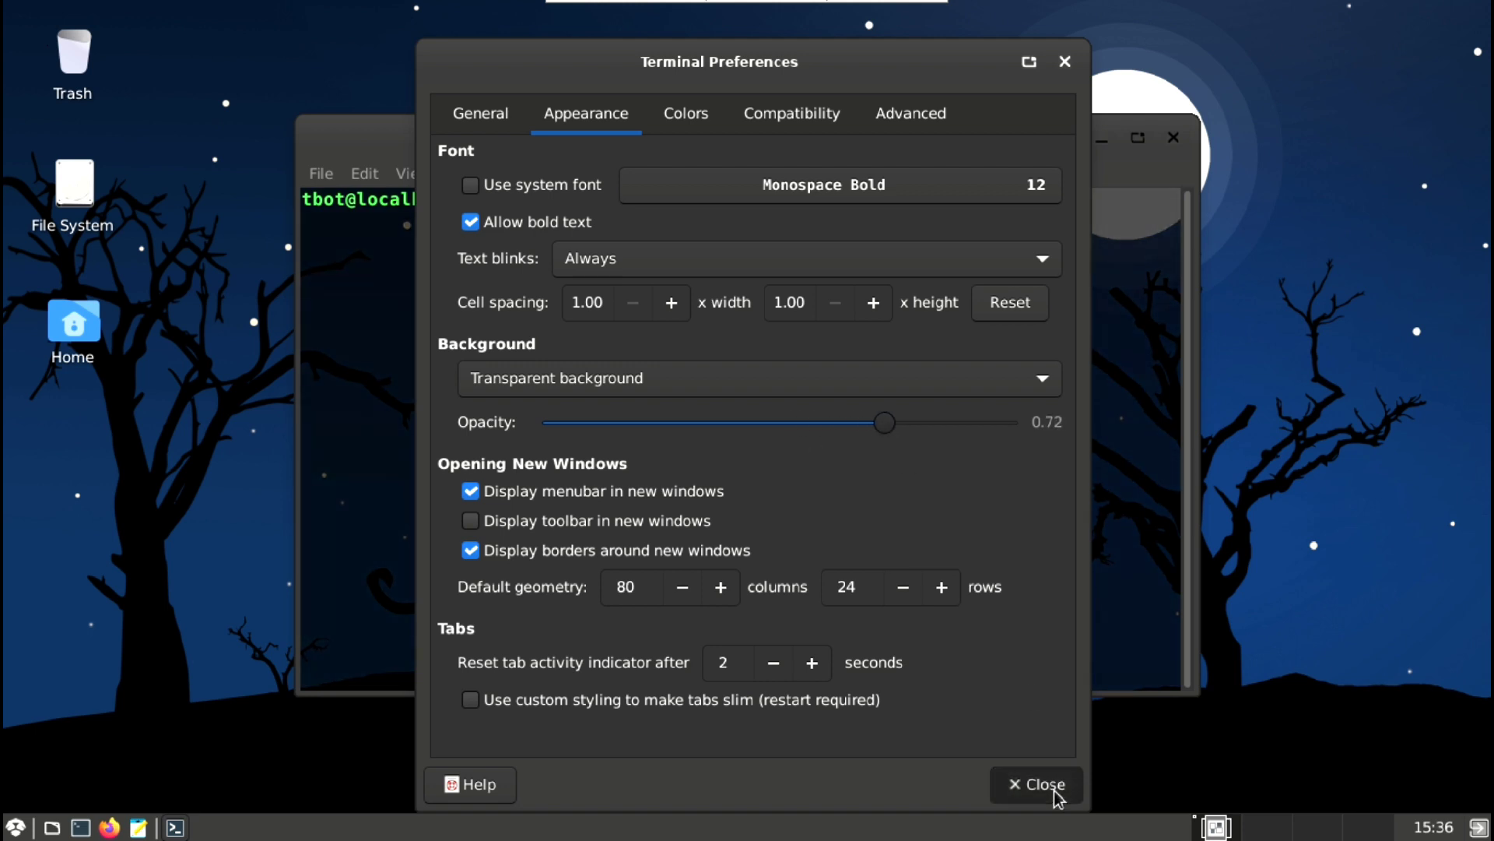
pyautogui.click(1036, 784)
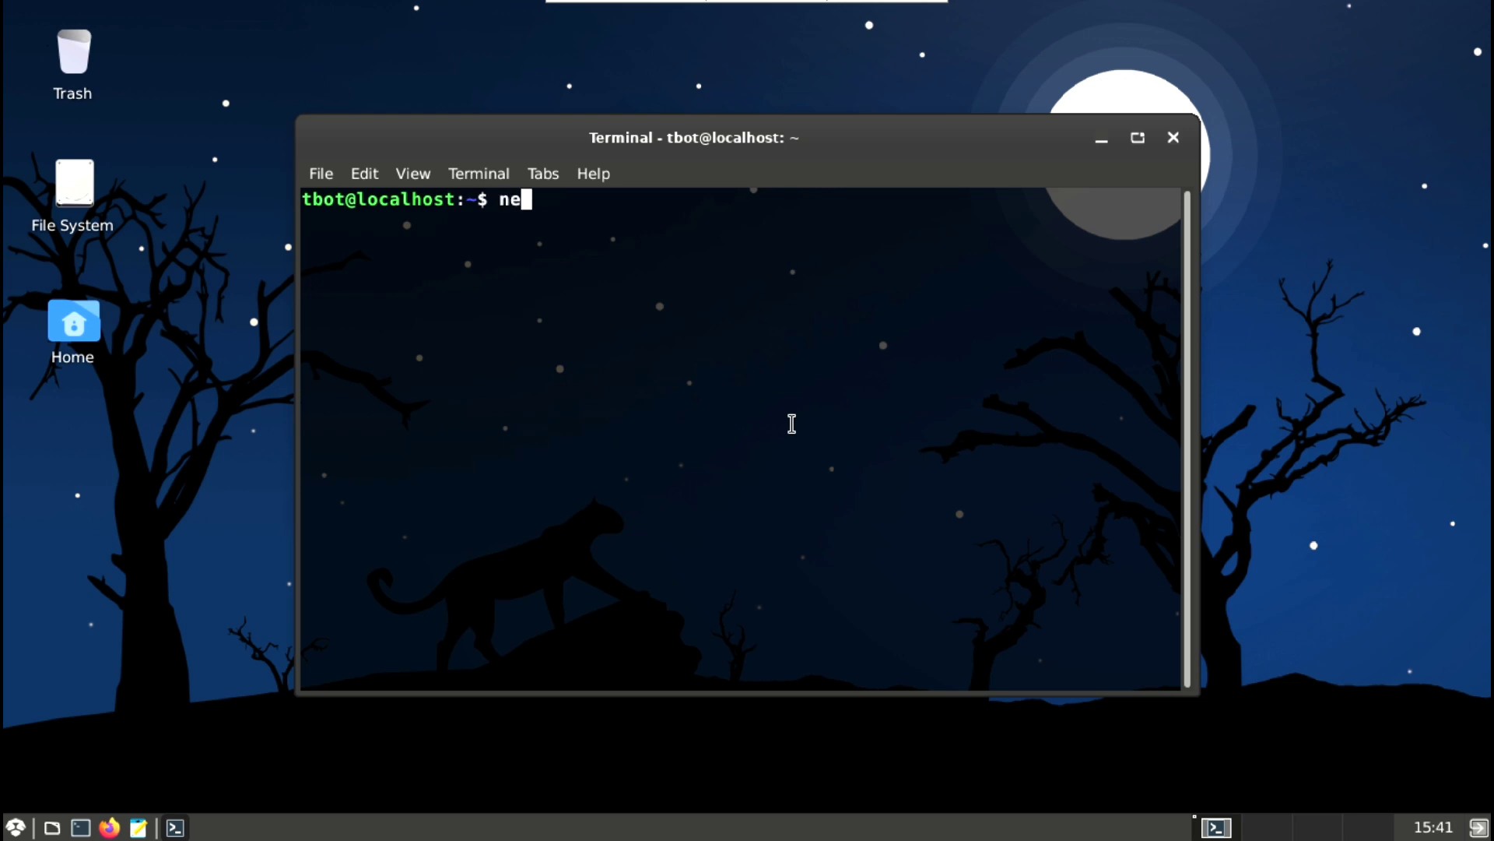
# - Run neofetch so the Pardus logo and system info print over the wallpaper
pyautogui.write('ofetch')
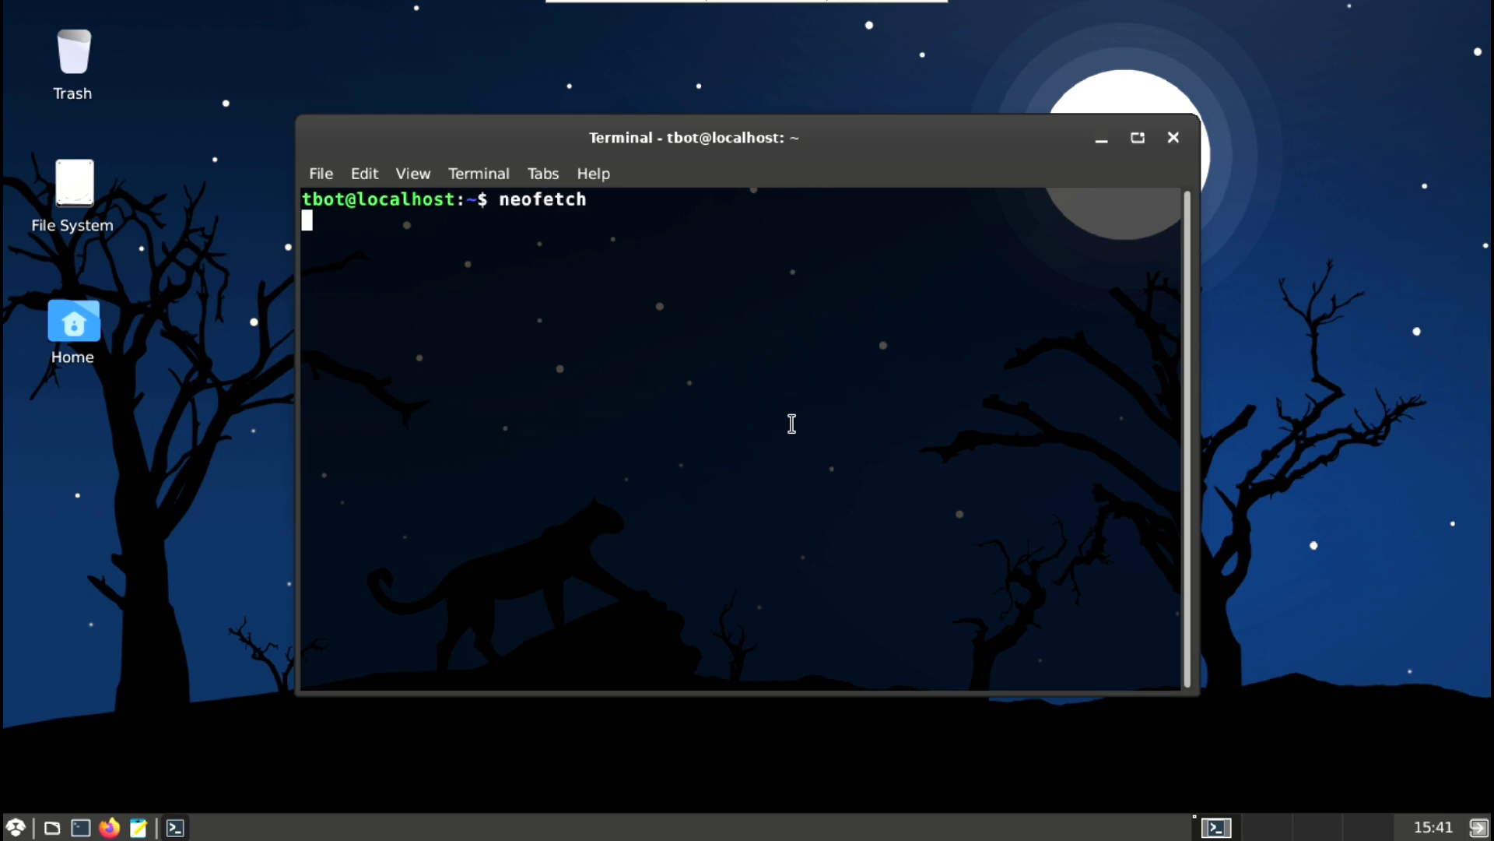
pyautogui.press('Return')
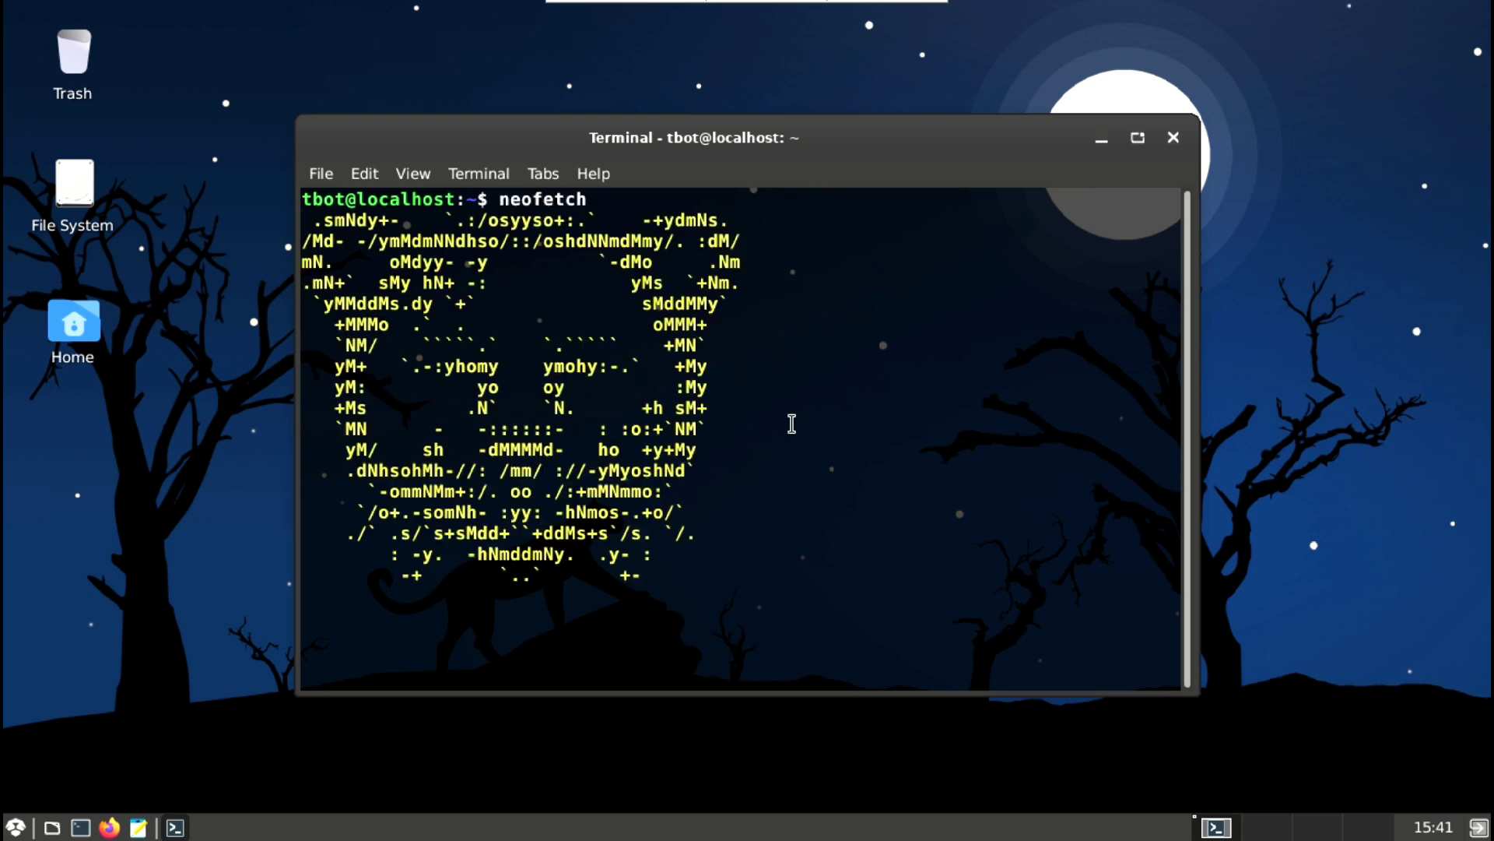